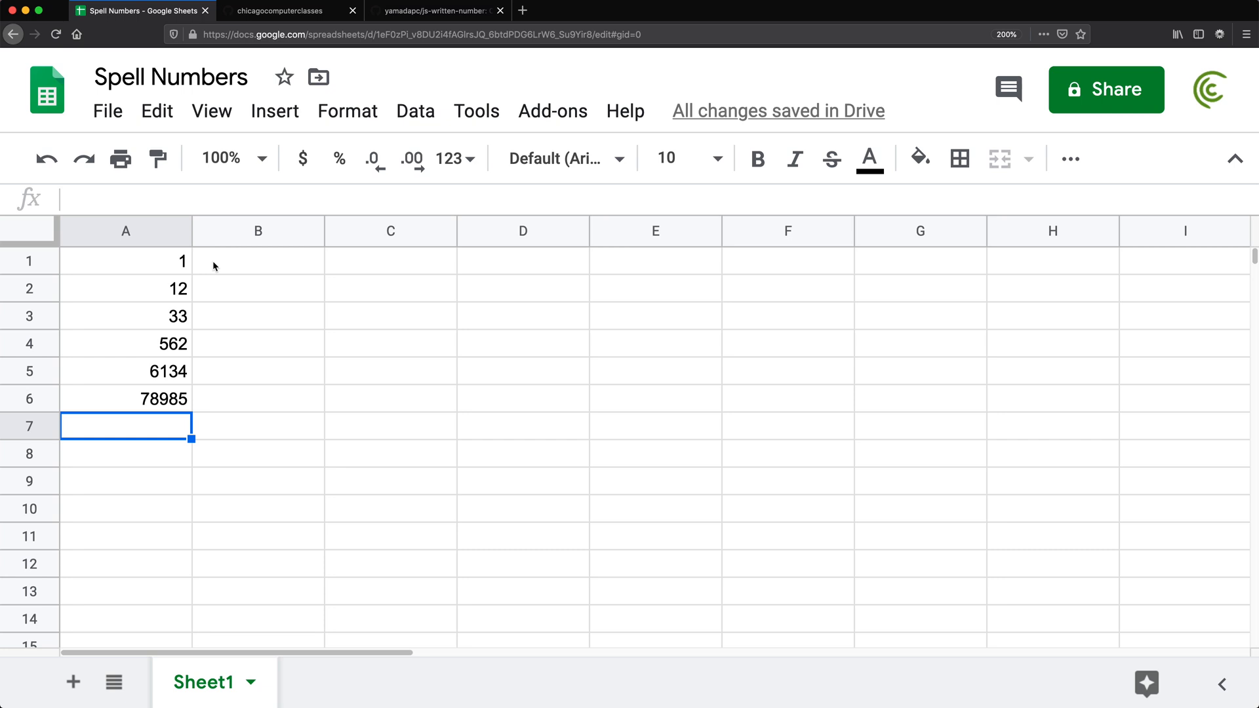
Review the numbers to convert in A1:A6 of the Spell Numbers sheet, such as 562.
click(257, 261)
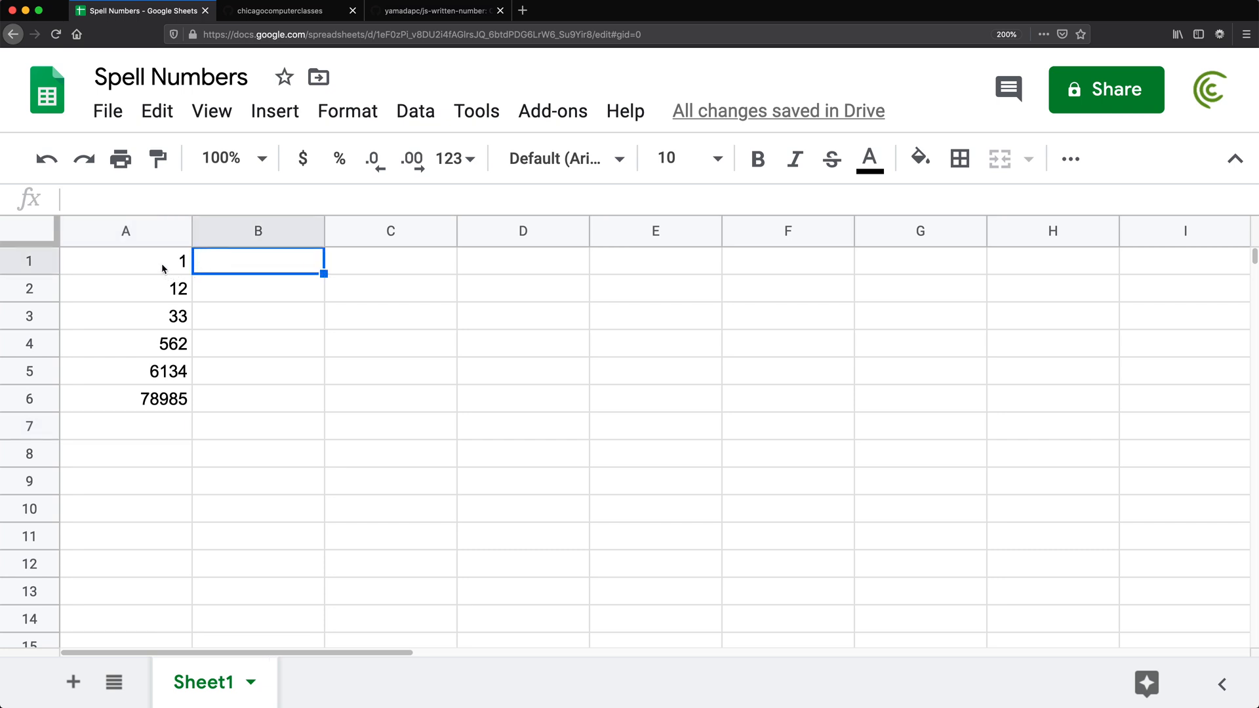
drag(126, 260, 126, 399)
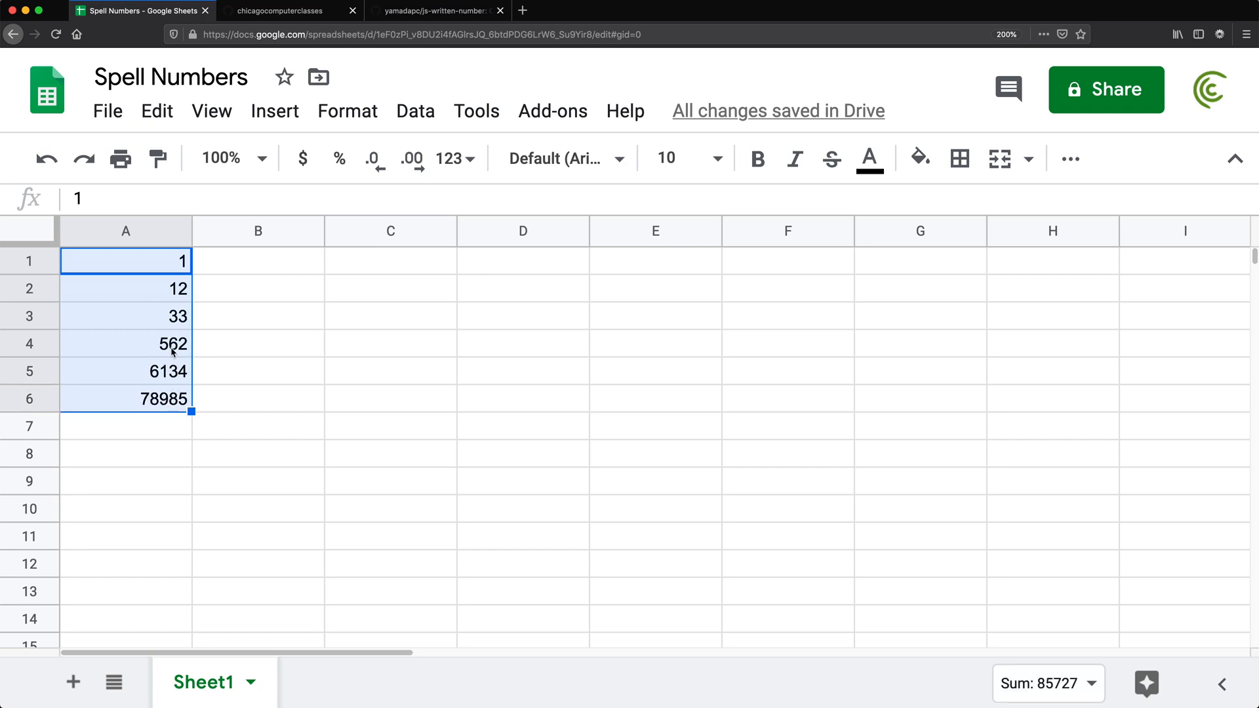
click(126, 343)
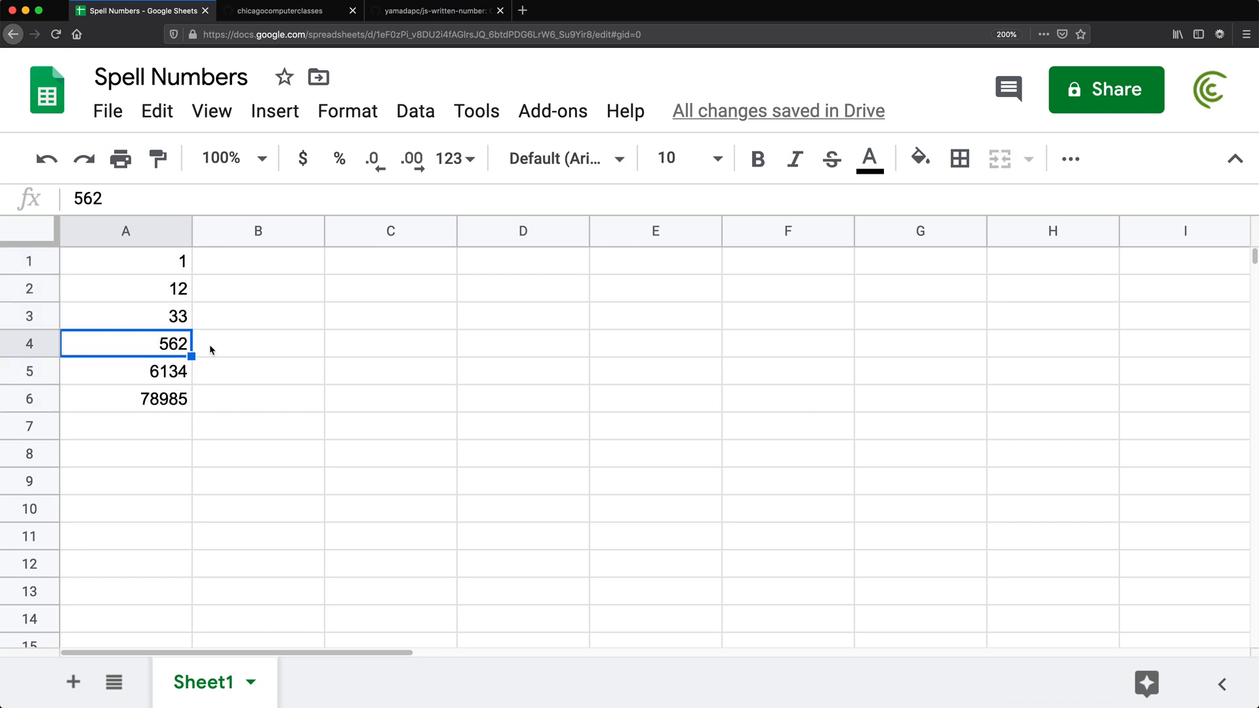
mouse_move(453, 332)
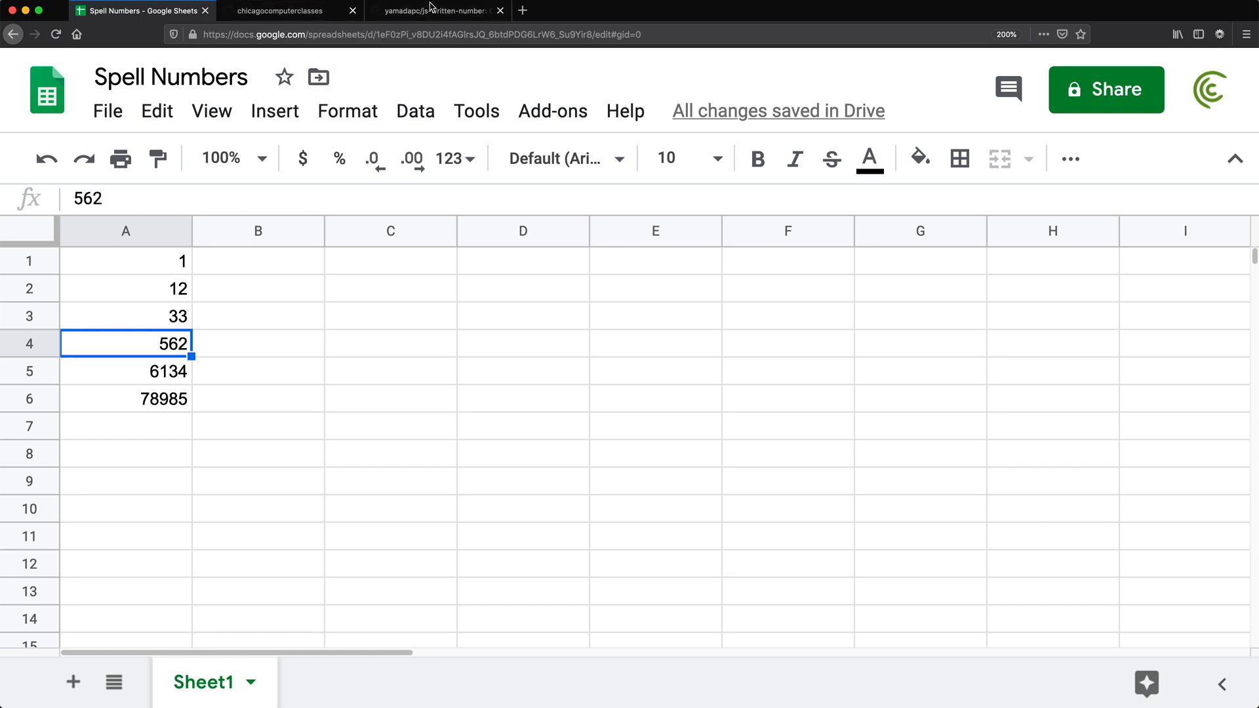
Browse the js-written-number repository README down to the writtenNumber(1234) usage example.
click(446, 11)
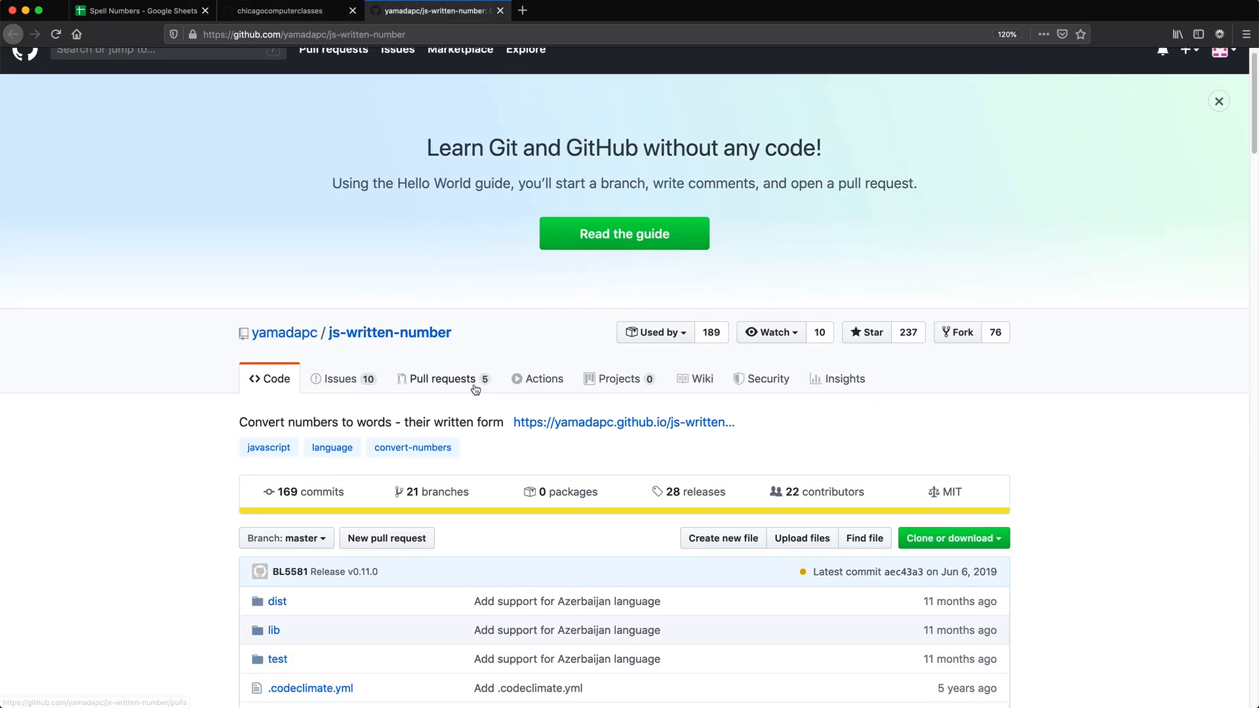
scroll(down, 3)
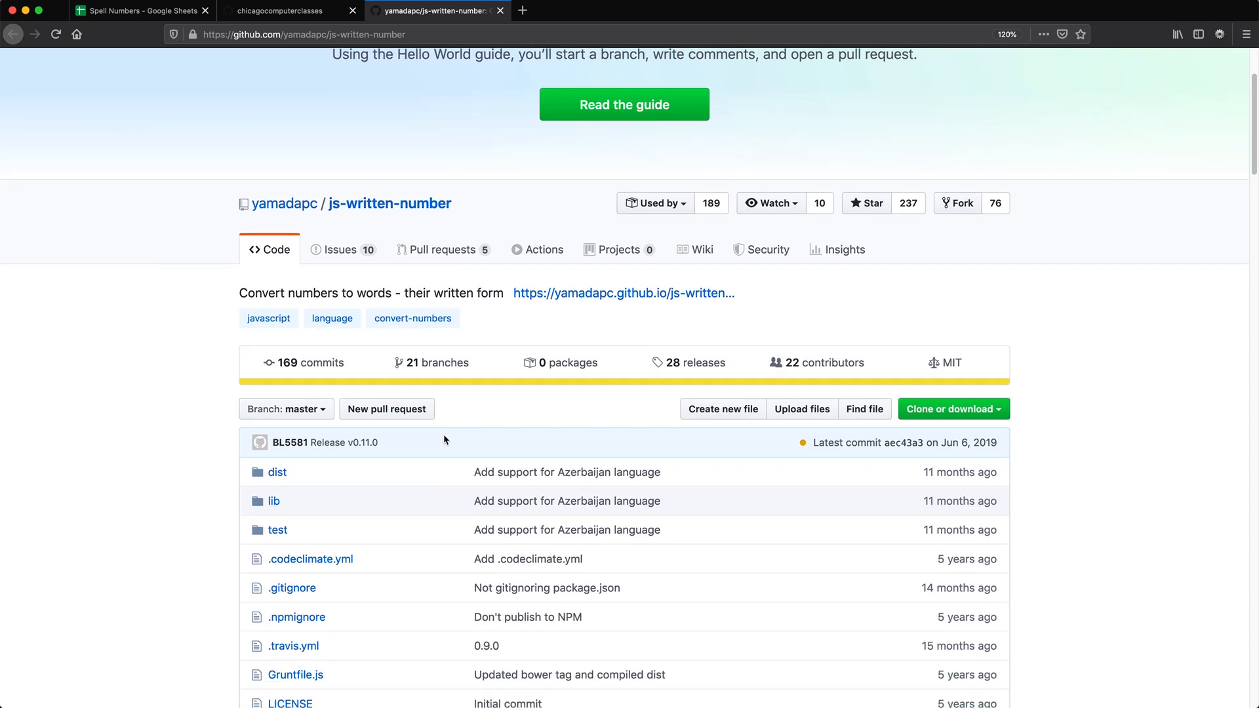
scroll(down, 3)
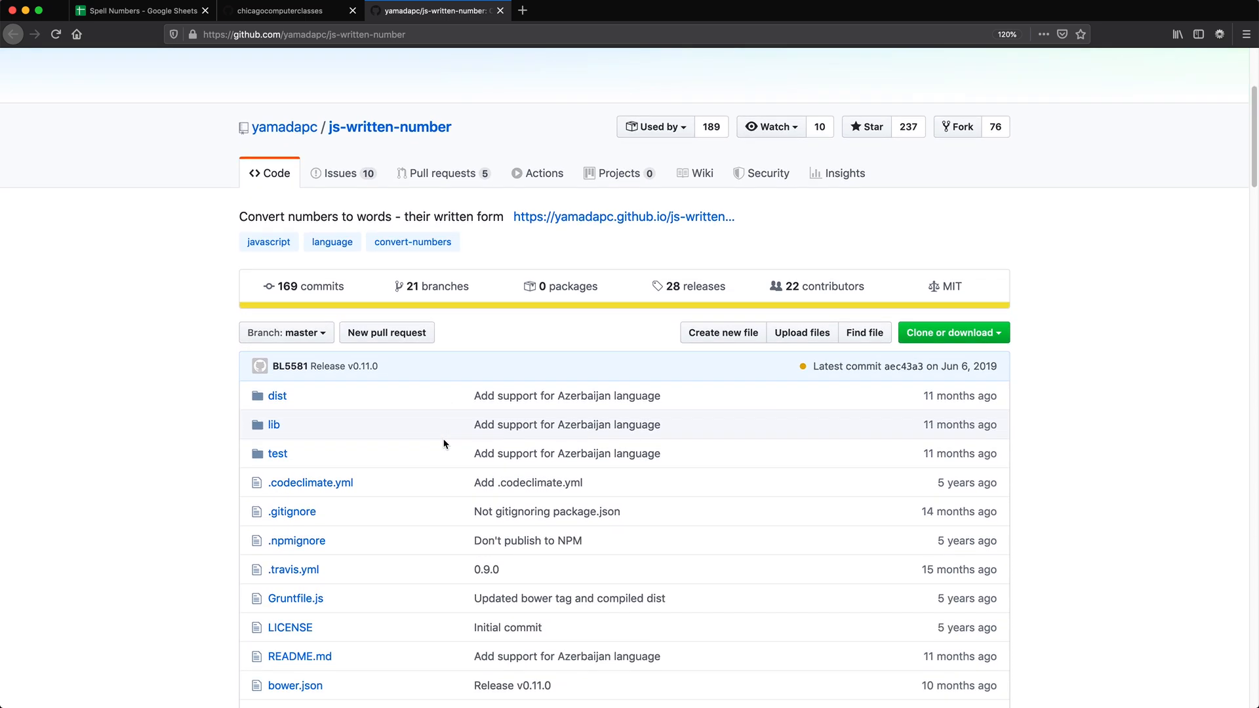
scroll(down, 3)
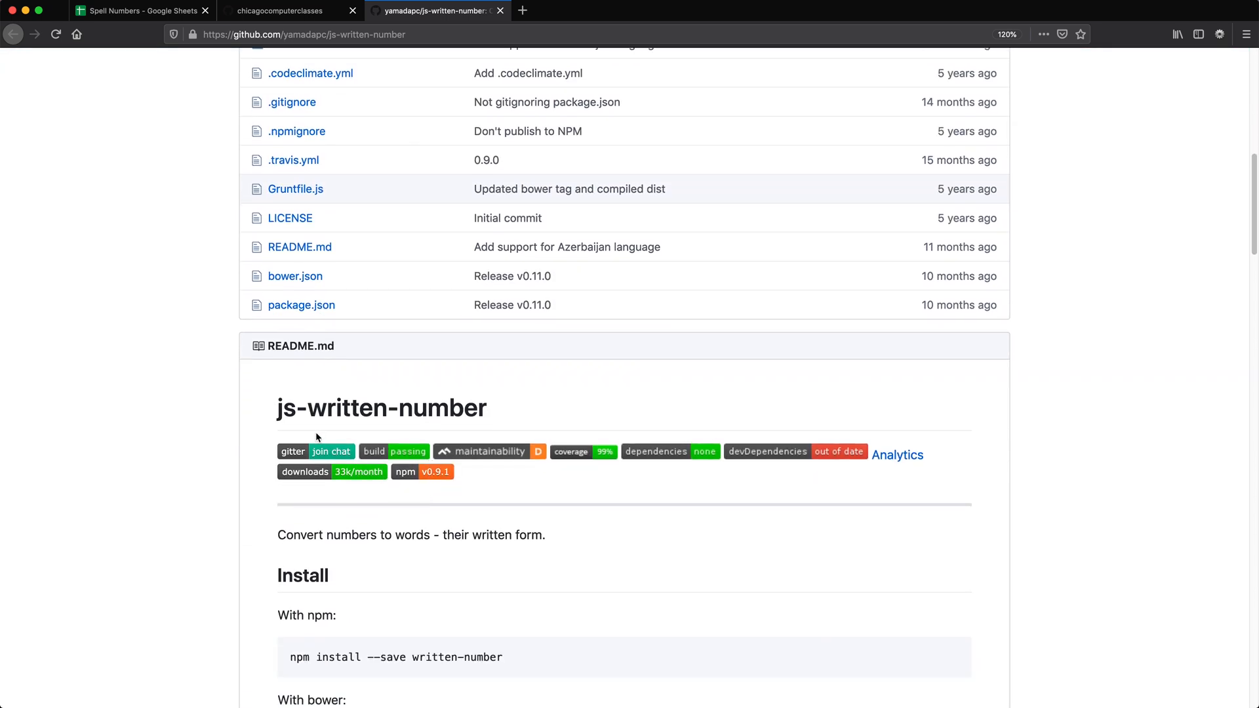
double_click(380, 408)
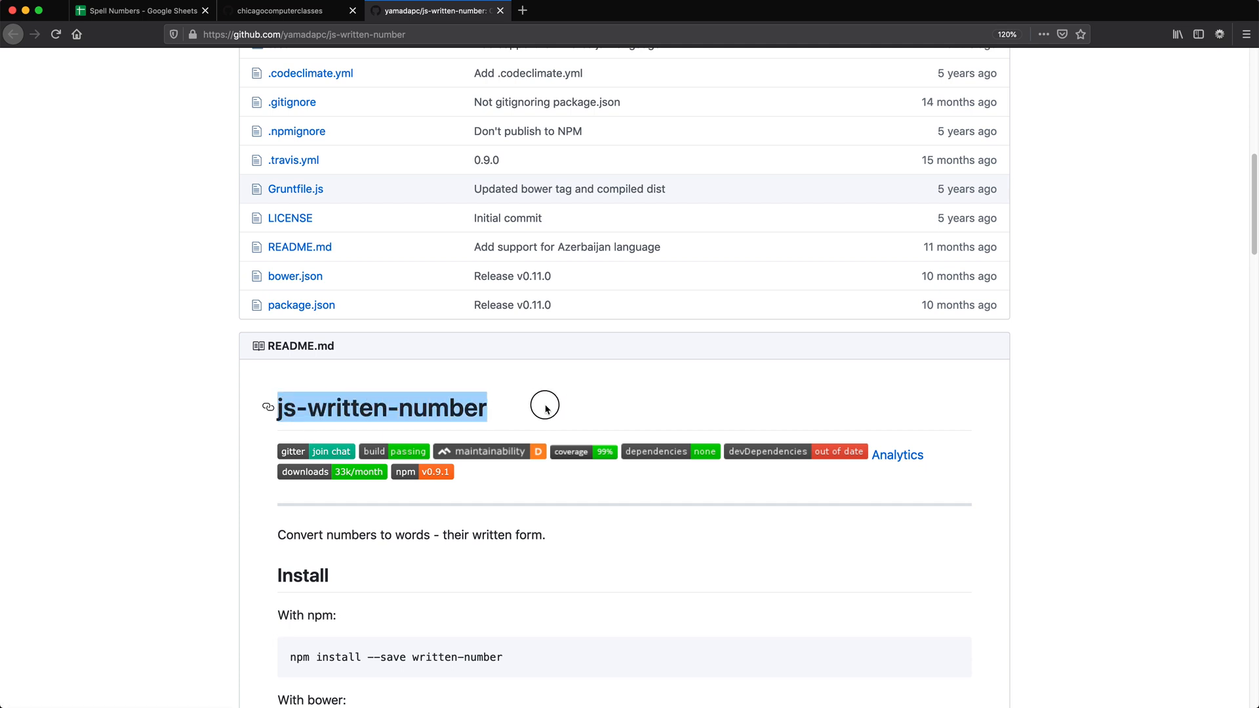
scroll(down, 3)
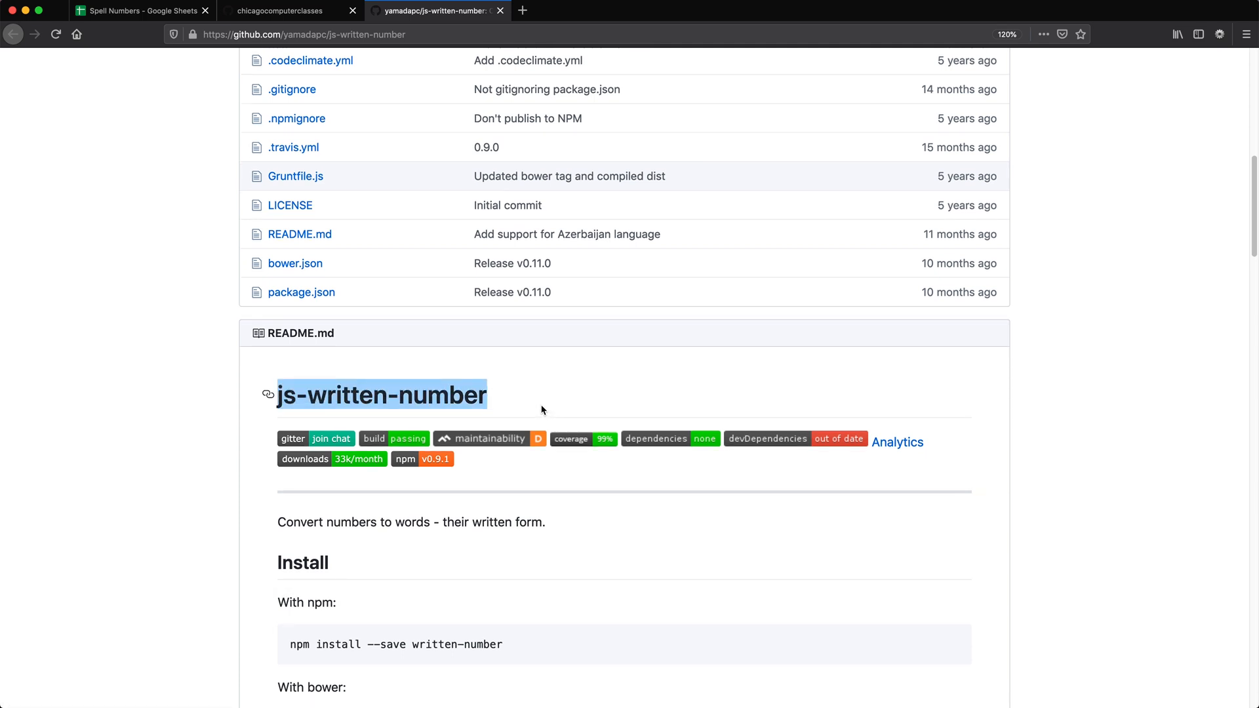
scroll(down, 3)
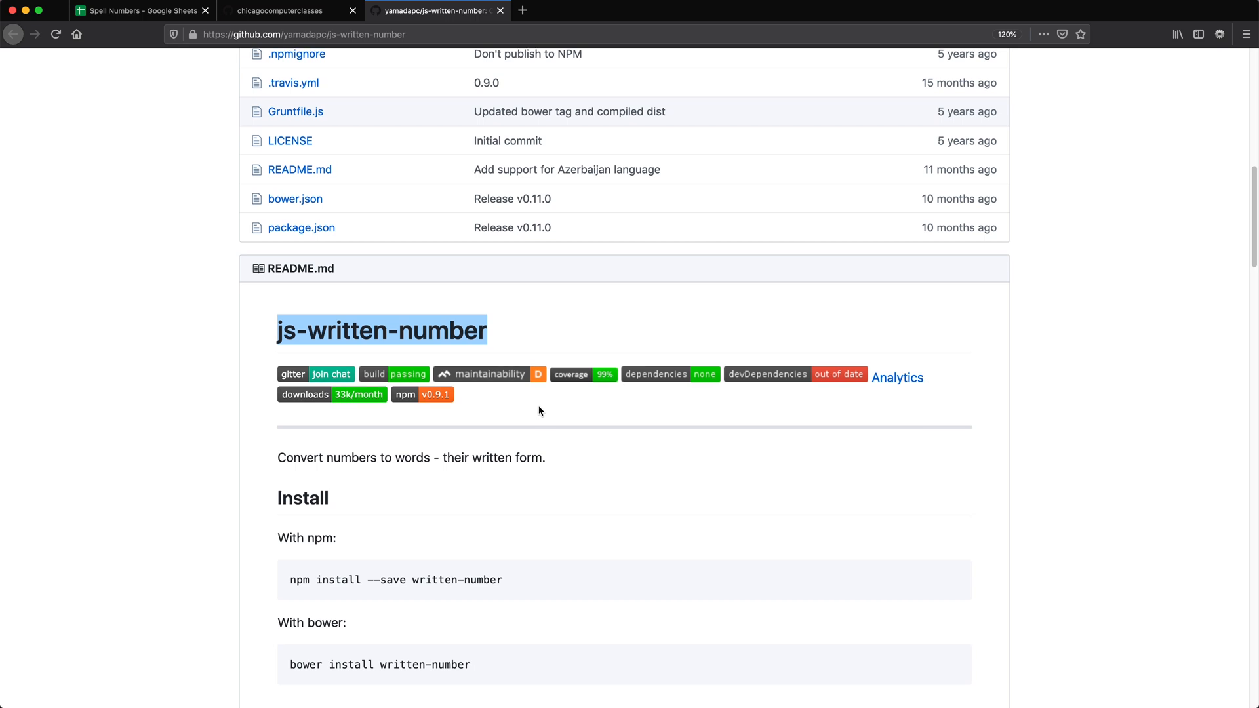
scroll(down, 3)
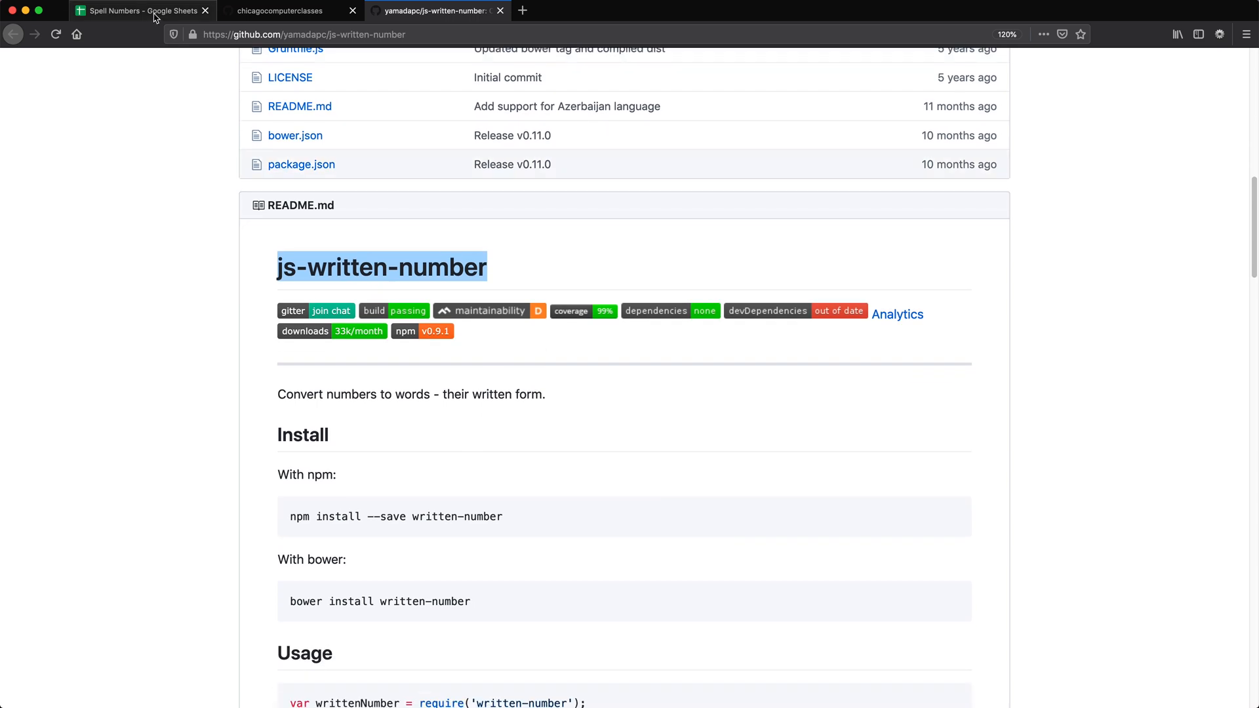
mouse_move(390, 422)
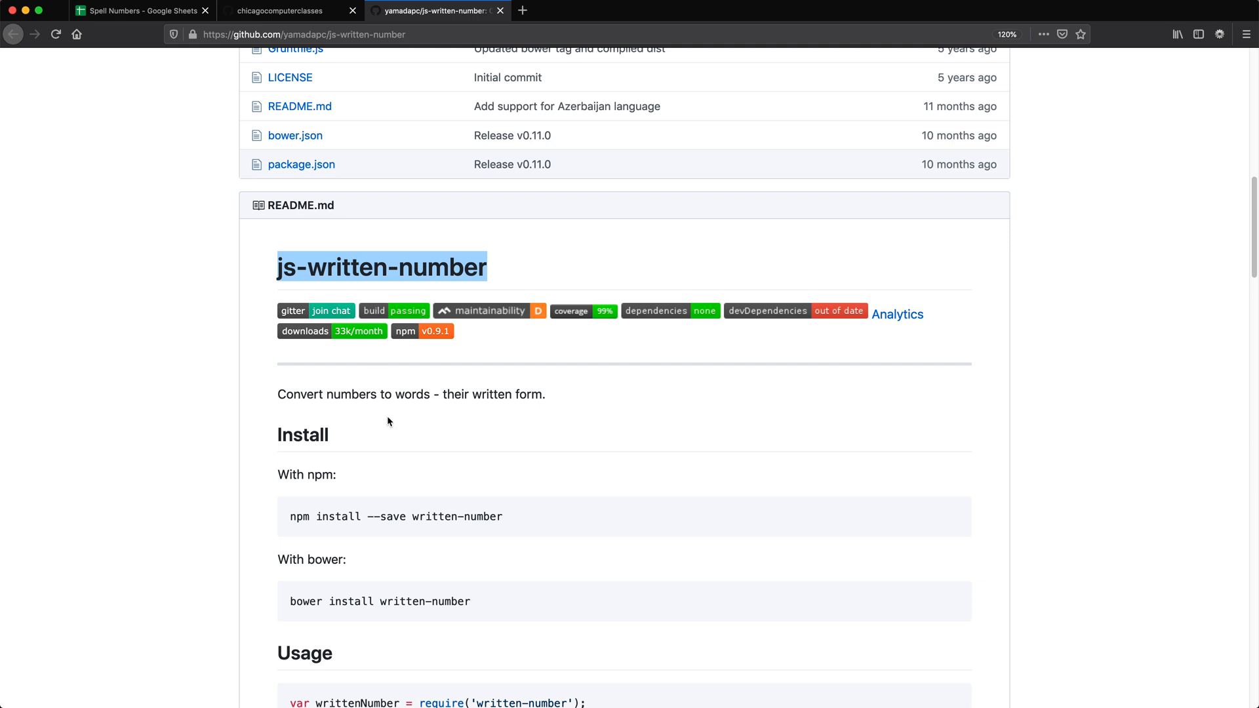
scroll(down, 3)
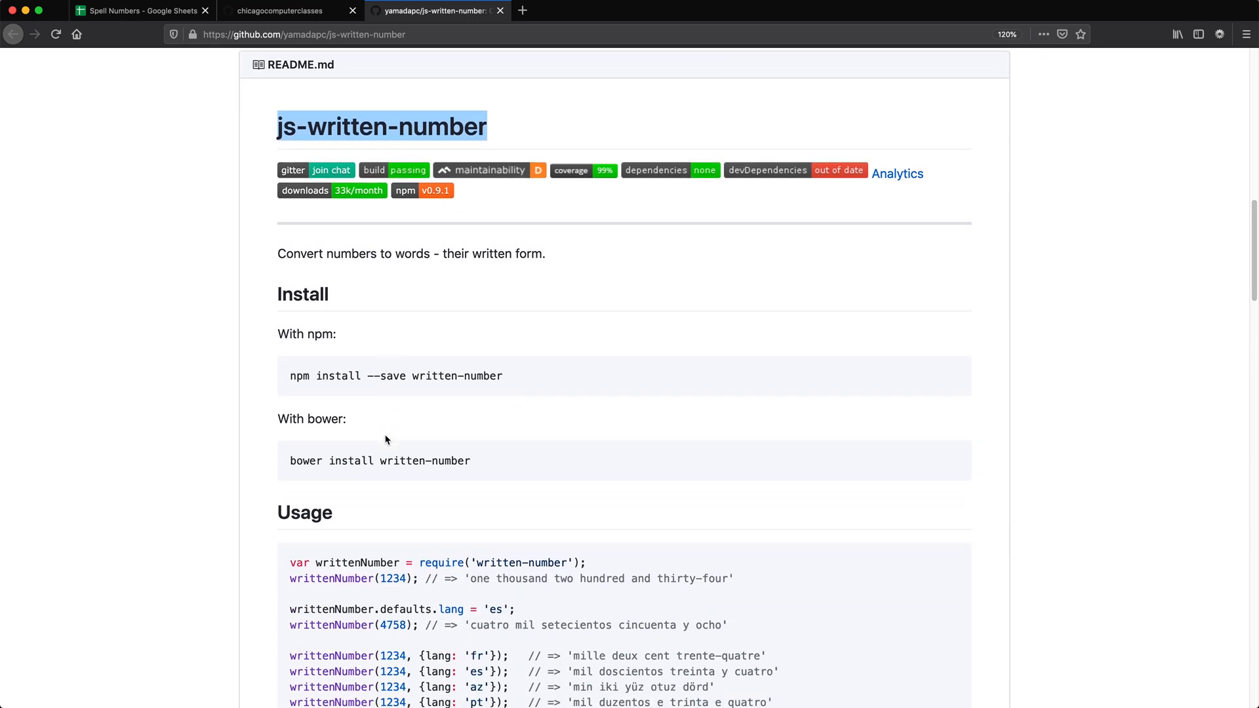
scroll(down, 3)
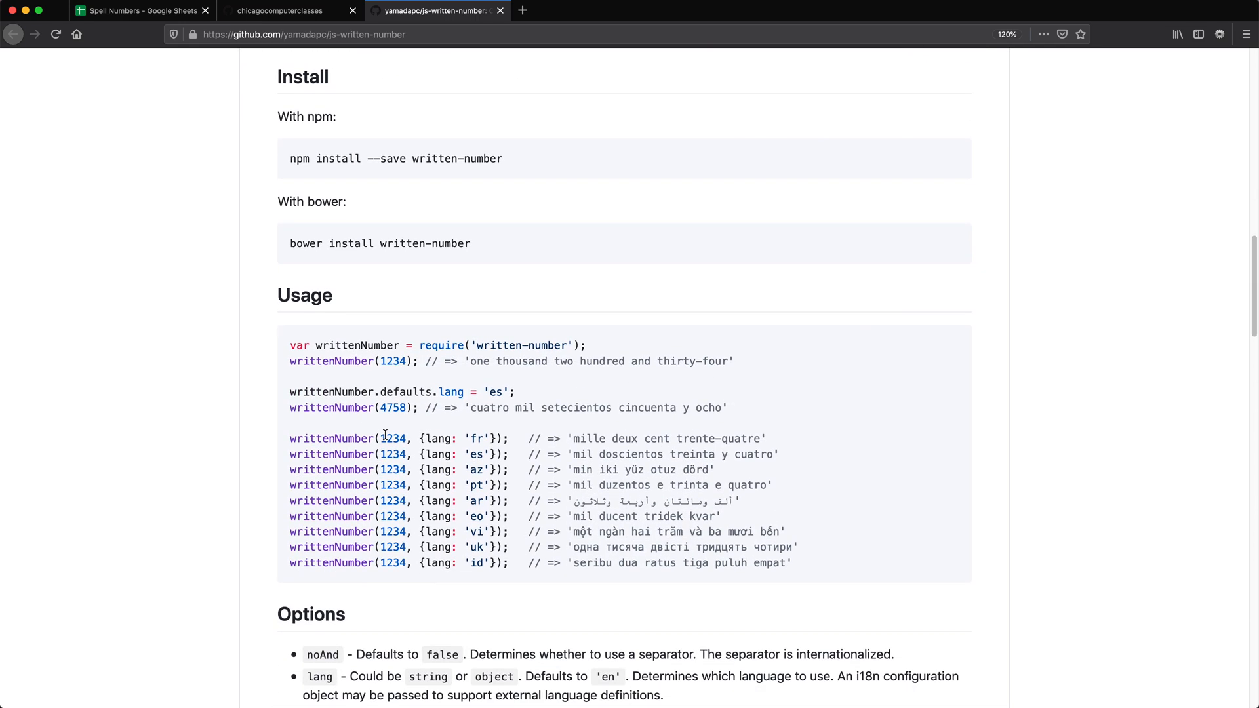
mouse_move(313, 365)
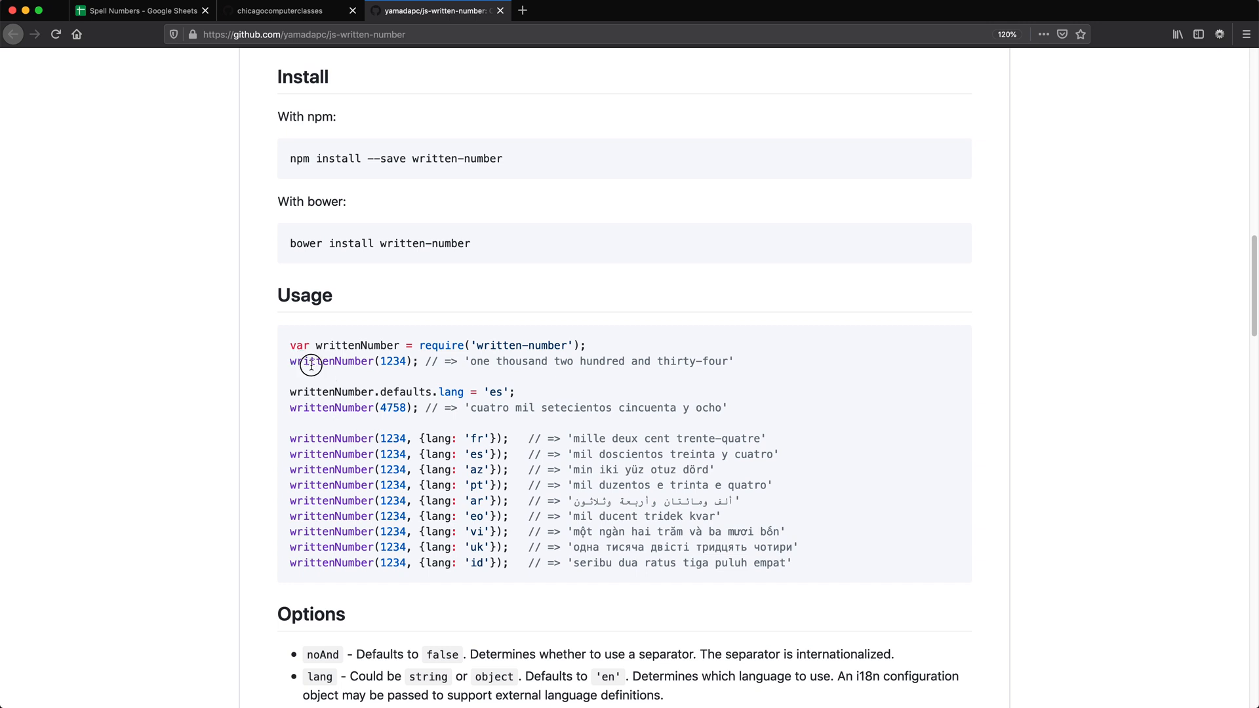
drag(292, 360, 450, 531)
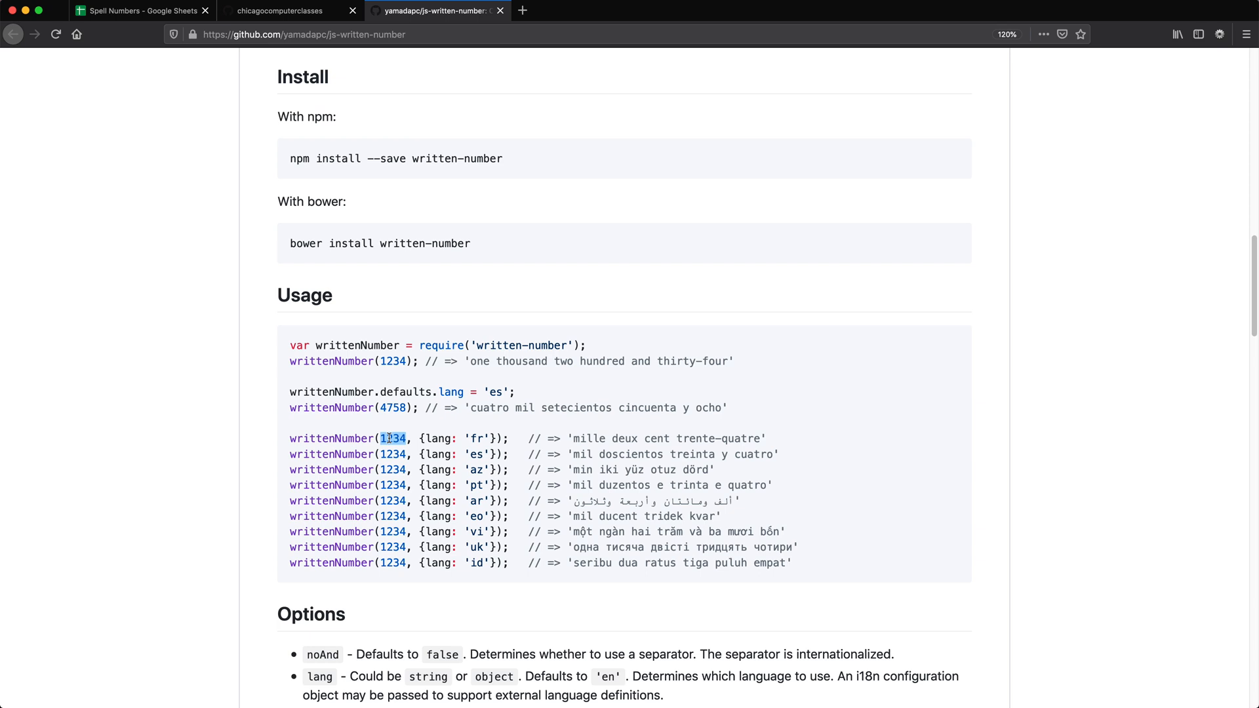
Start the sheet's Apps Script project from Tools and name it 'test numbers to text'.
click(144, 11)
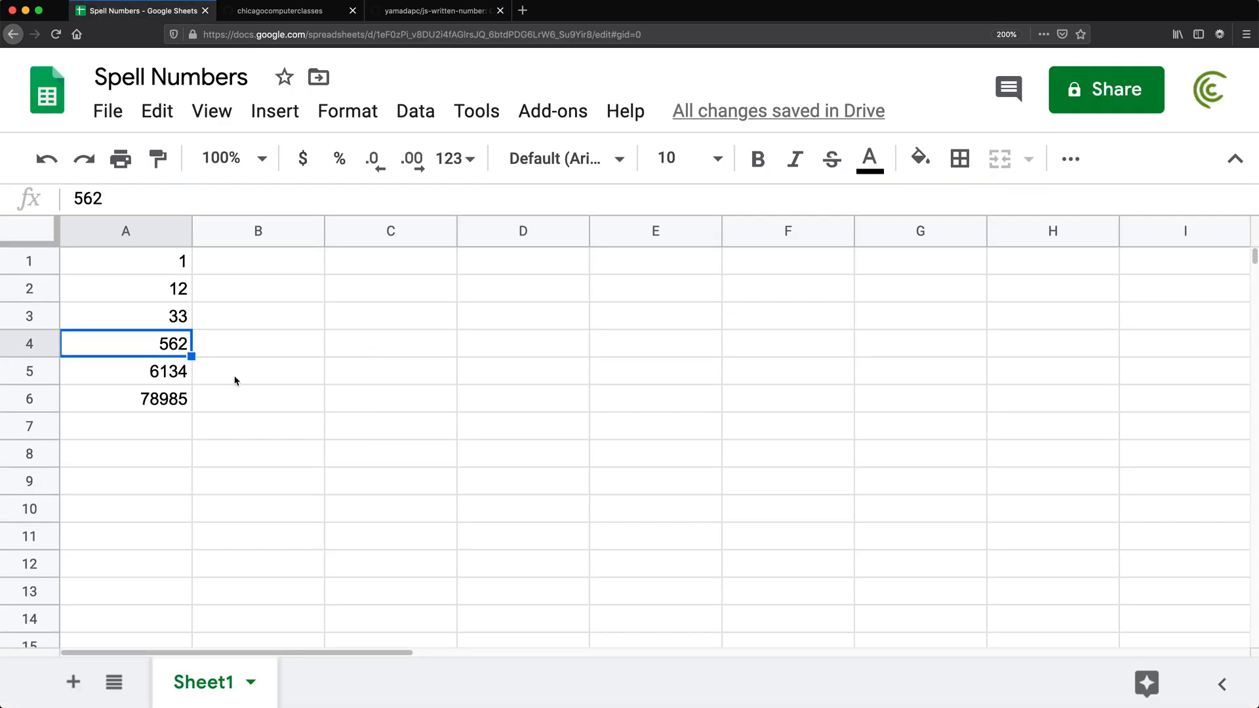
click(476, 111)
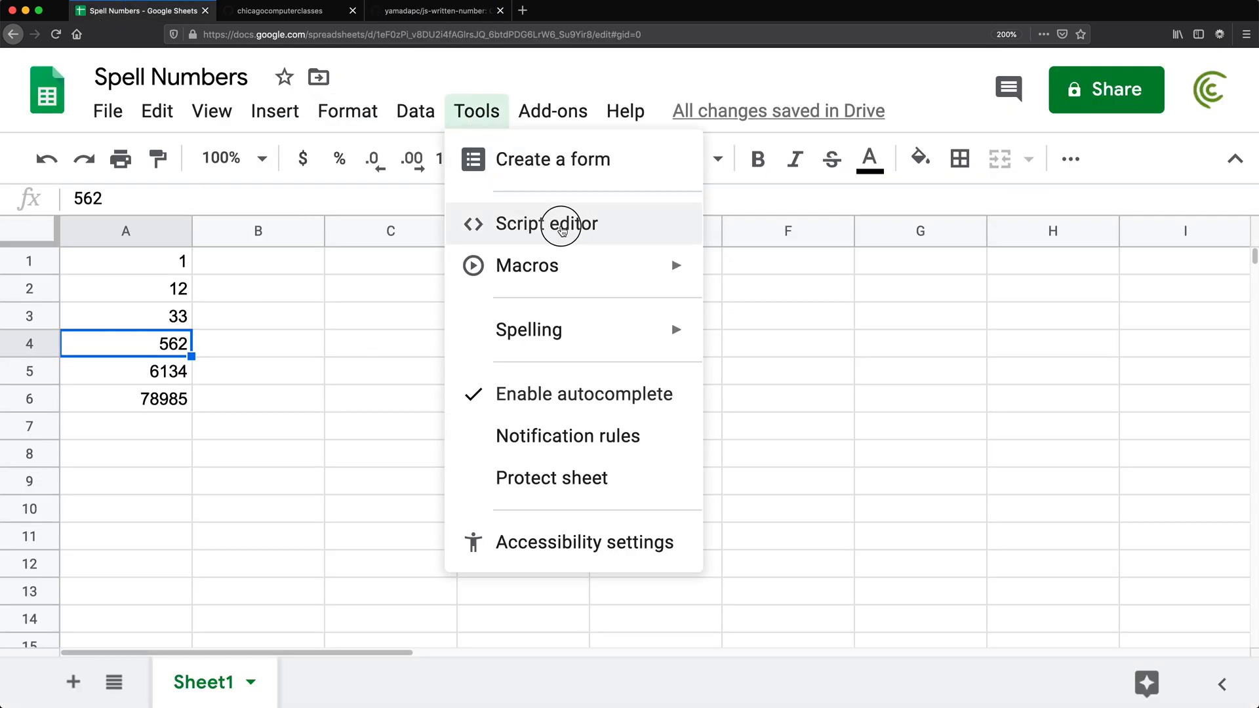
click(559, 223)
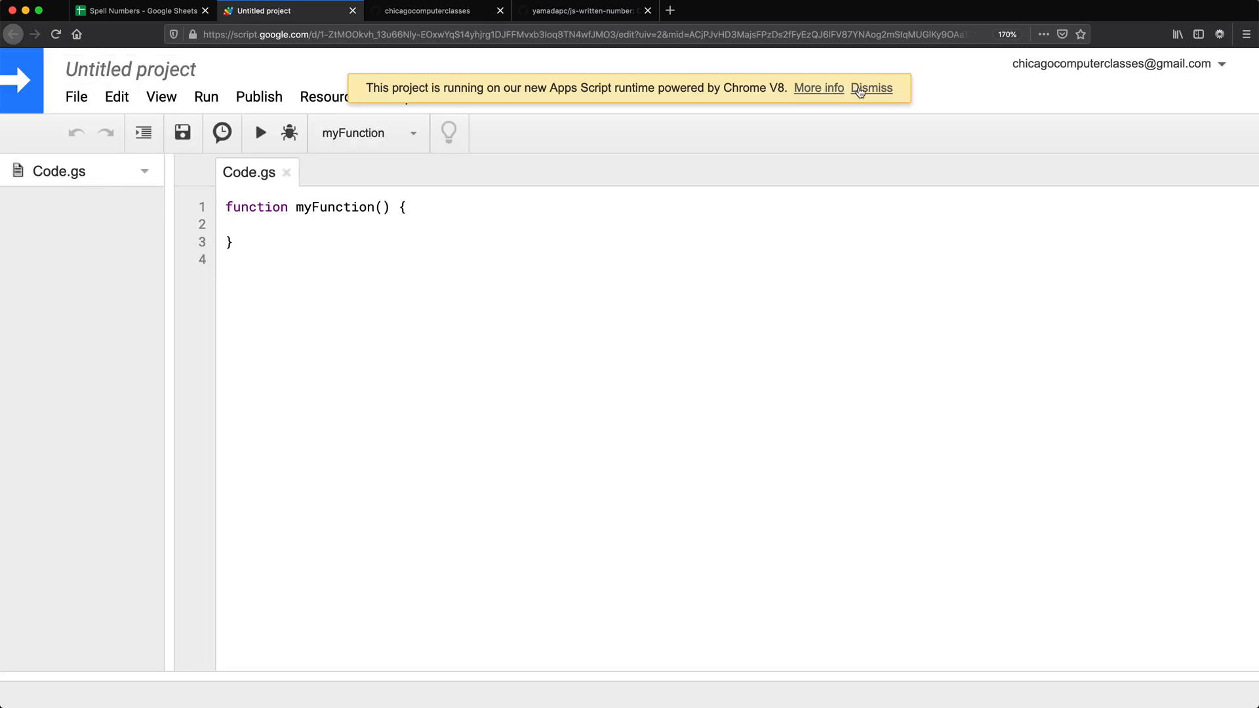
click(131, 69)
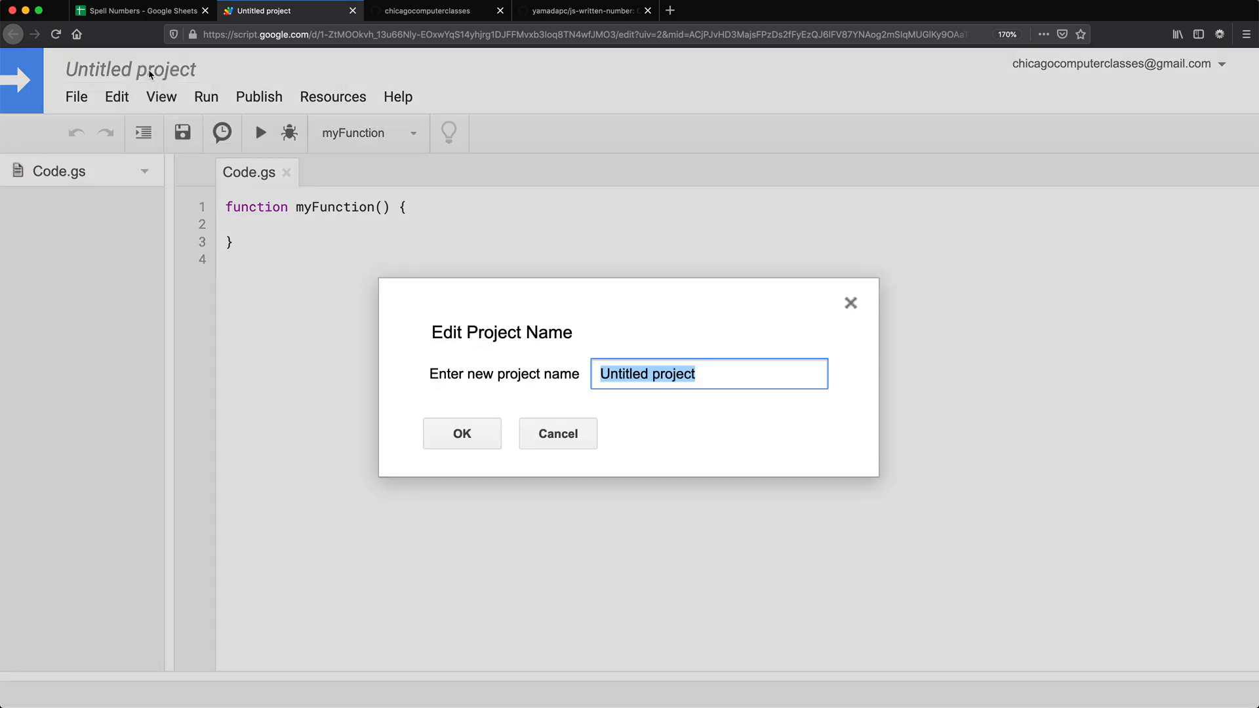
text(test numbers to tex)
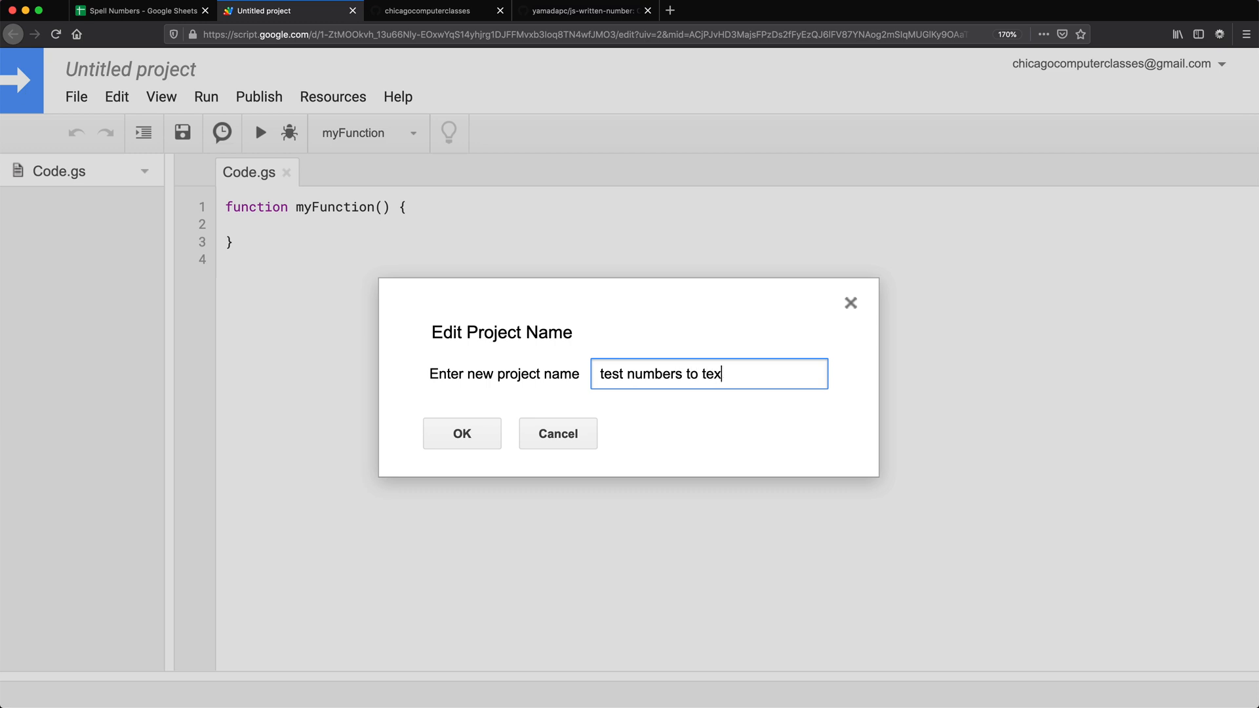
click(462, 433)
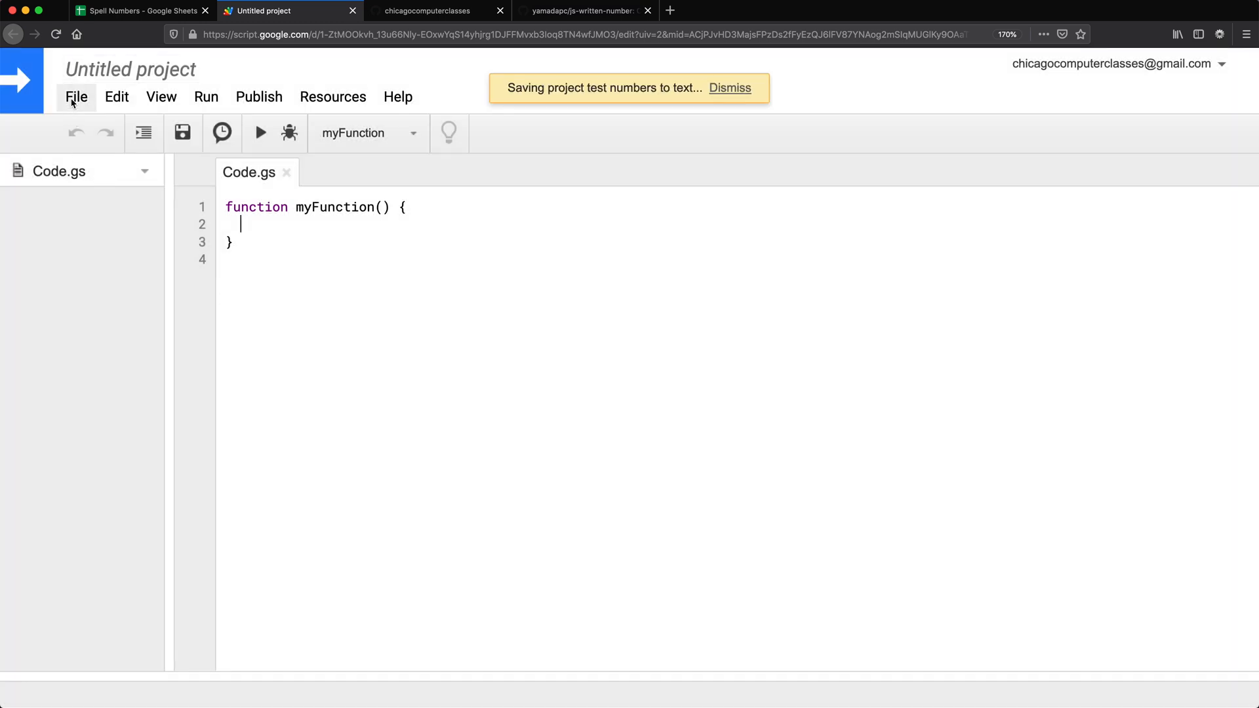
Add a new script file named jswrittennumbers to the project.
click(77, 97)
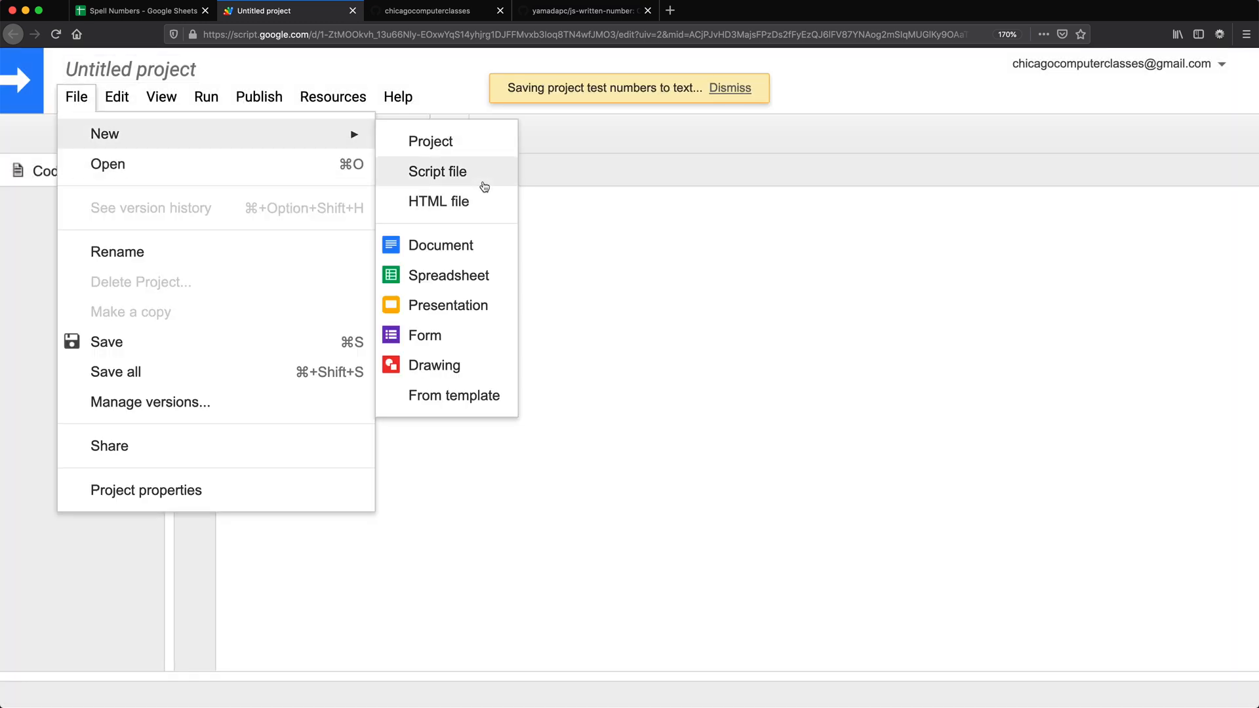
click(438, 170)
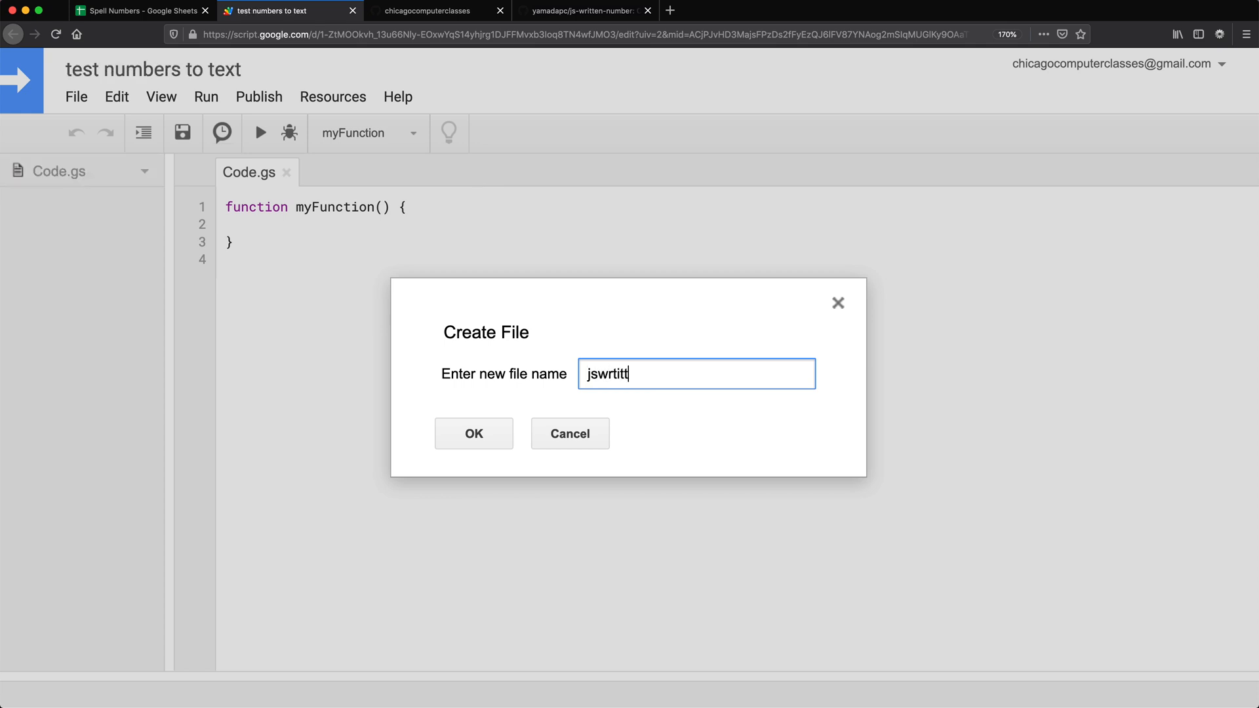
text(jswrittennumbers)
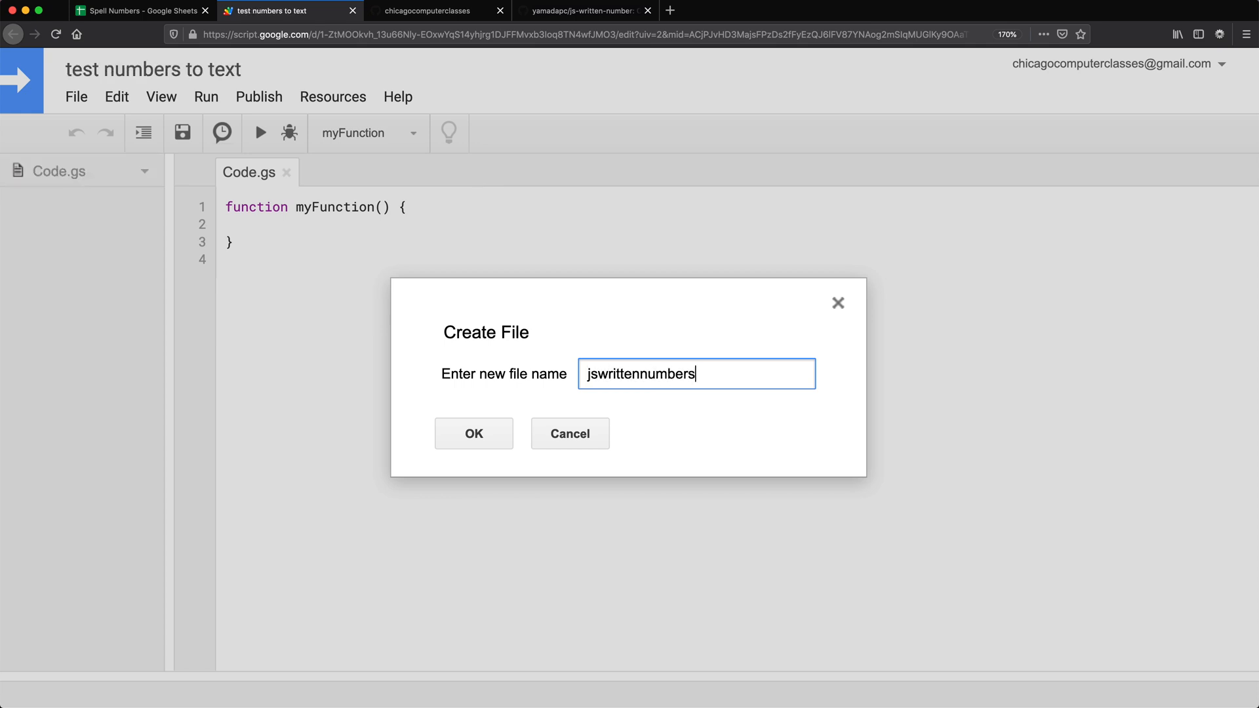
click(473, 433)
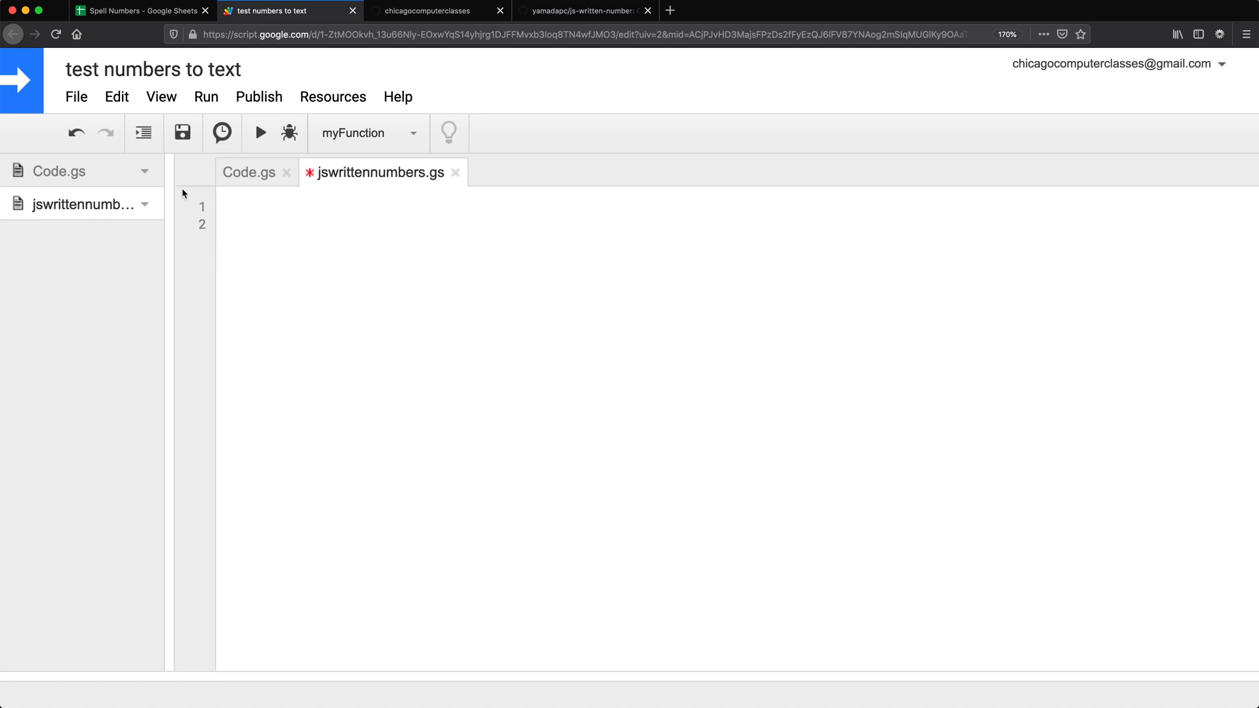
click(590, 11)
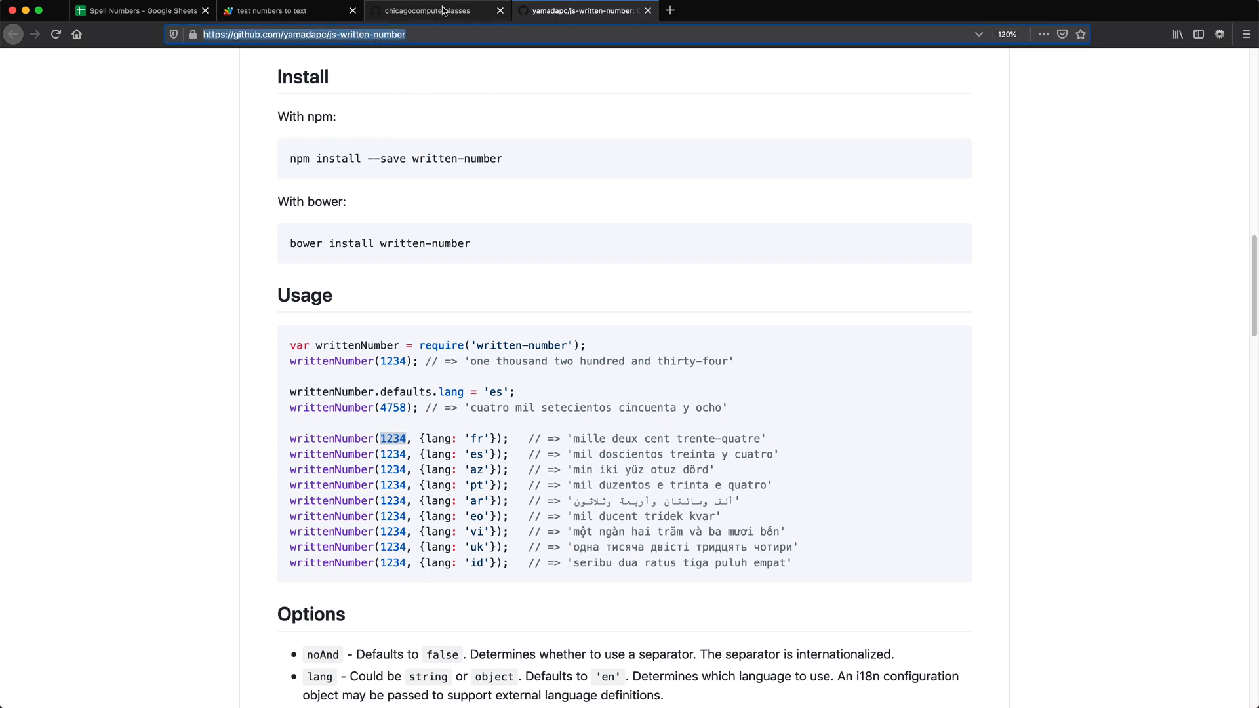
click(280, 11)
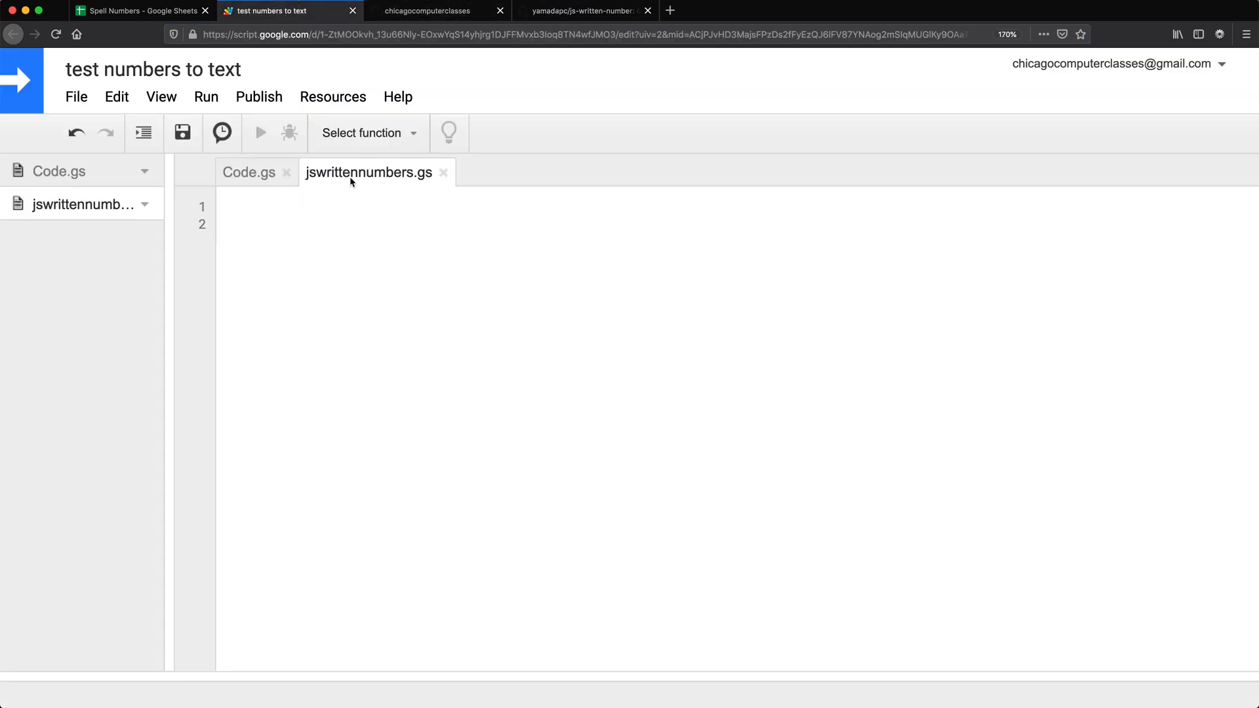
text(//https://github.com/yamadapc/js-written-number)
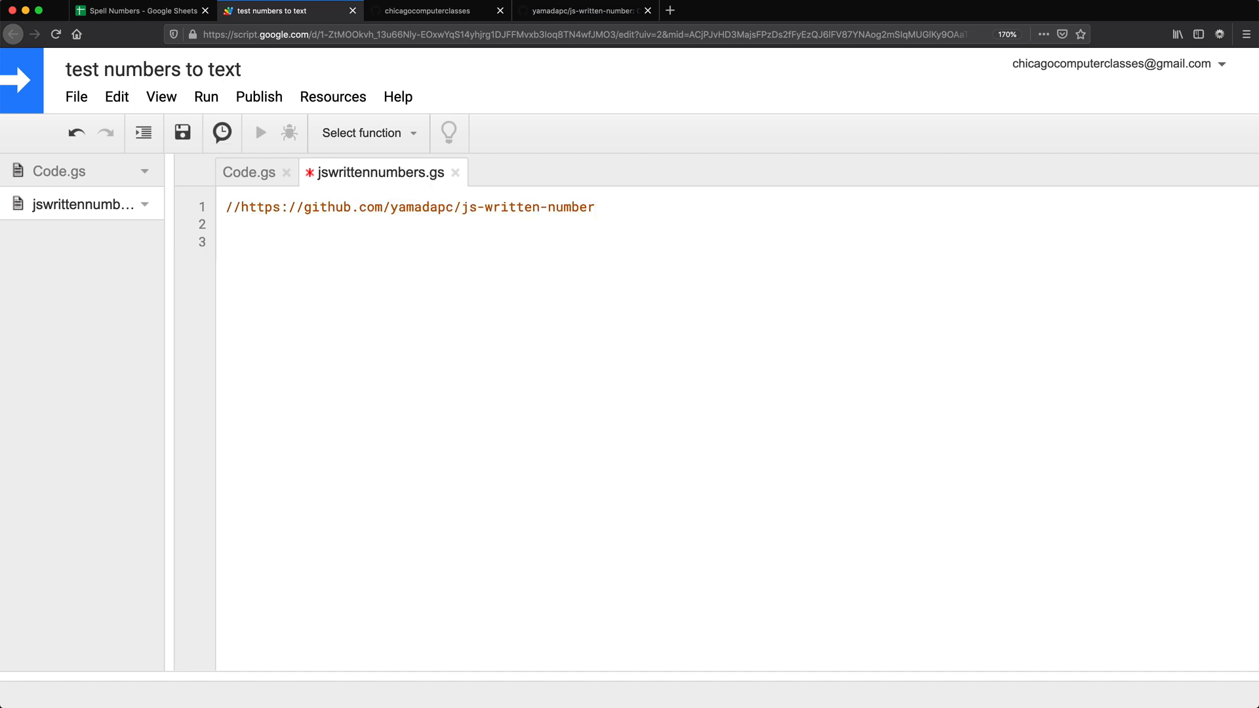
Return via the GitHub profile tab to the top of the js-written-number repository page.
click(428, 10)
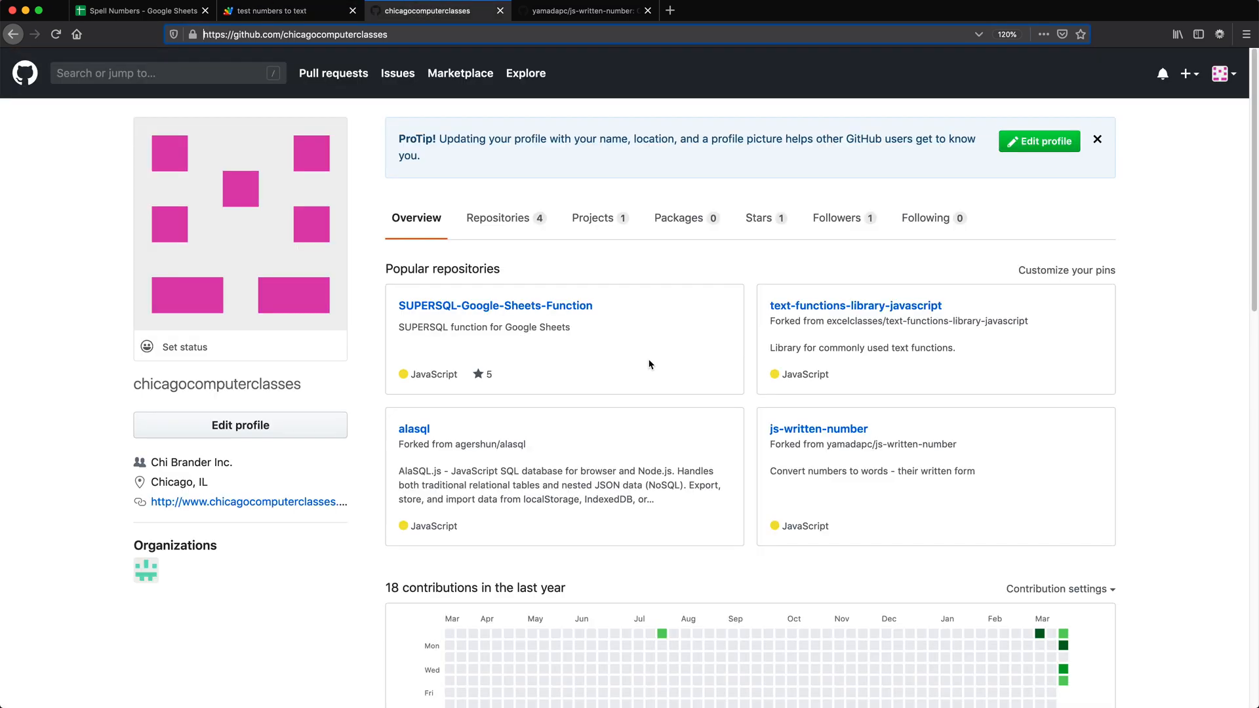
click(349, 34)
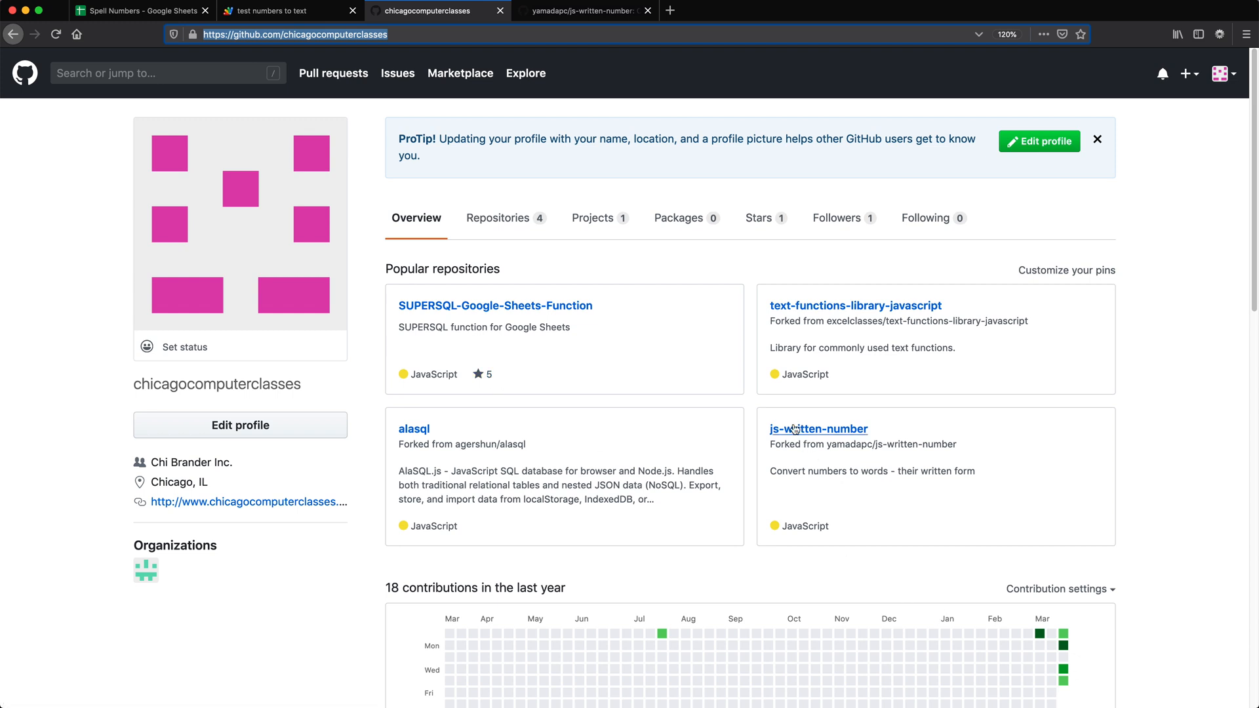
mouse_move(801, 441)
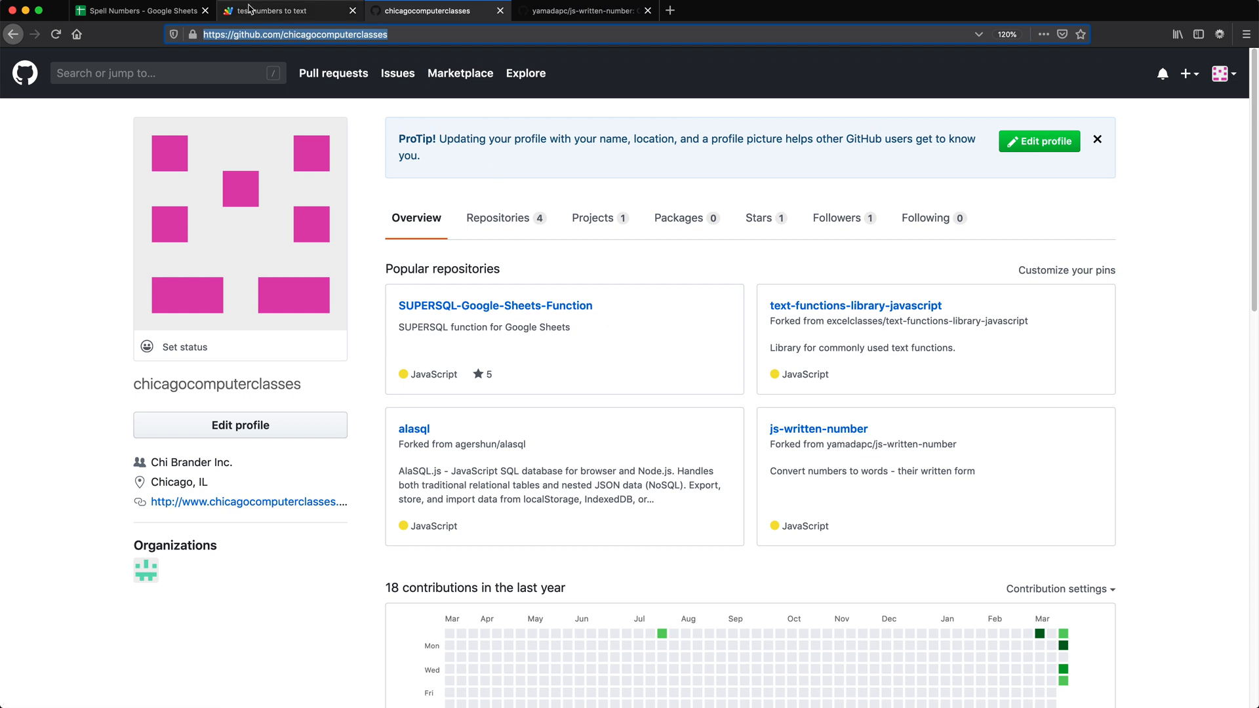
click(275, 11)
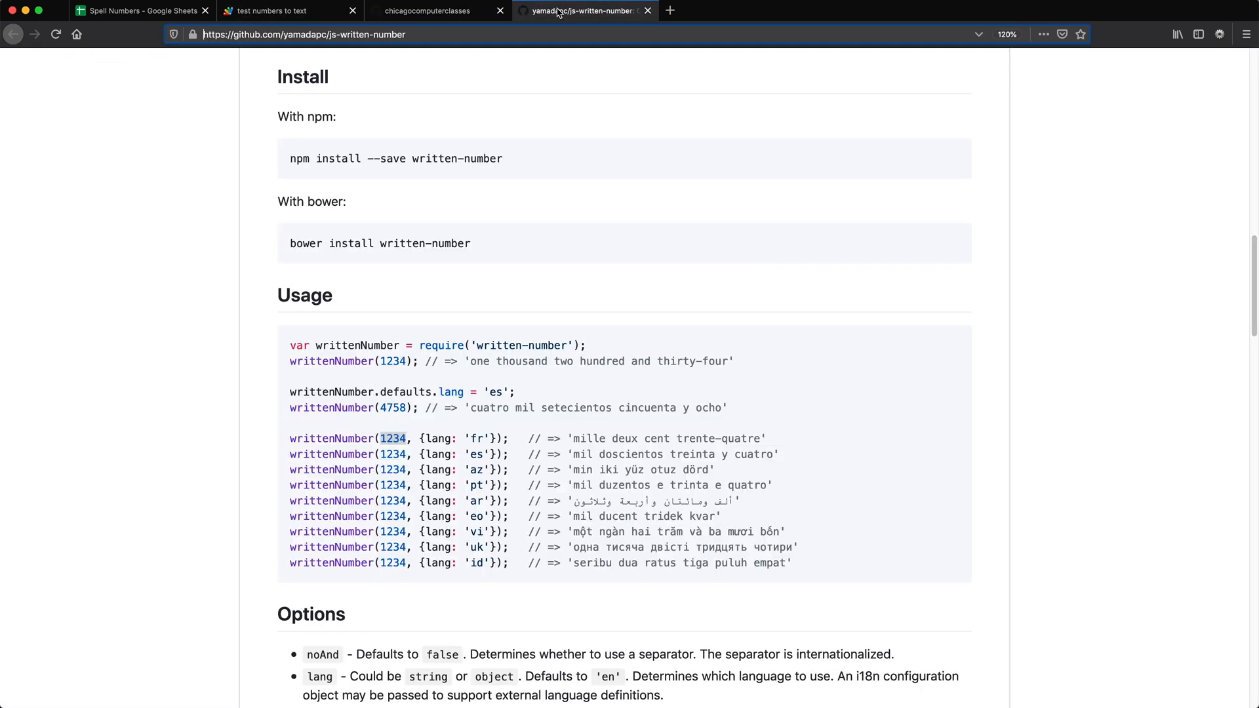
scroll(up, 3)
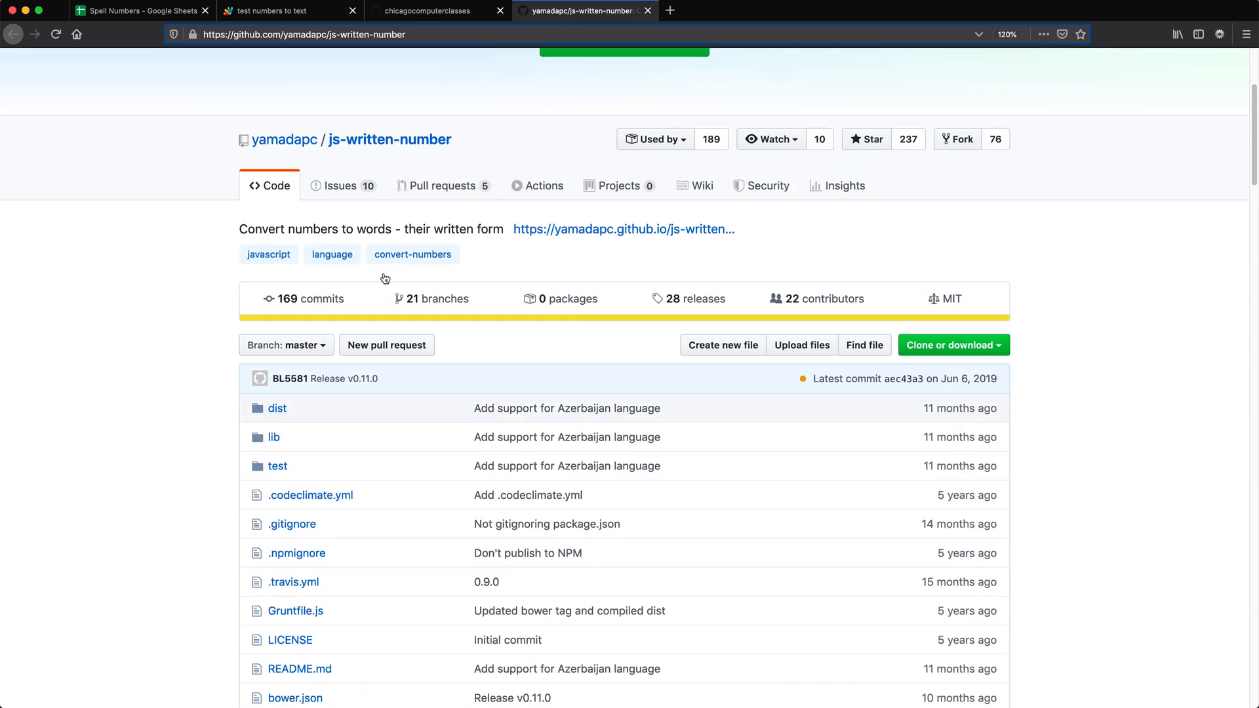
Open dist/written-number.js in raw view, select all its code, and return to Apps Script.
click(277, 409)
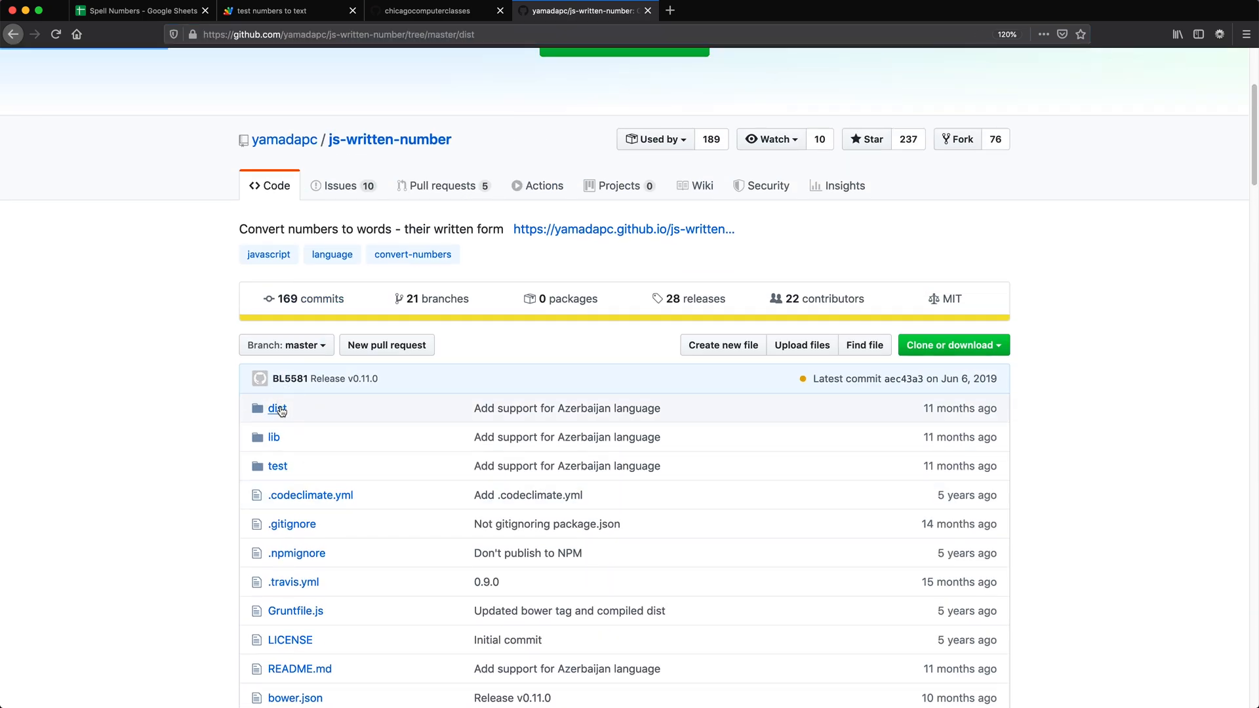
click(273, 410)
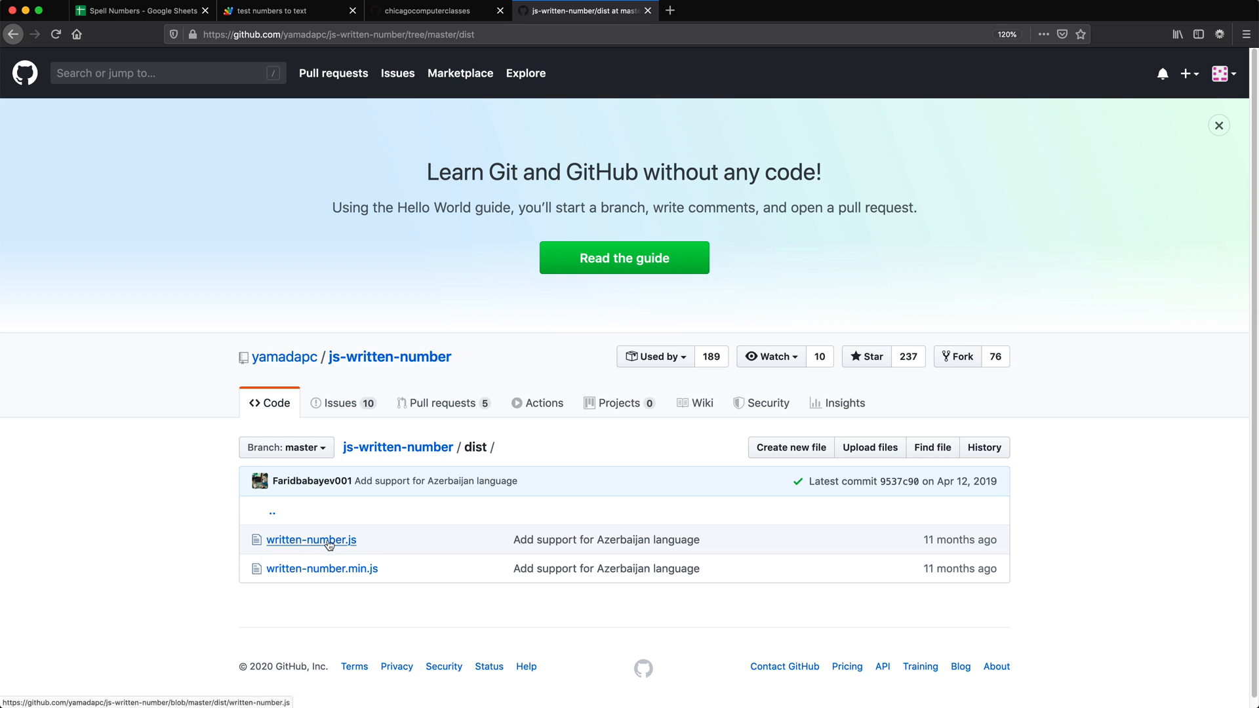
click(311, 540)
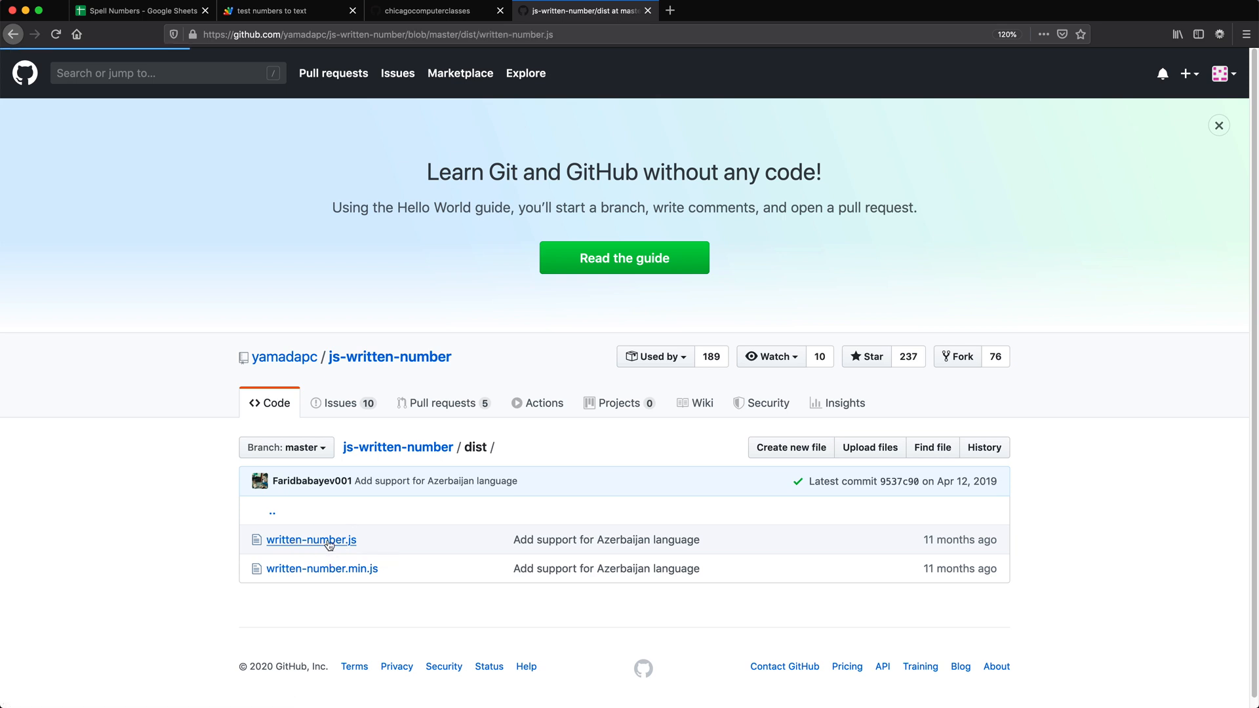
click(311, 540)
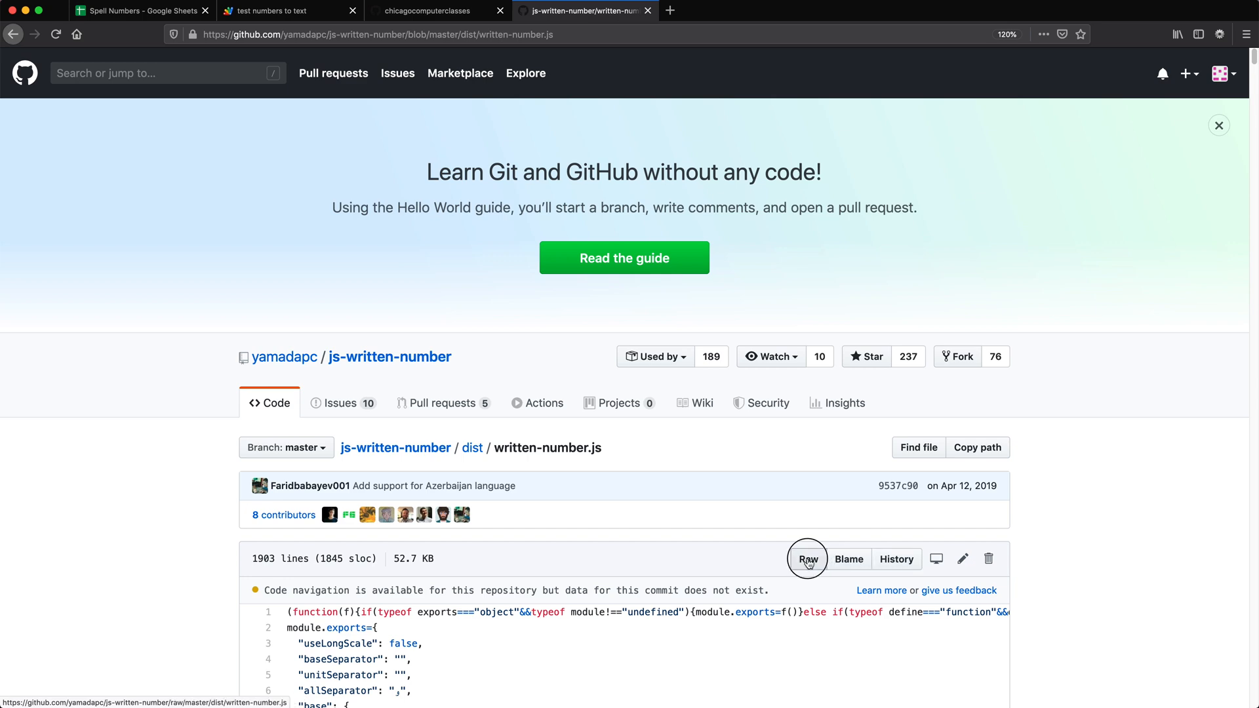
click(808, 559)
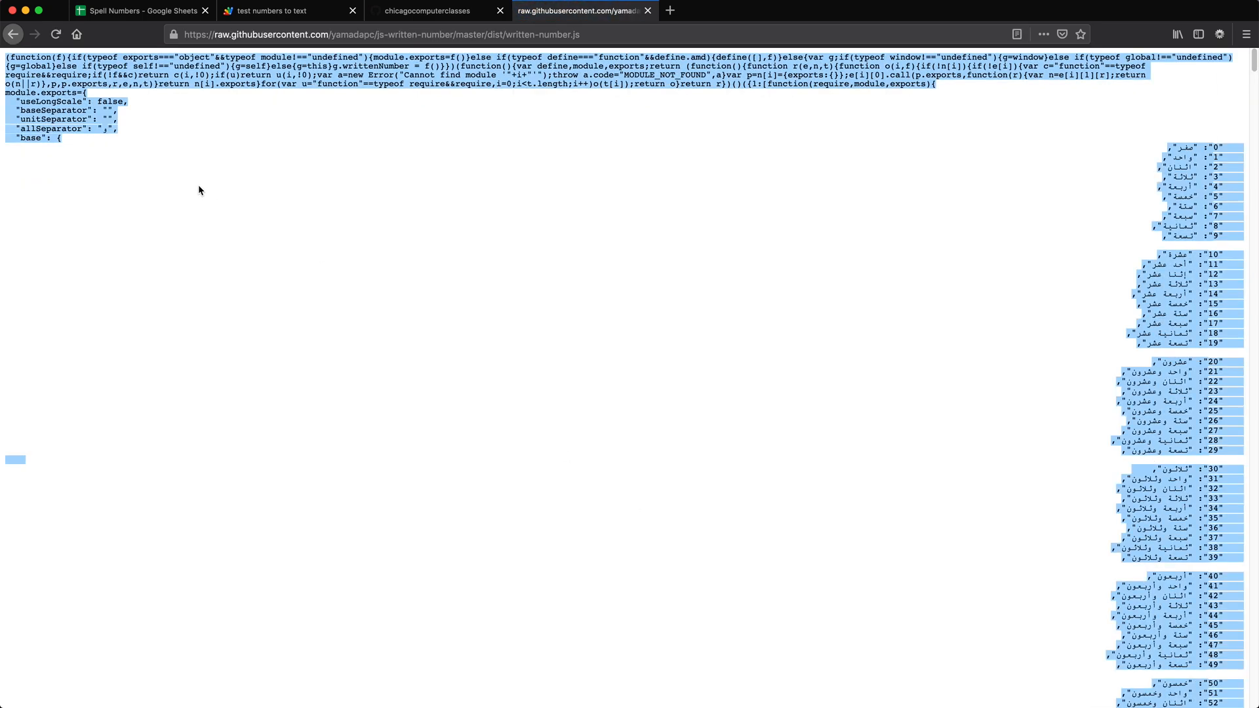
mouse_move(275, 173)
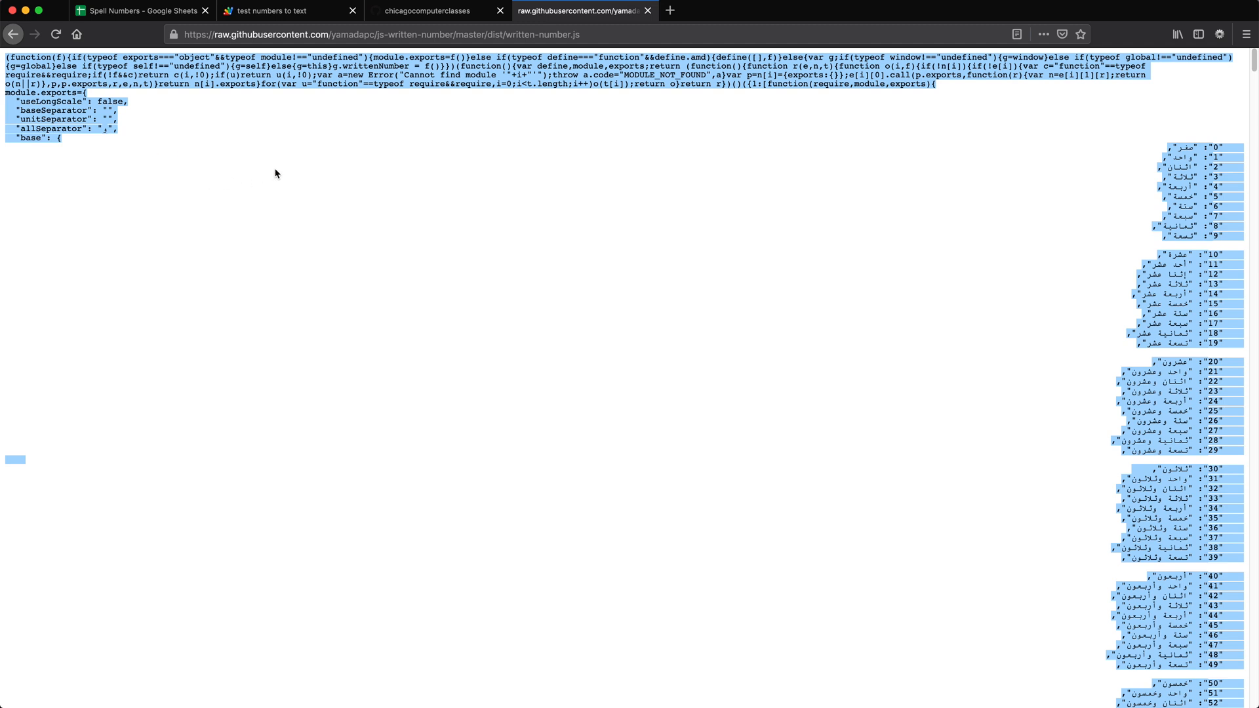
click(286, 10)
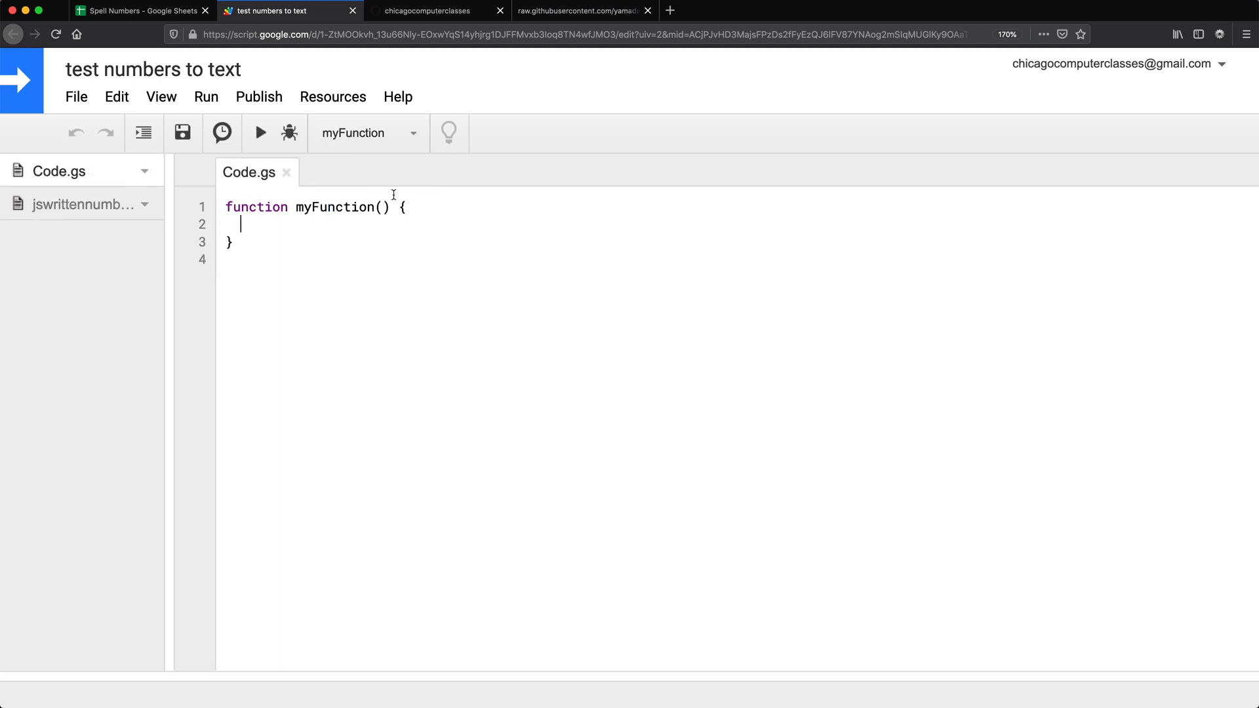
Rename myFunction in Code.gs to NUMBERTOTEXT and return to the raw library code.
double_click(335, 207)
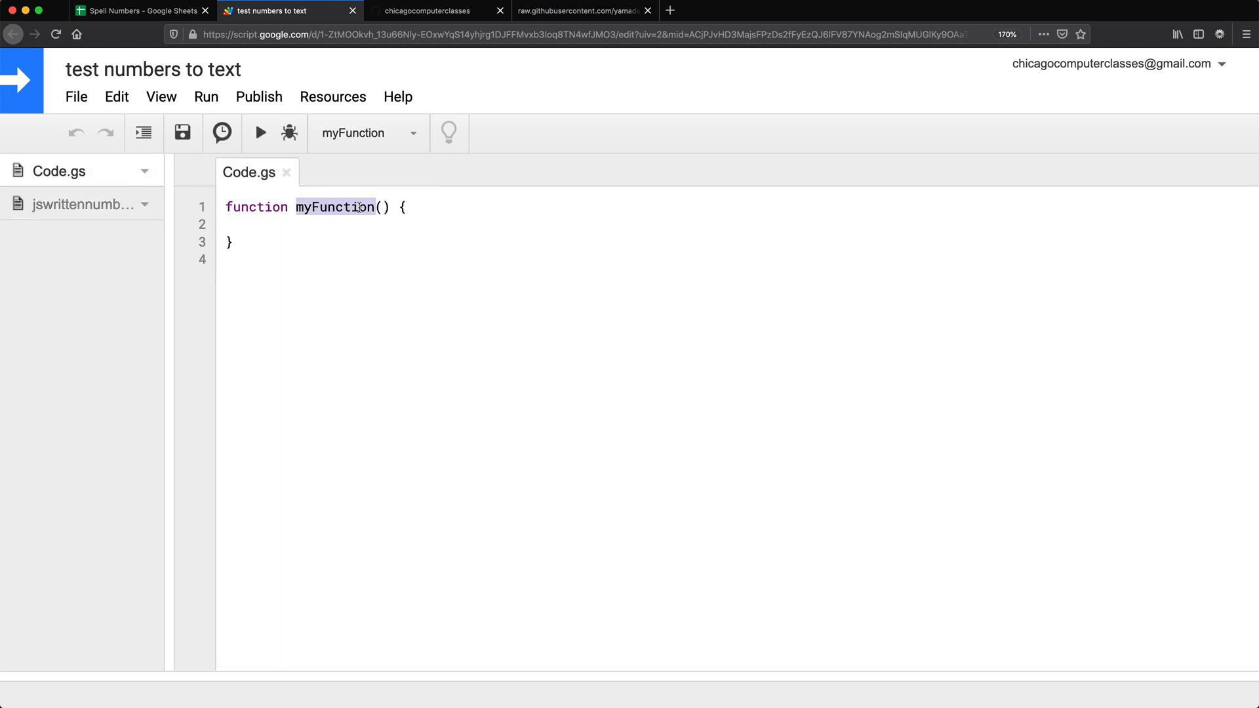
text(NUMBERTO)
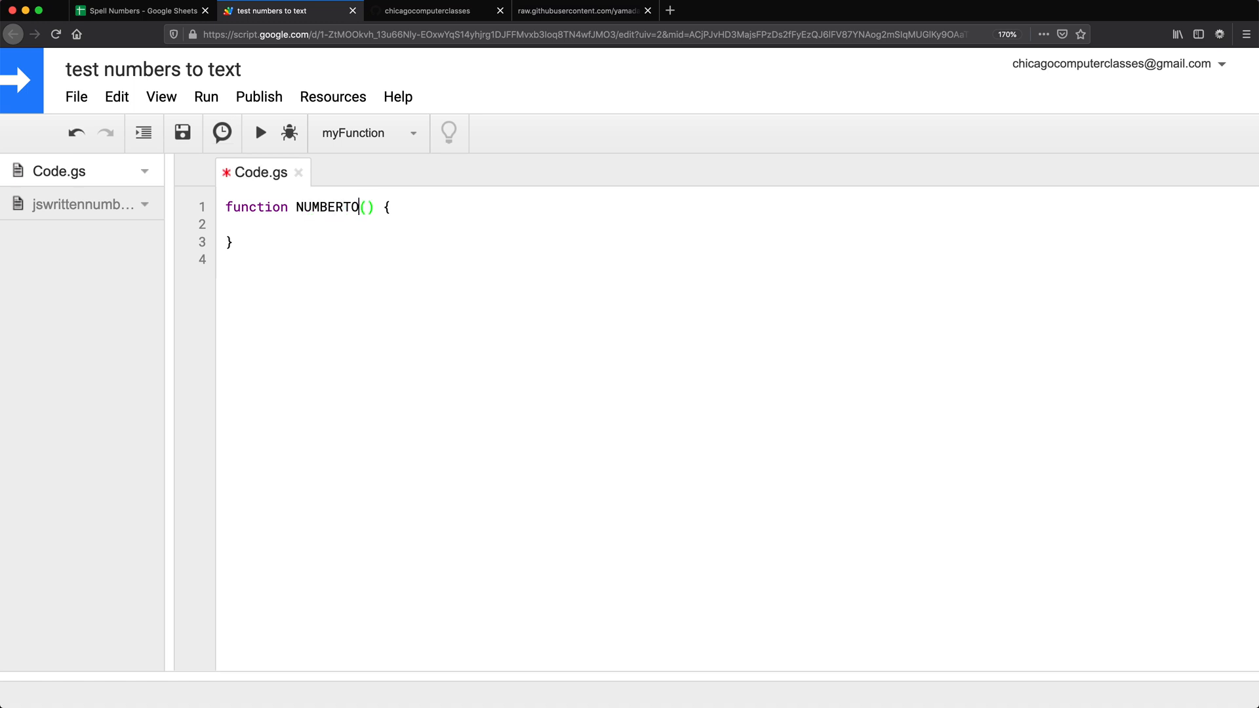
text(TEXT)
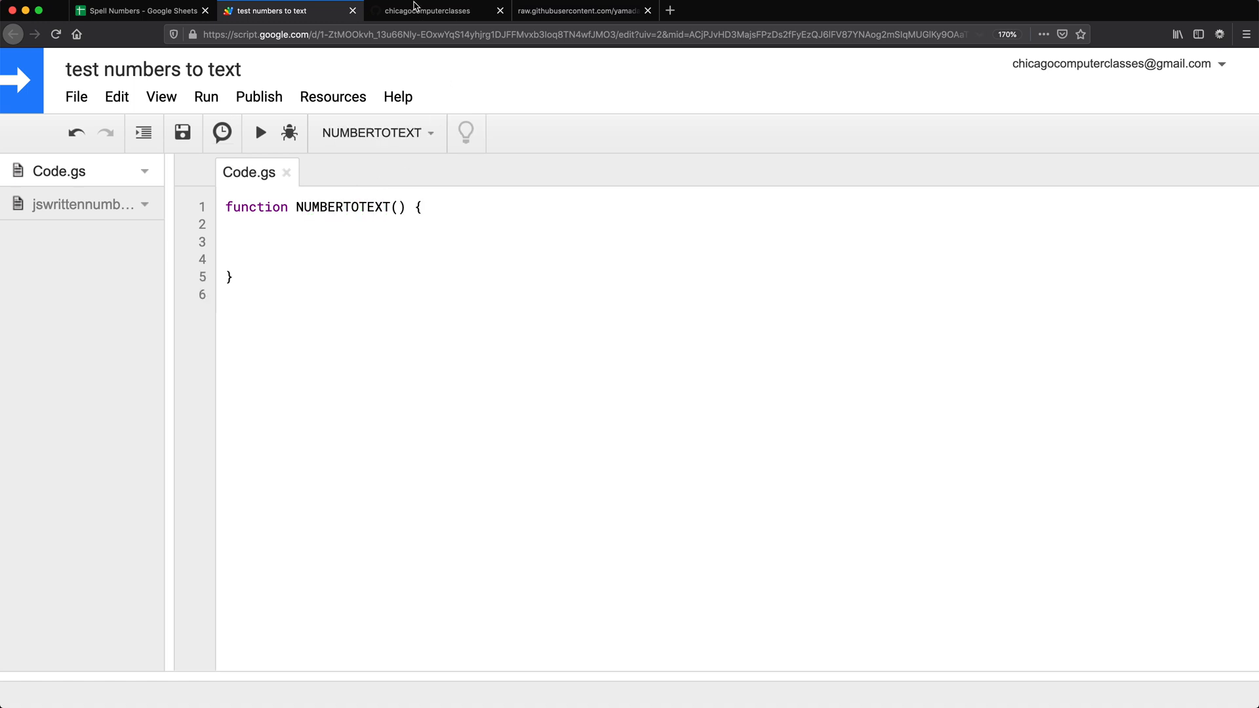
click(587, 10)
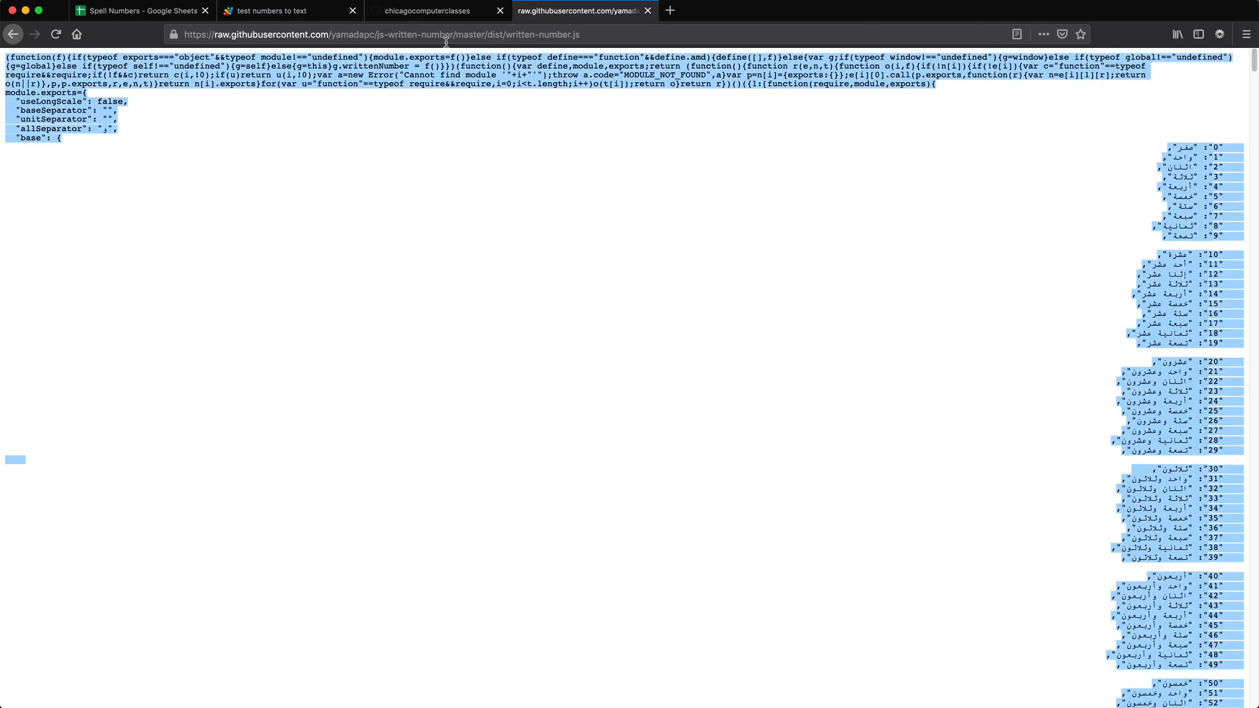
Go back to the repository main page and scroll to the README usage examples.
click(15, 34)
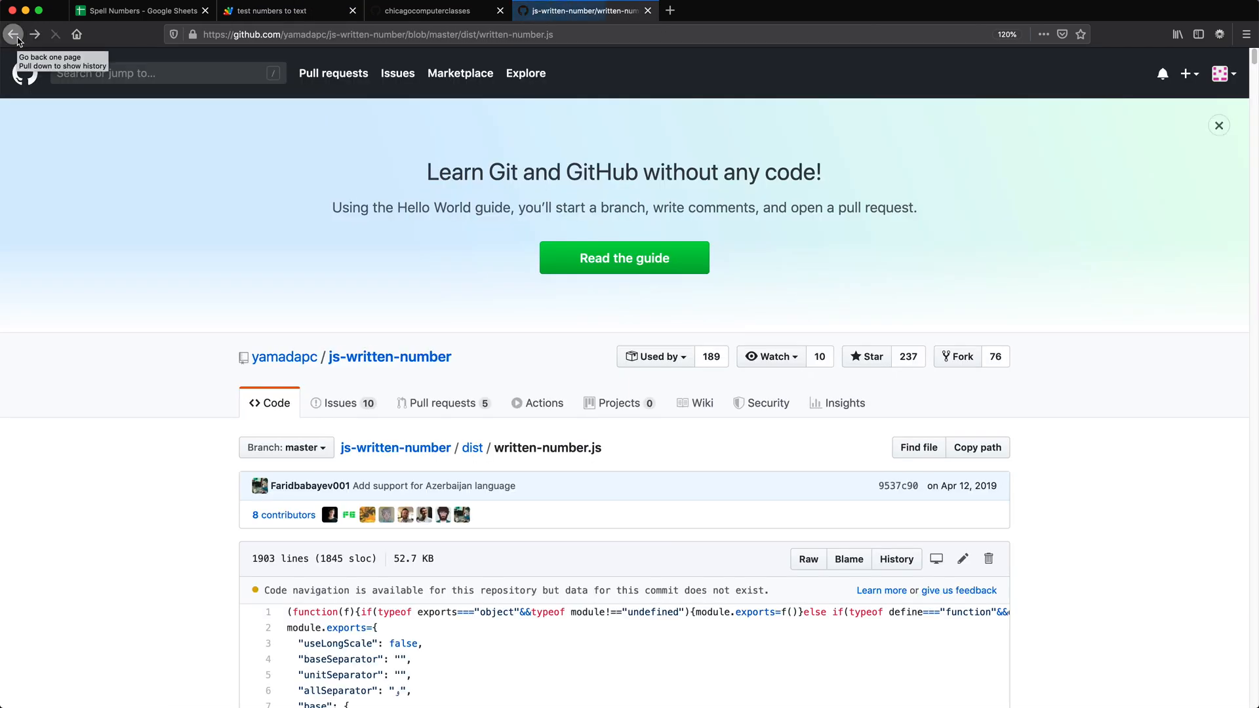
click(13, 34)
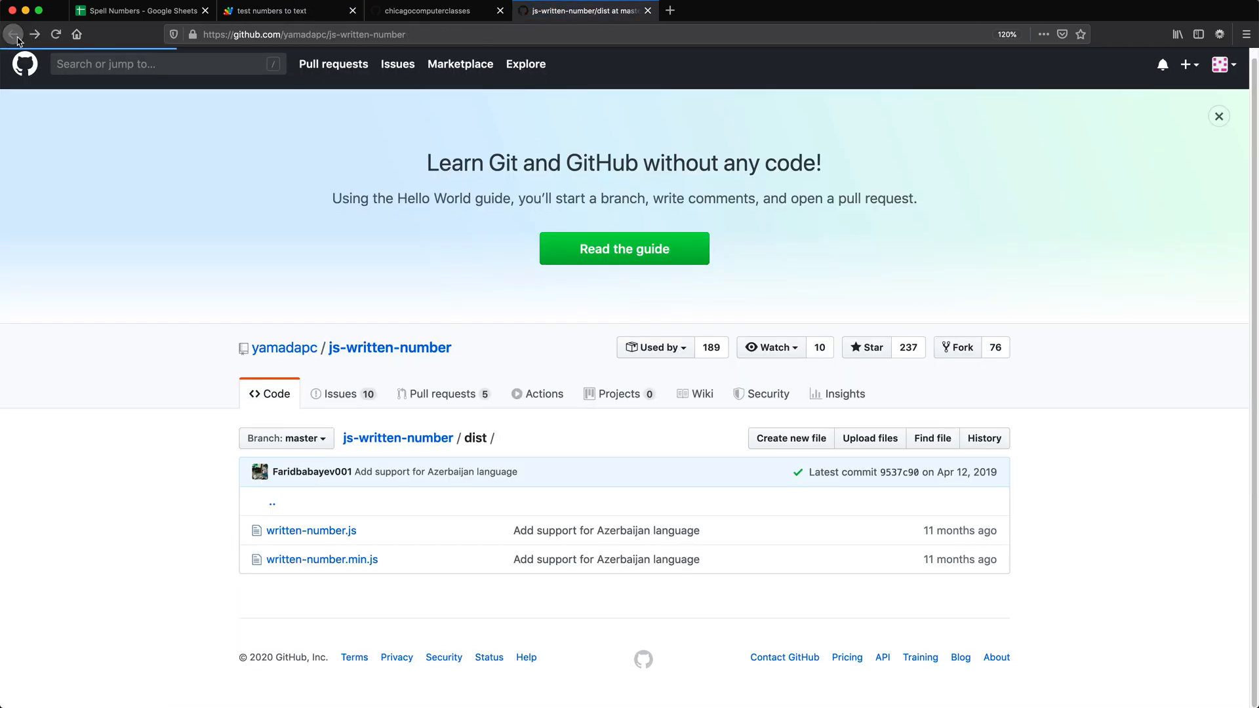
click(11, 34)
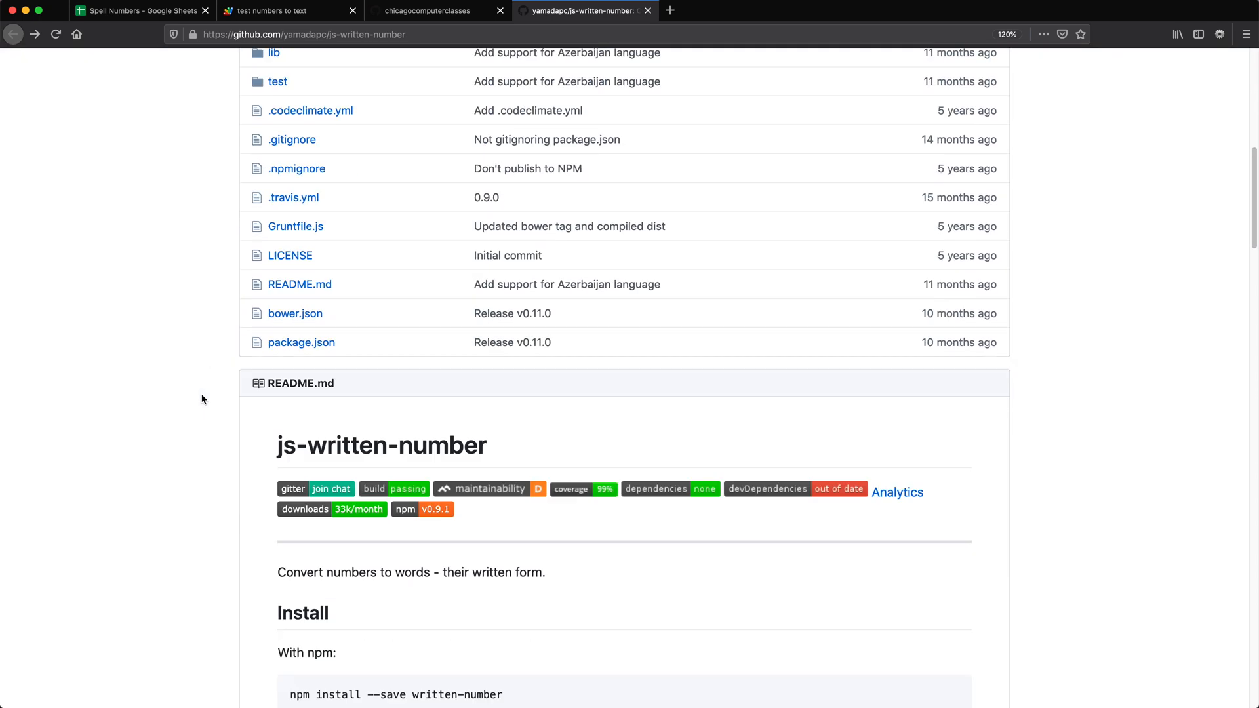
scroll(down, 3)
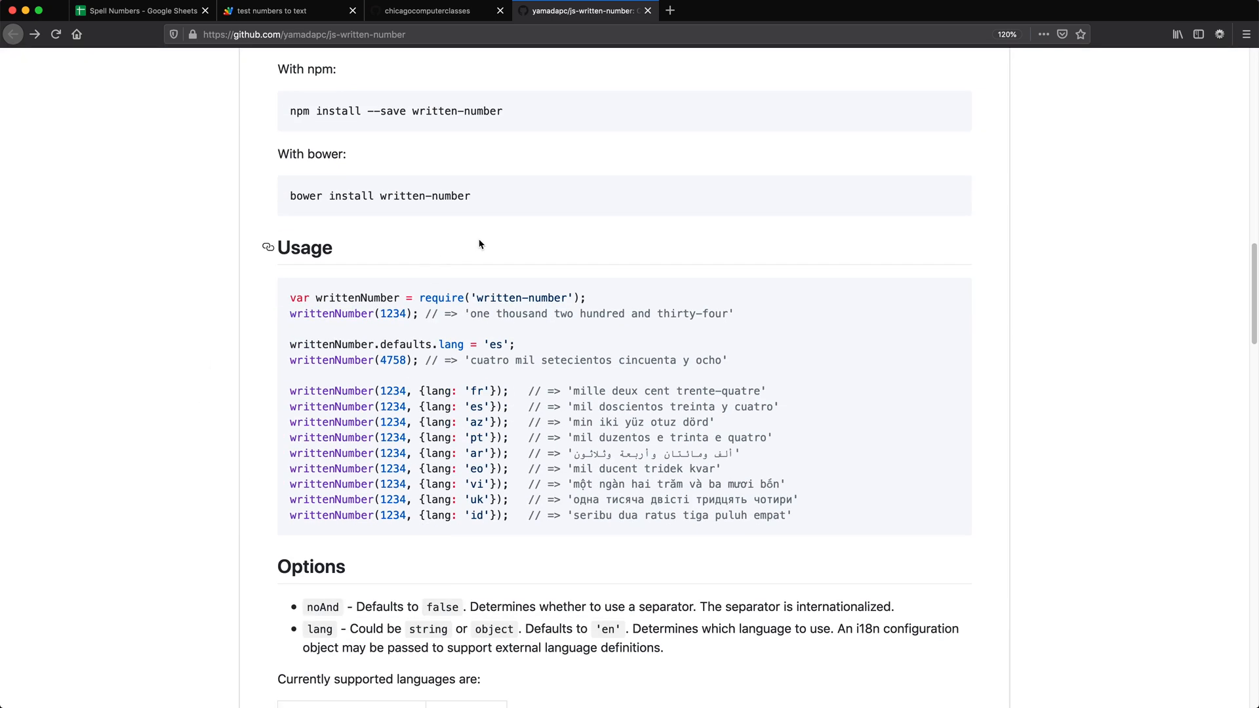
mouse_move(427, 314)
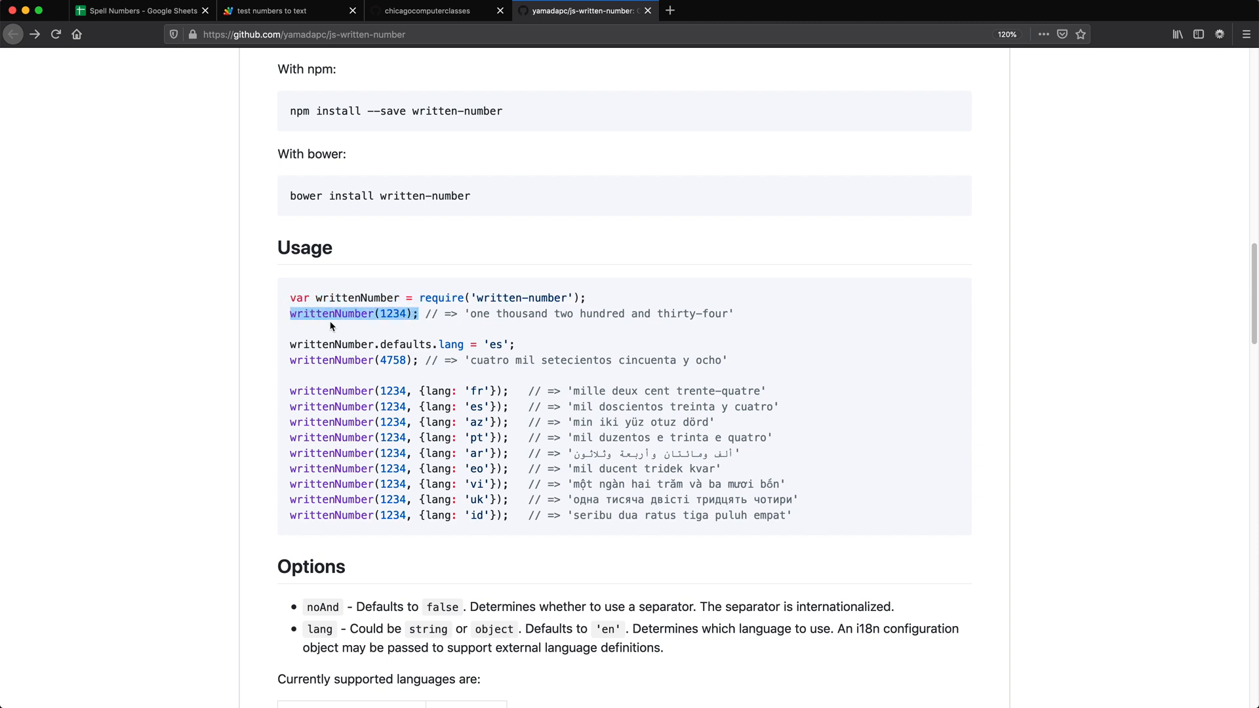
Write let result = writtenNumber(1234); and console.log(result) in NUMBERTOTEXT, then run it.
click(273, 11)
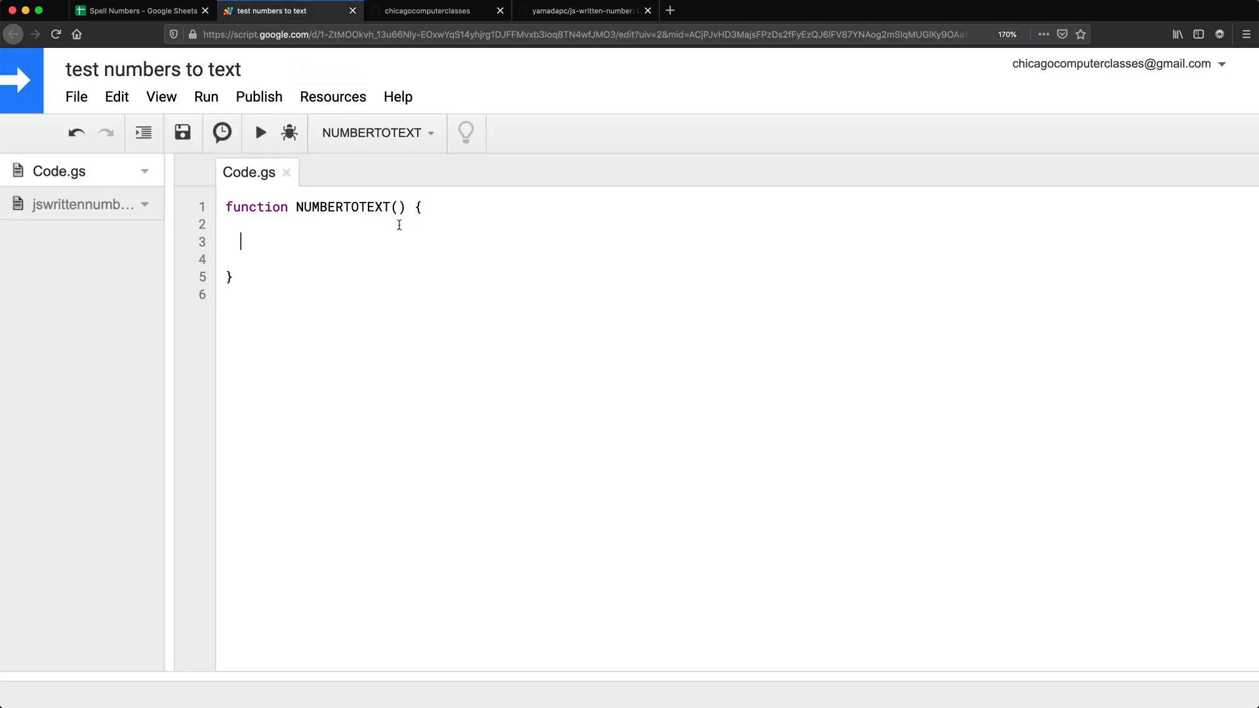
text(let)
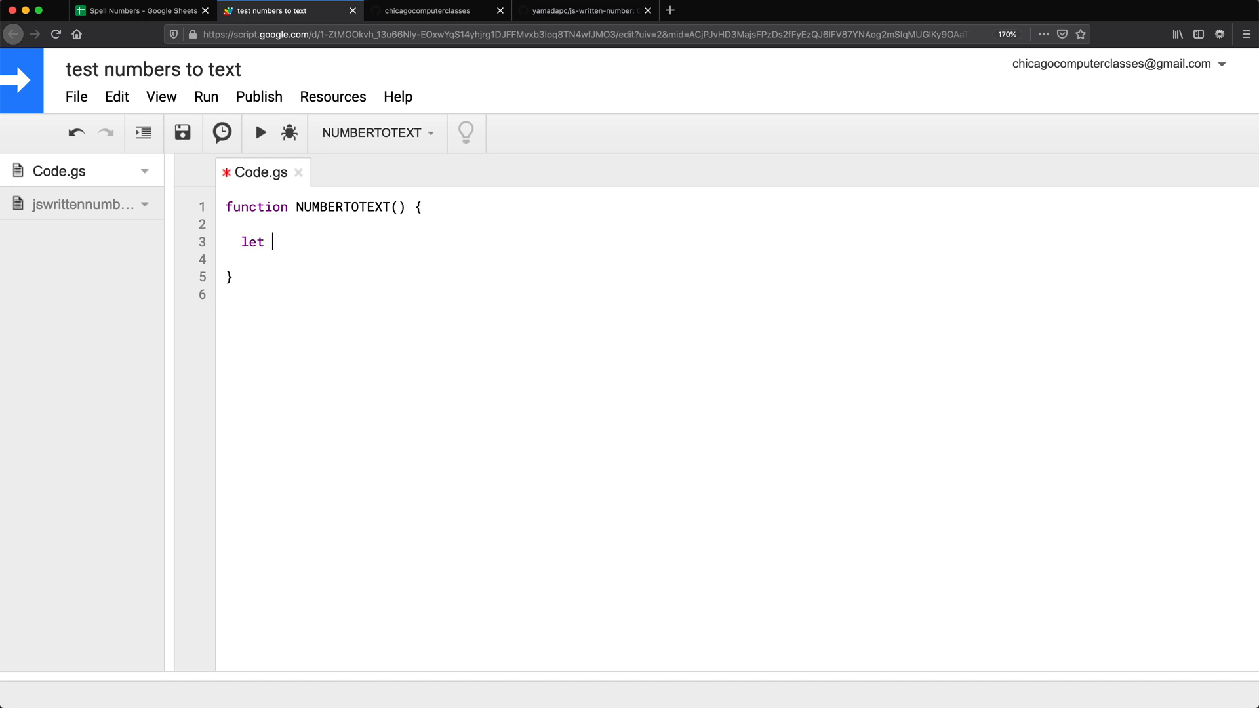
text(result)
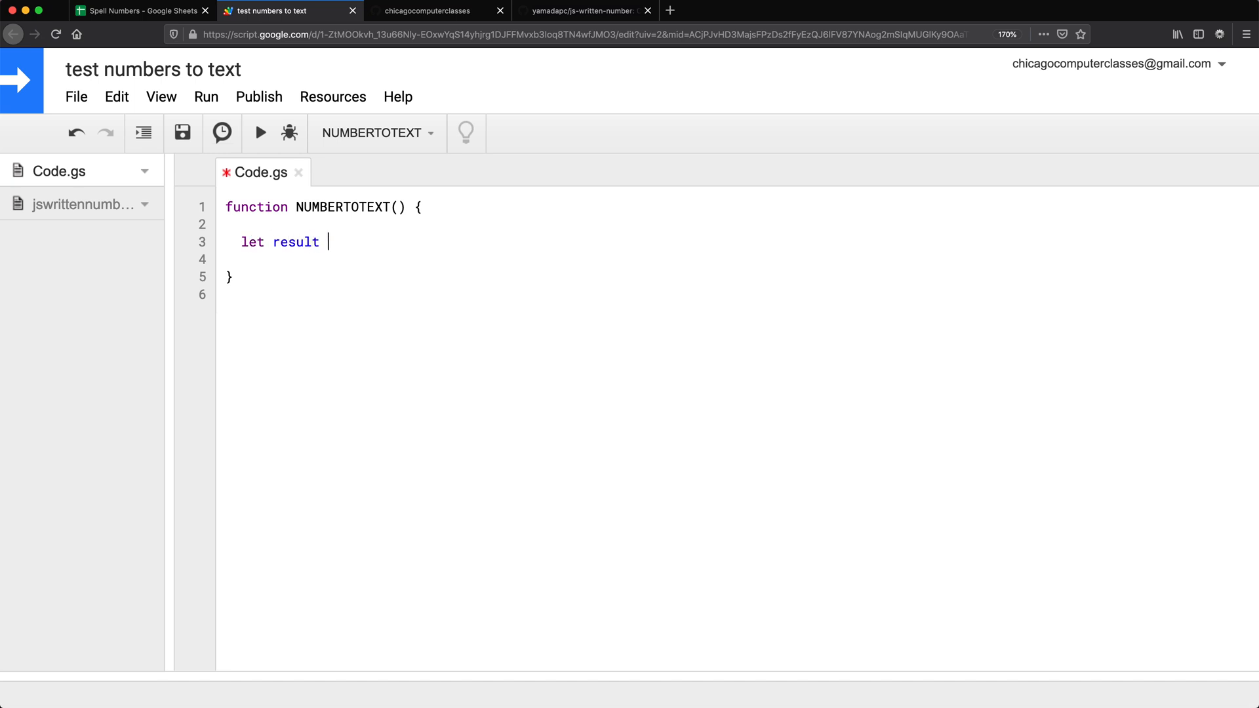
text(= writtenNumber(1234);)
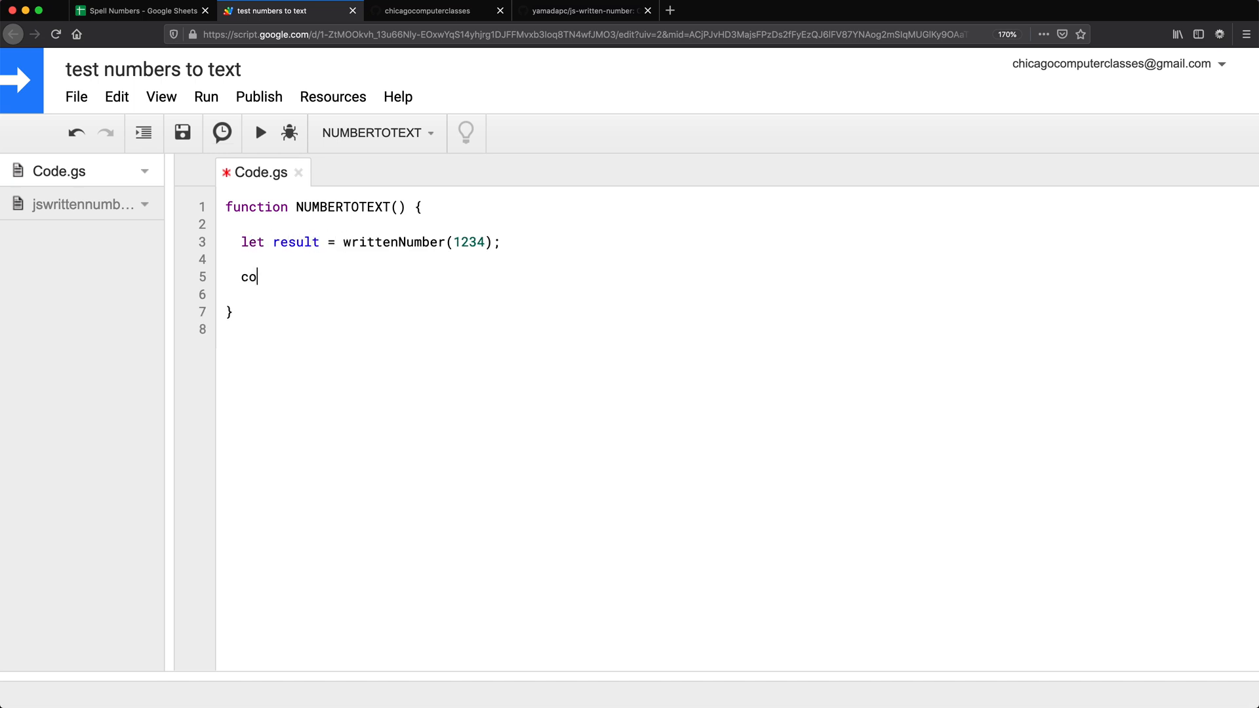
text(nsole.log()
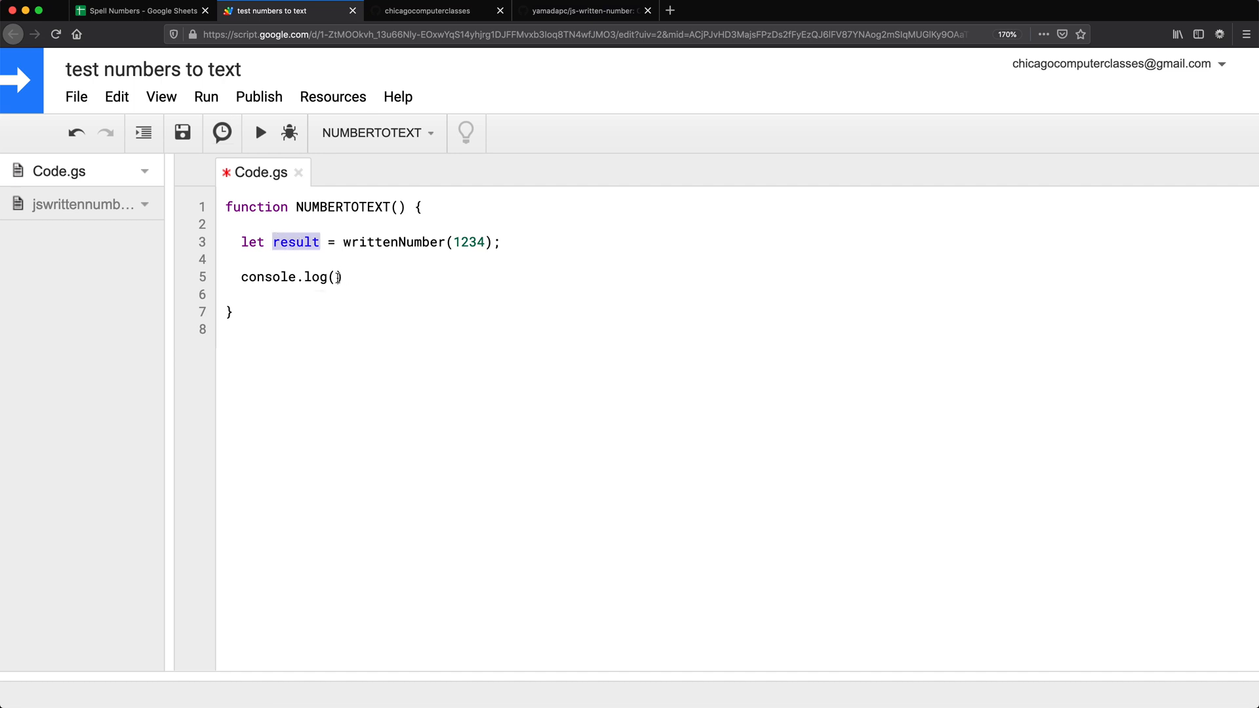
text(result)
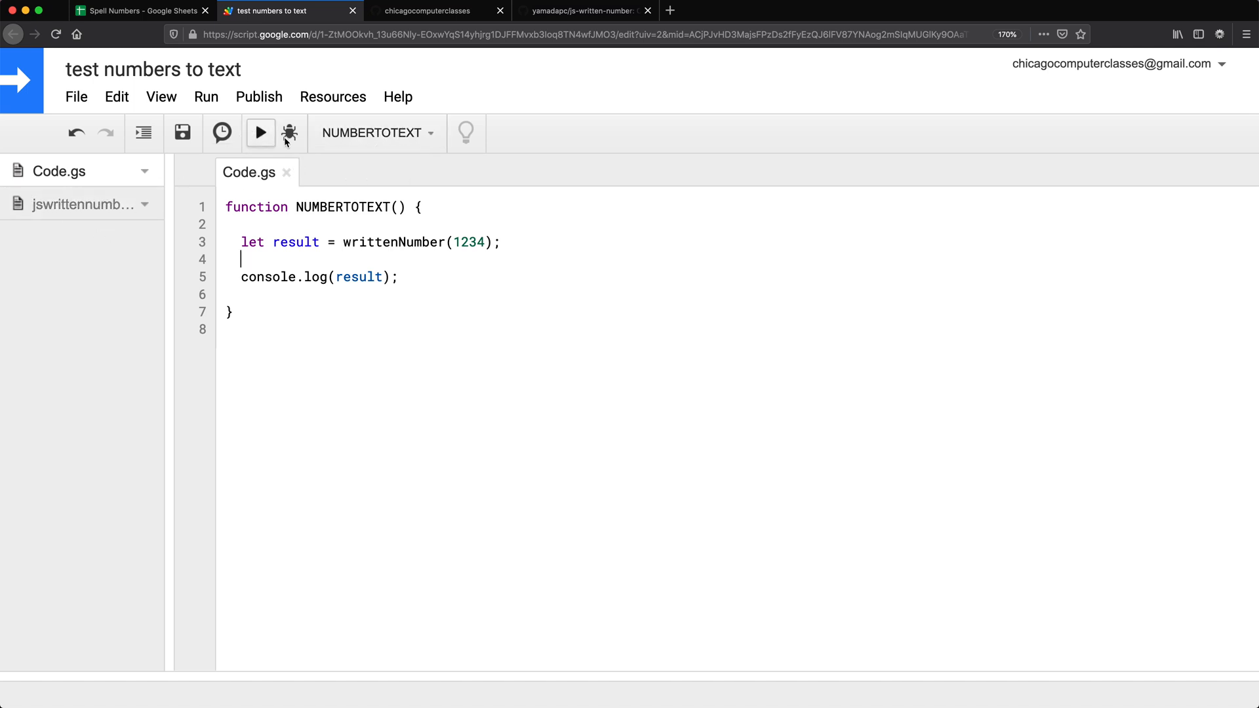
click(260, 133)
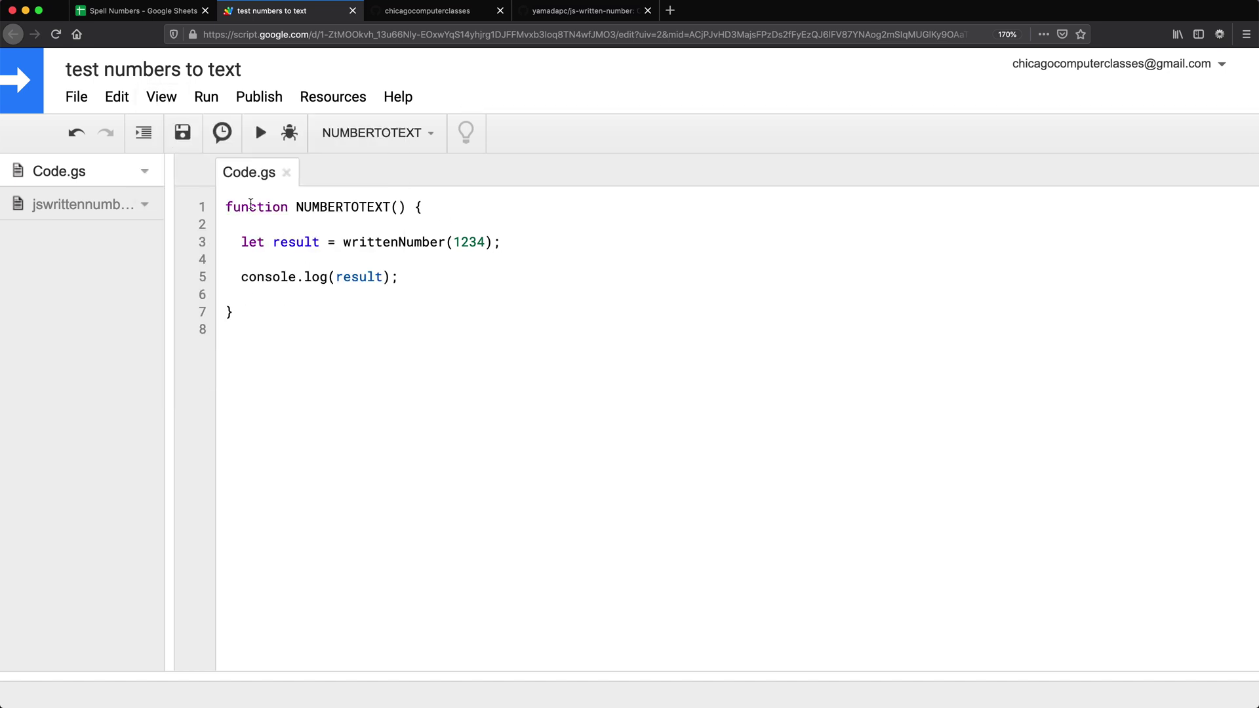
click(260, 133)
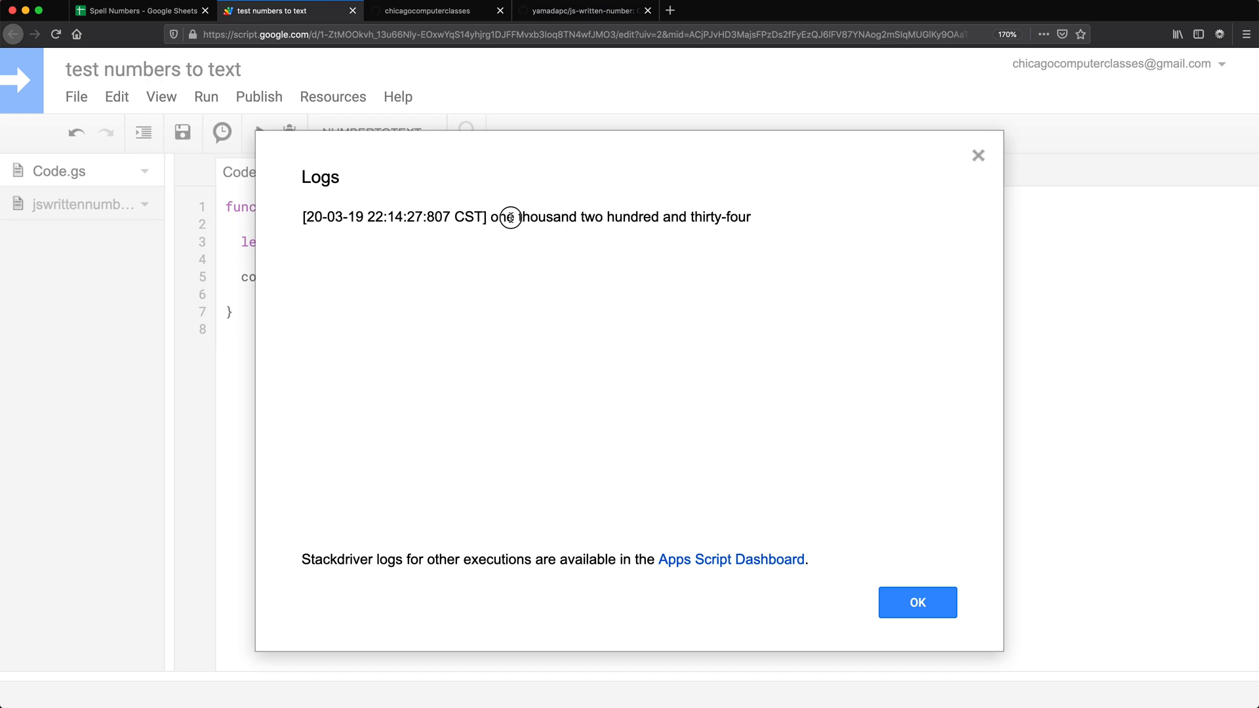
drag(499, 216, 751, 216)
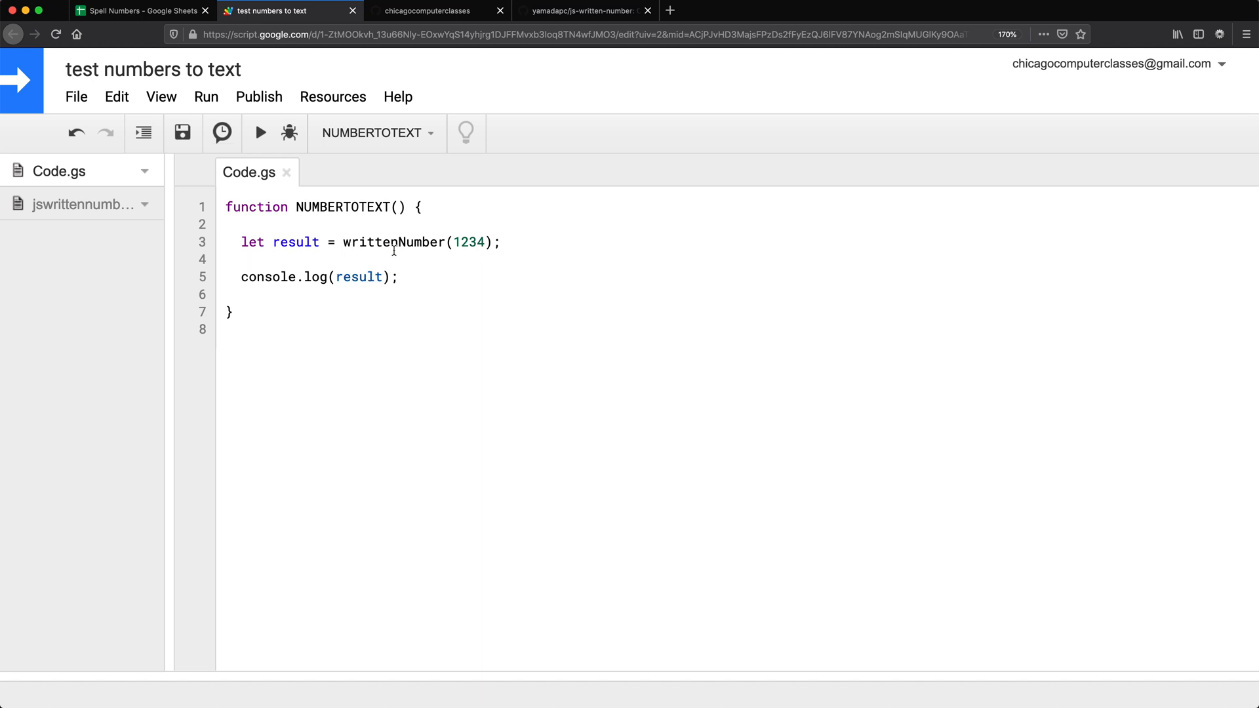
text(.12)
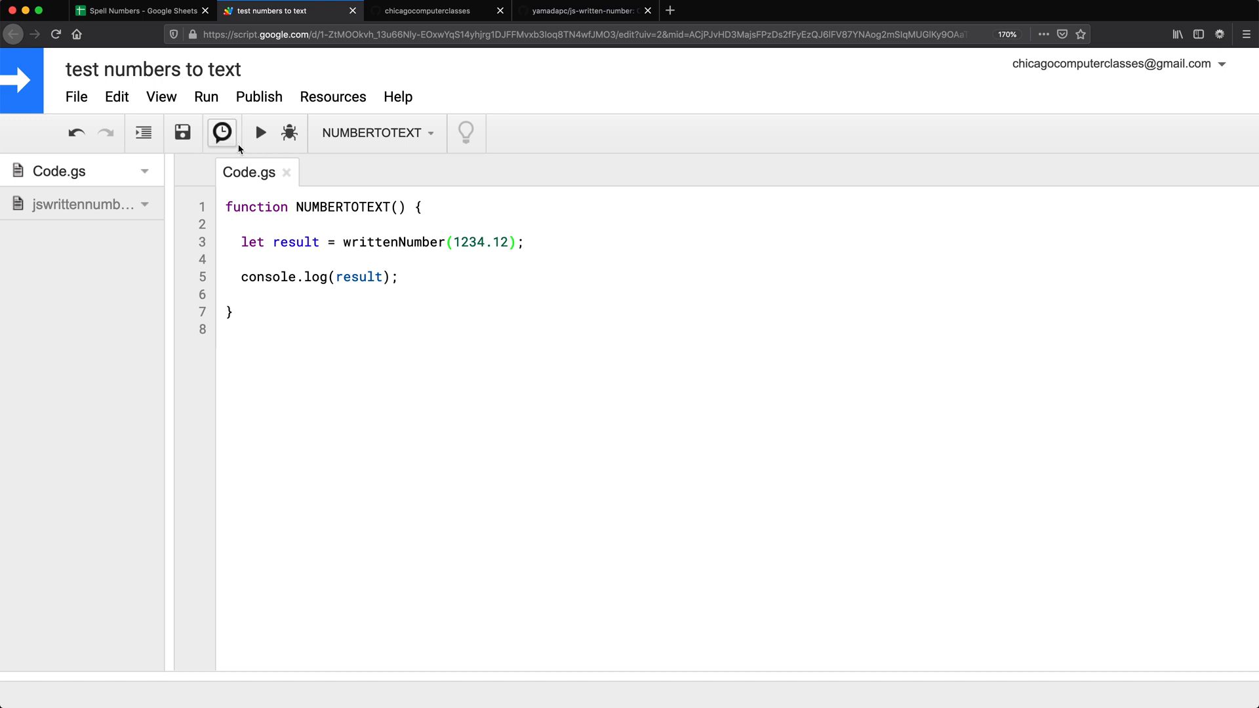
click(222, 132)
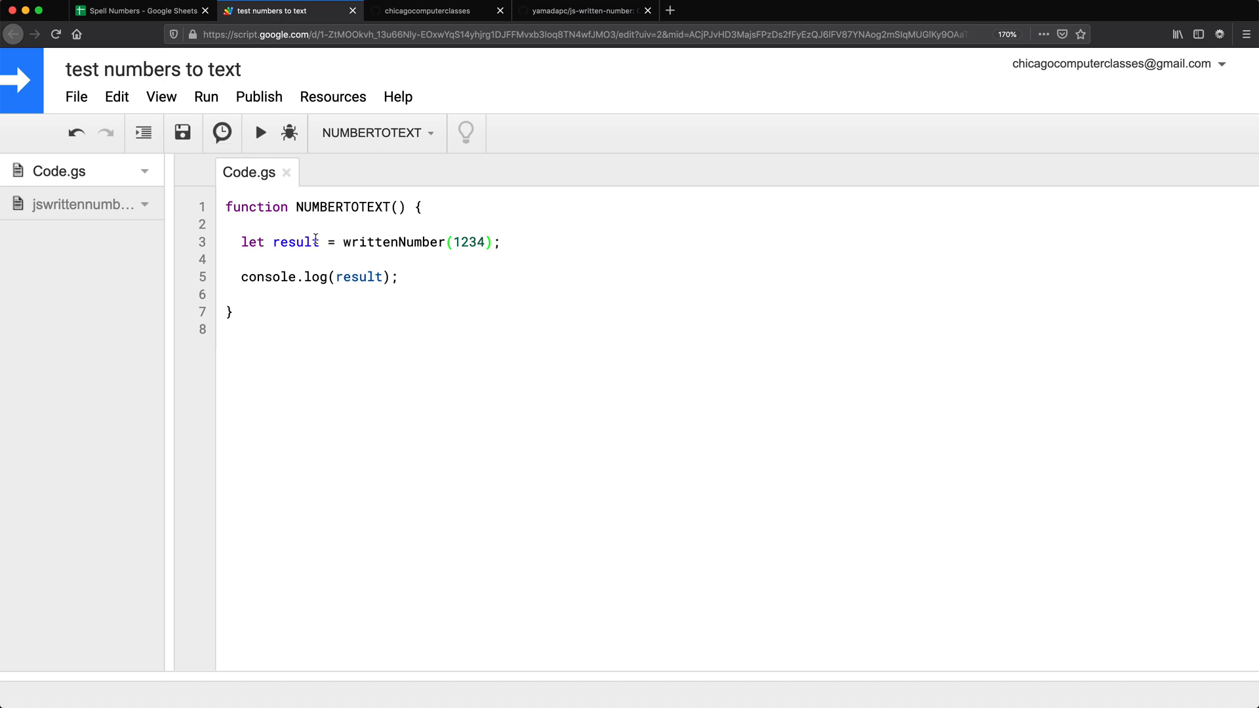
Keep a copy named test and make NUMBERTOTEXT return the result instead of logging it, saving the script.
double_click(295, 242)
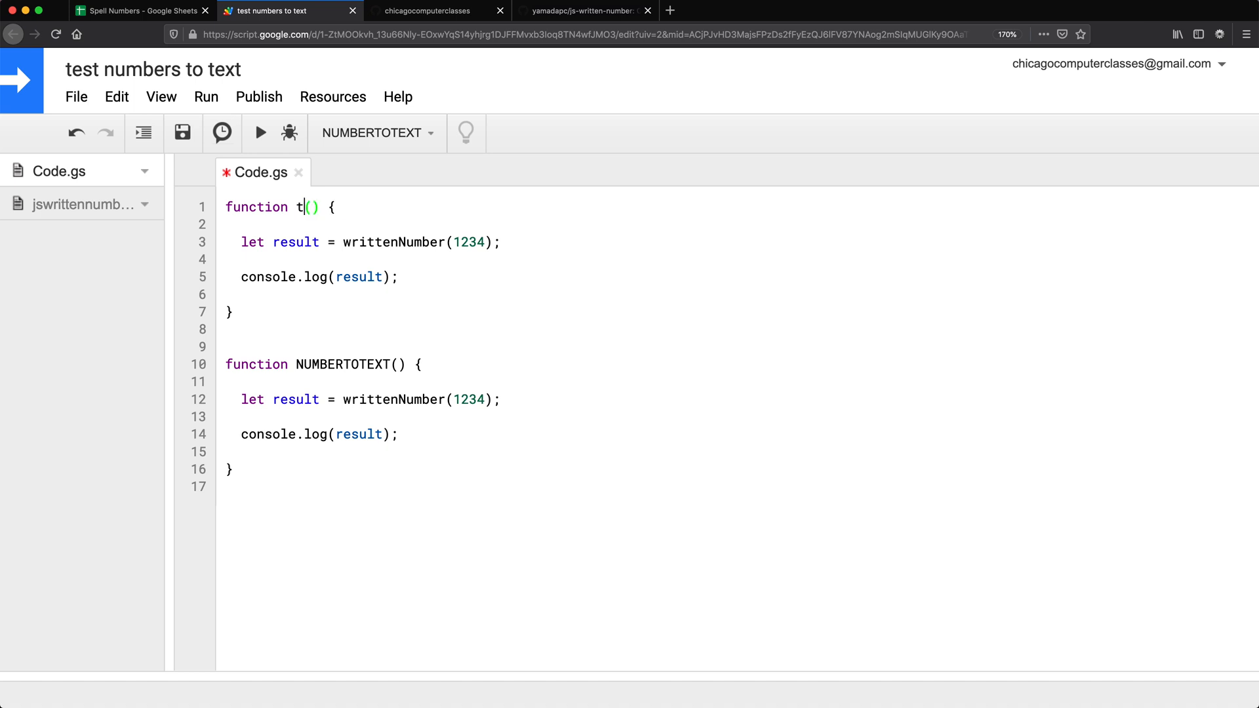
text(est)
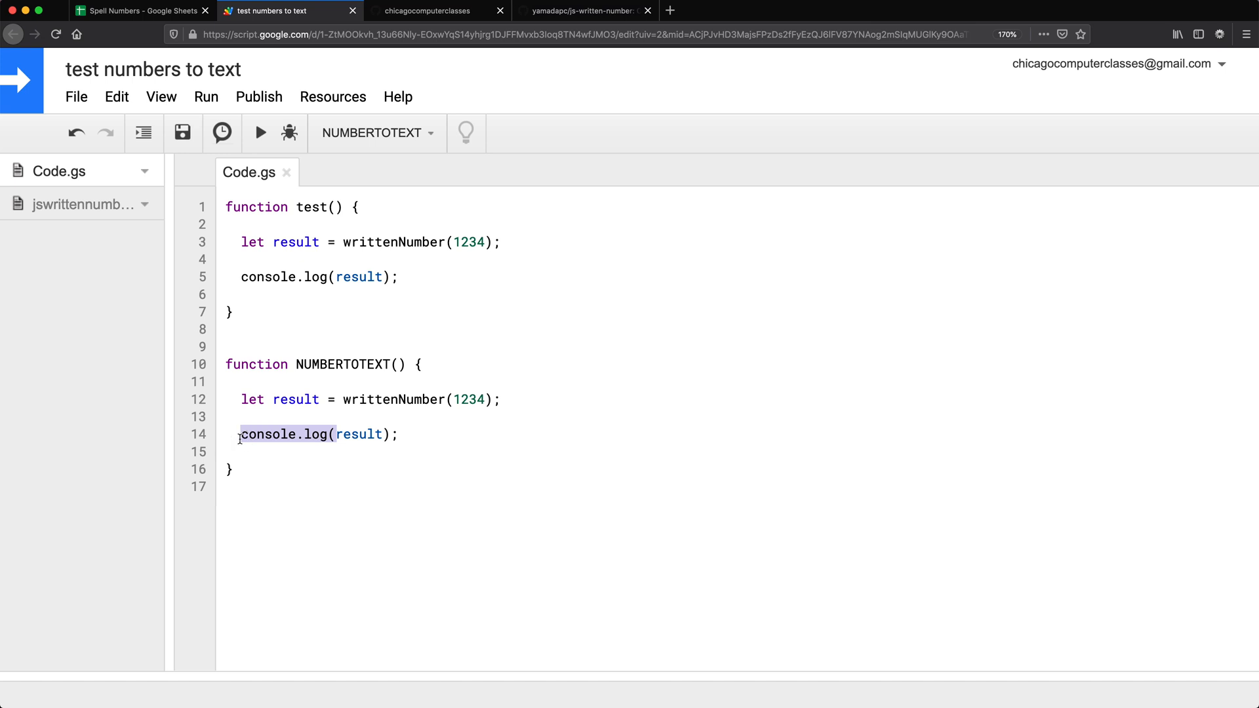
text(return result);)
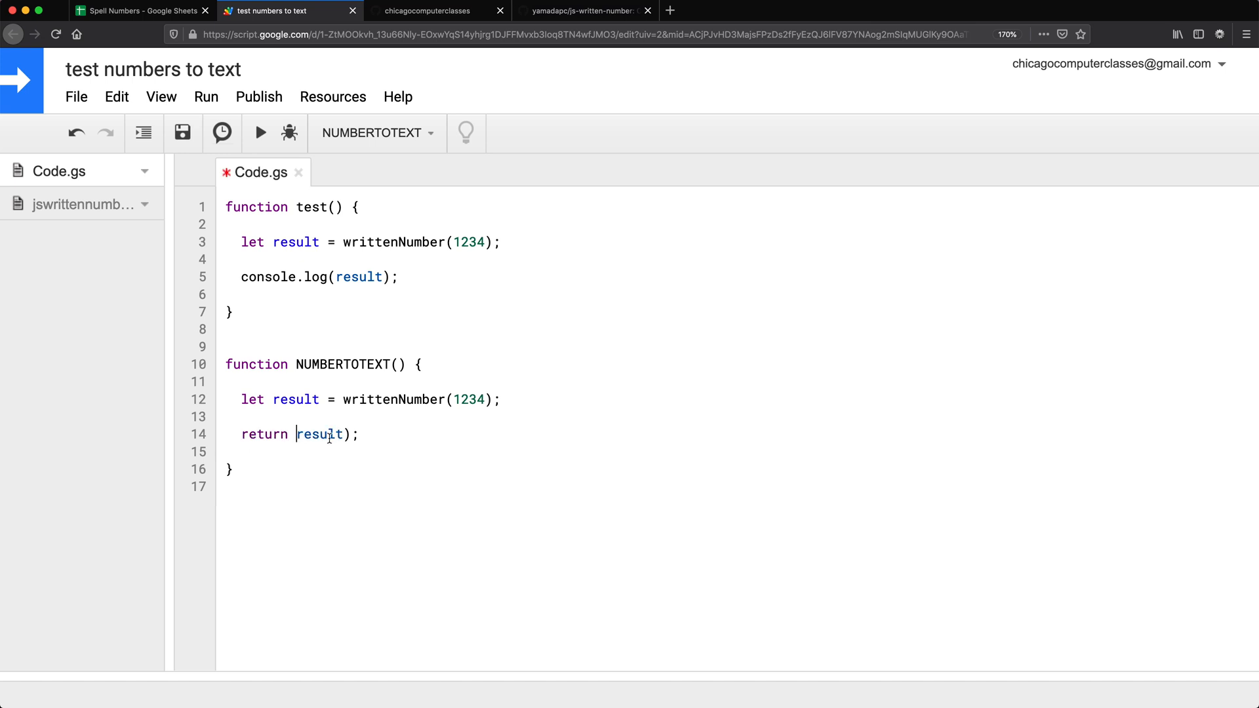
key(Cmd+s)
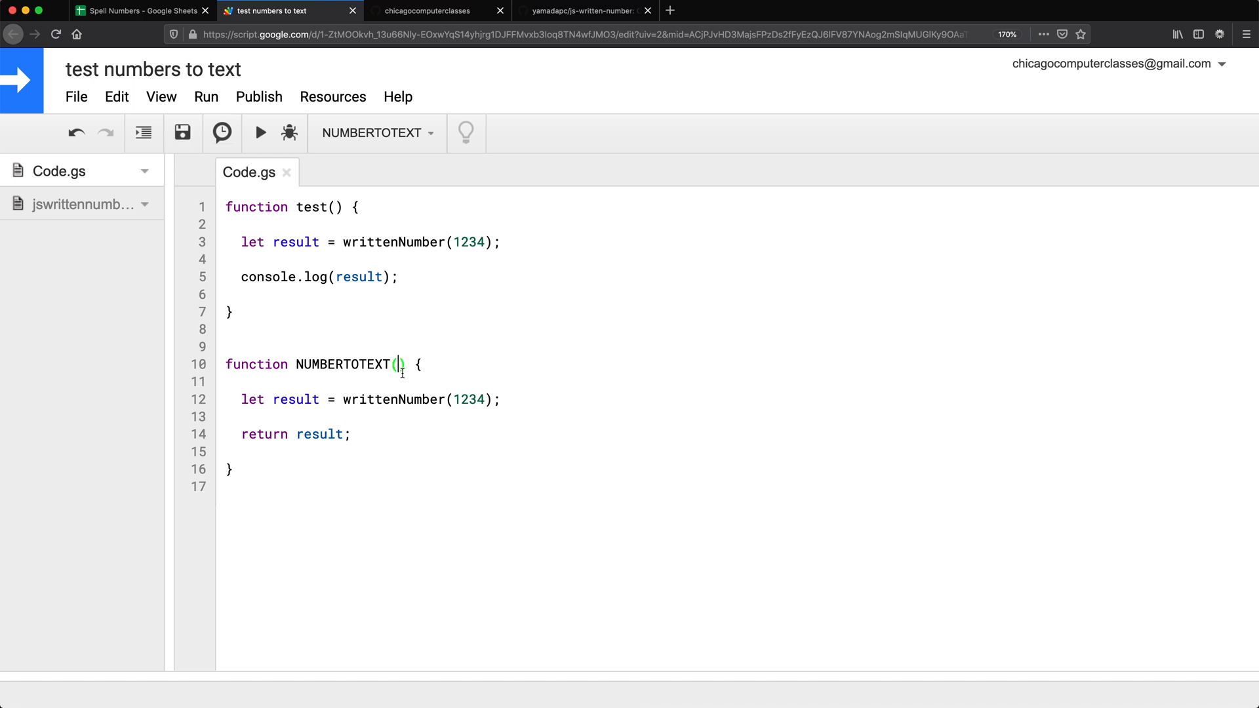
Give NUMBERTOTEXT a num parameter and pass num to writtenNumber instead of 1234.
text(number)
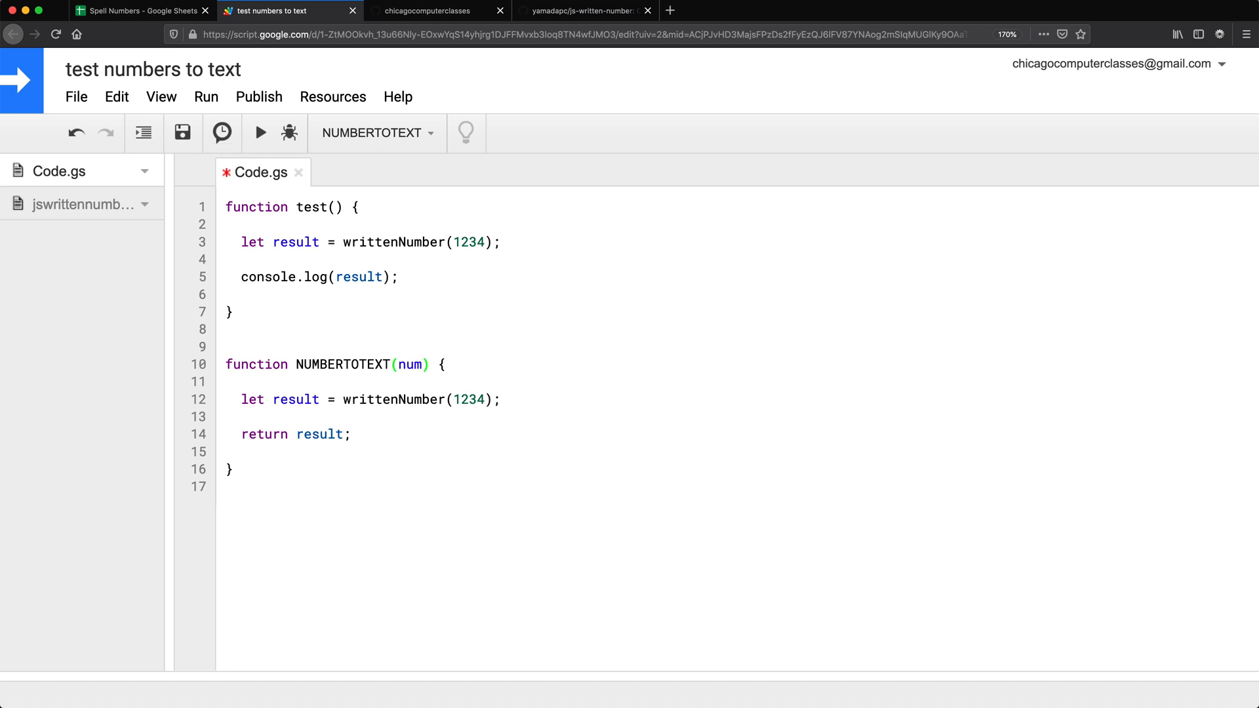
double_click(470, 399)
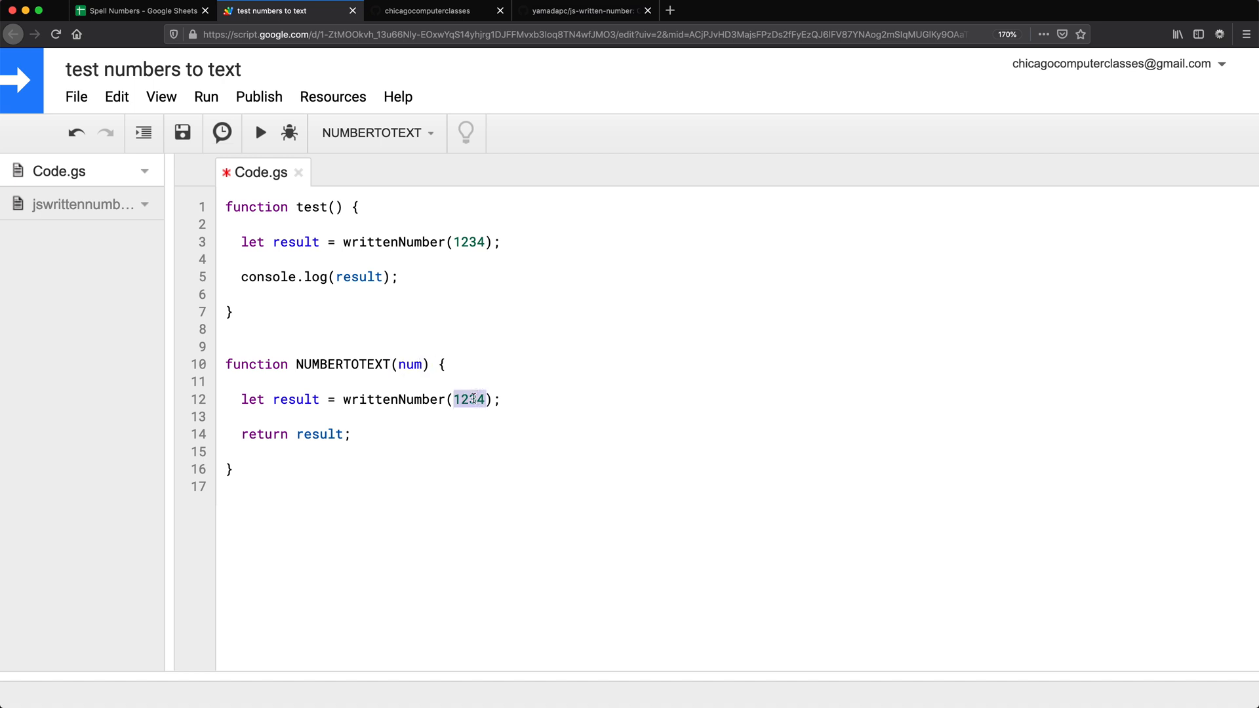
text(num)
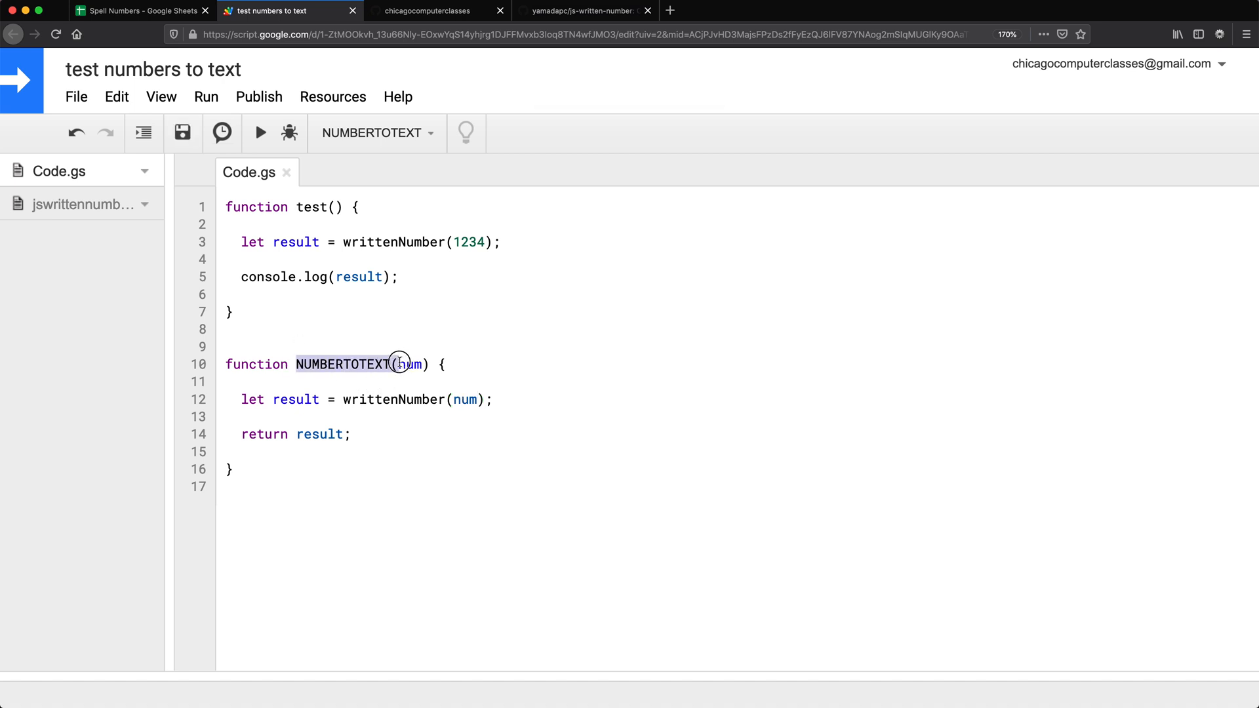
Enter =NUMBERTOTEXT(A1) in B1 and fill it down so B6 spells out 78985.
click(131, 11)
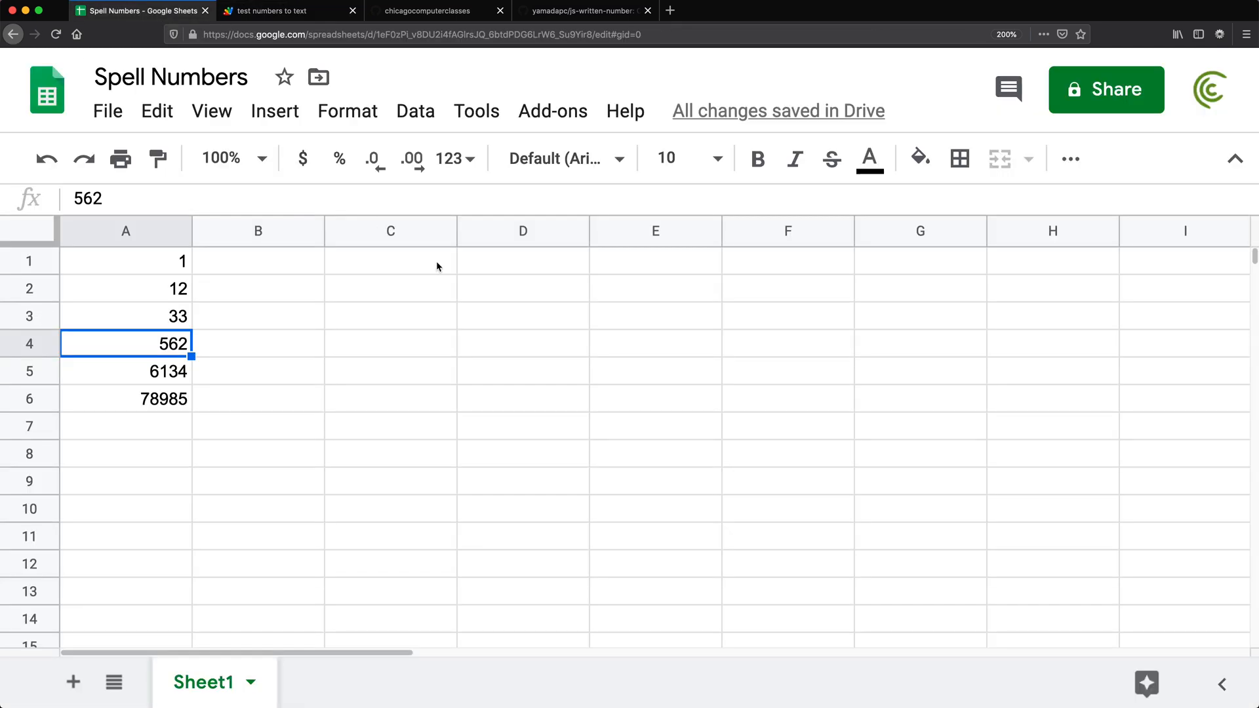
text(=NUMBERTOTEXT)
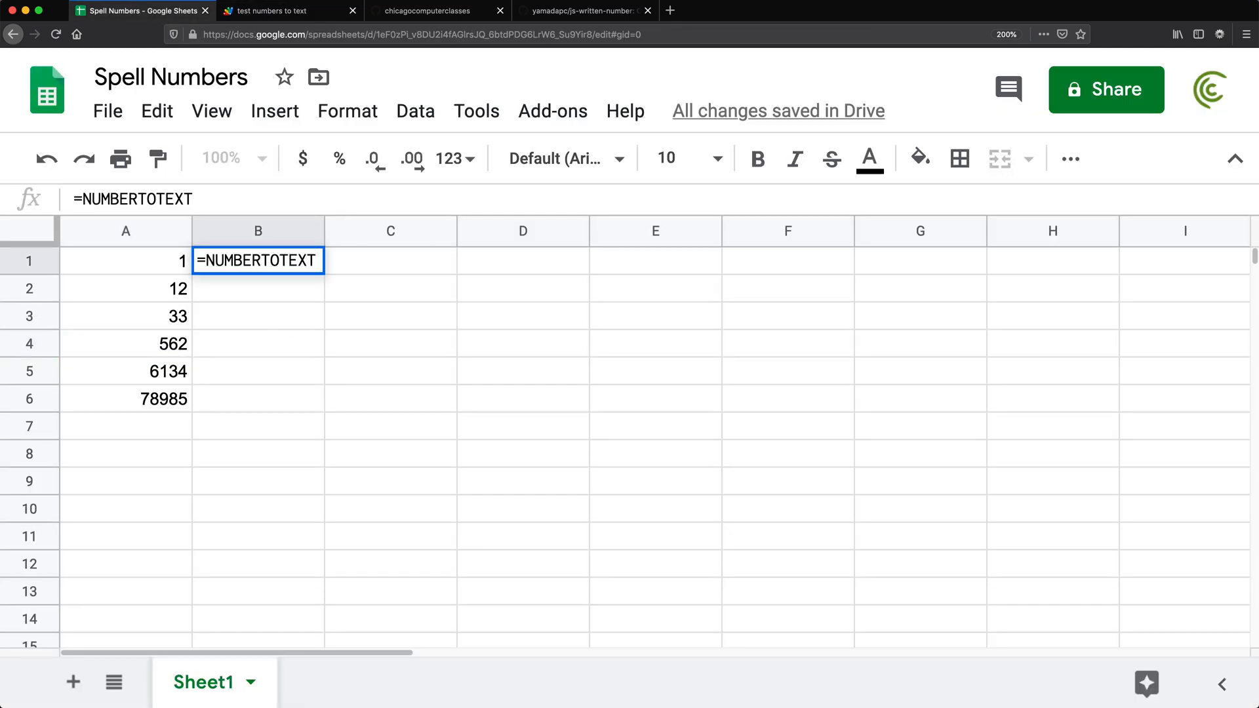
text(()
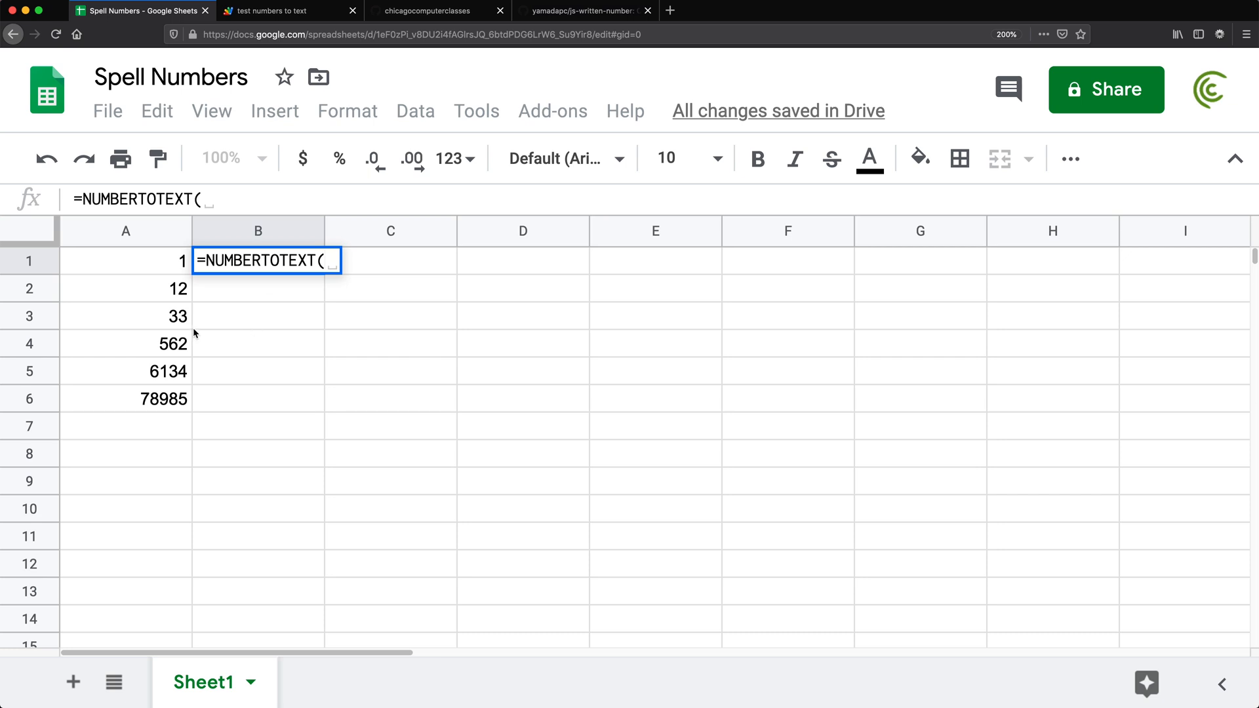
click(126, 261)
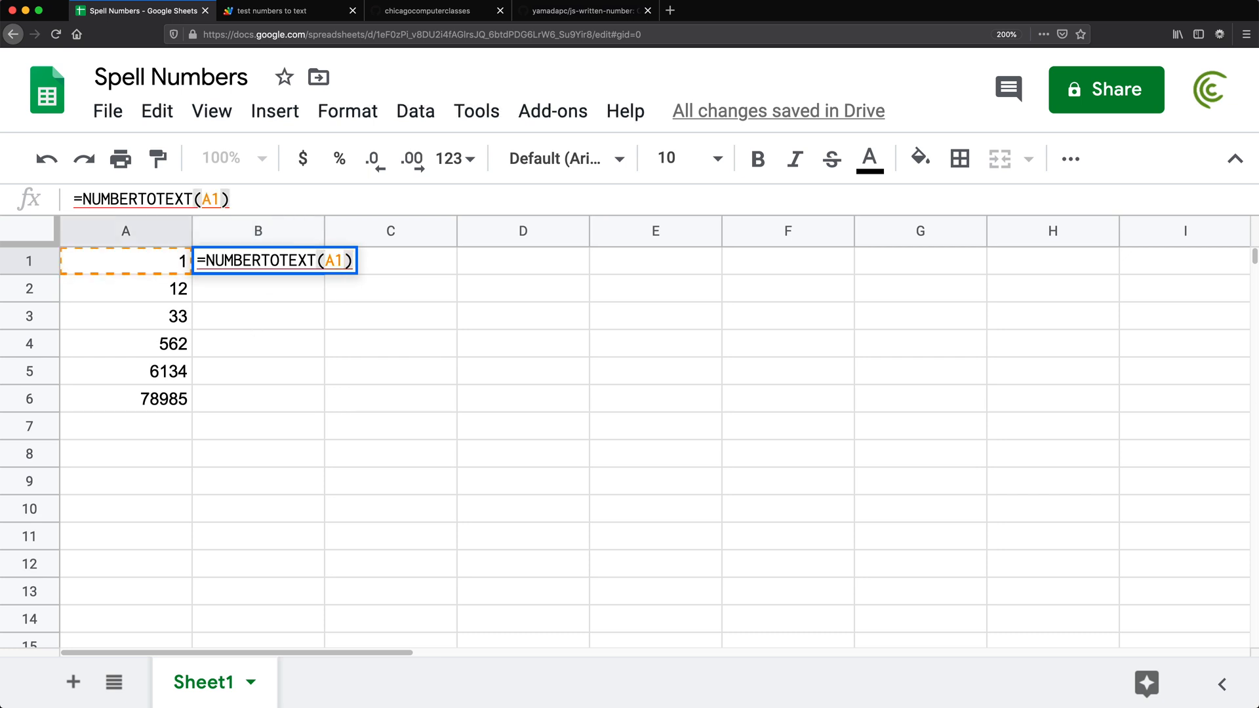
key(Enter)
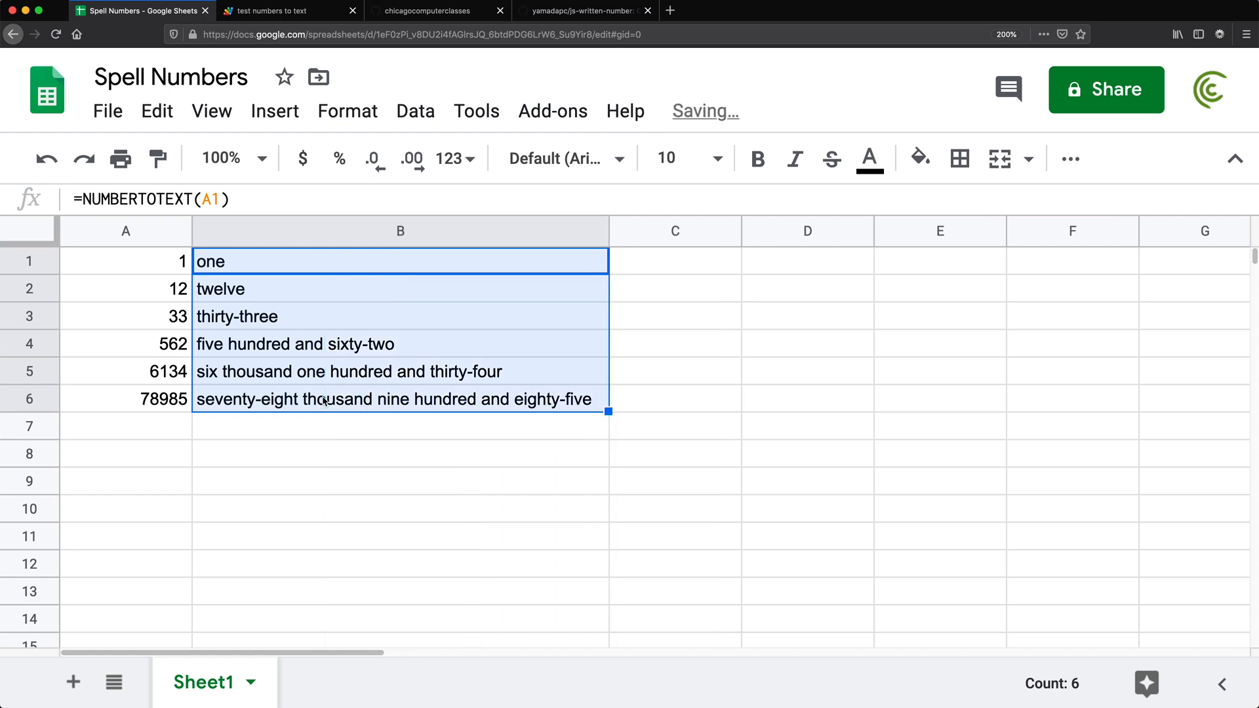
click(126, 398)
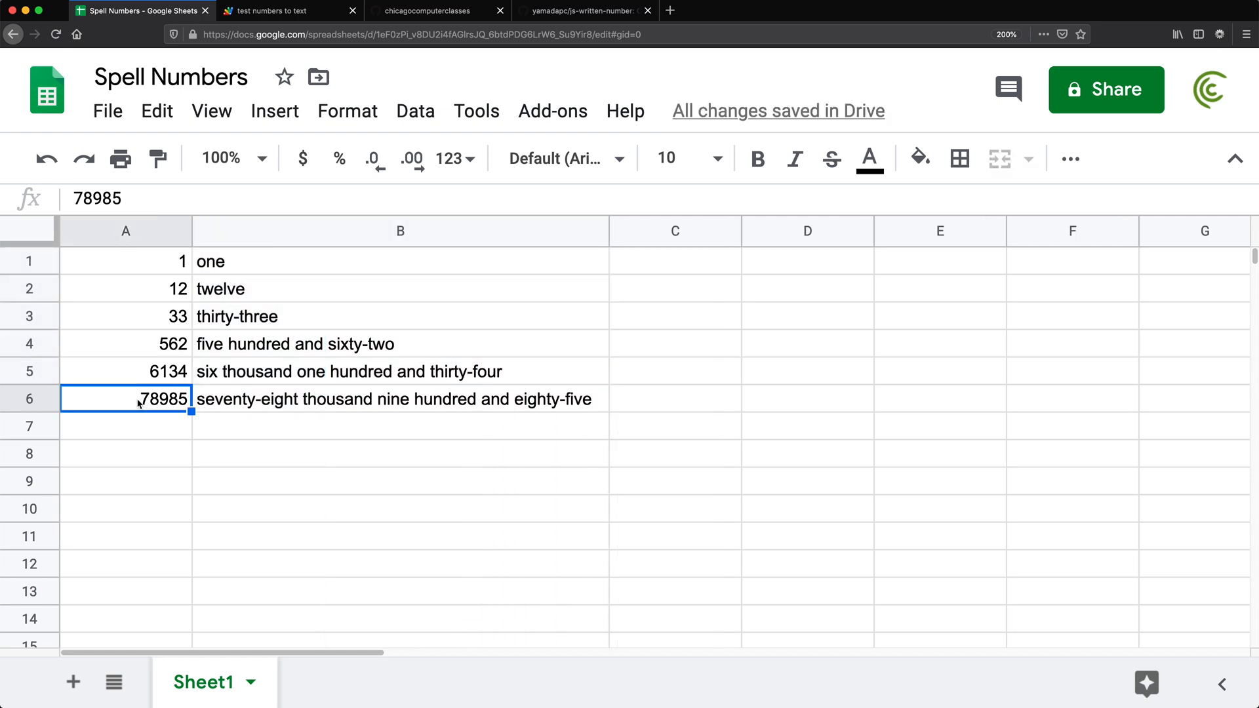
double_click(137, 398)
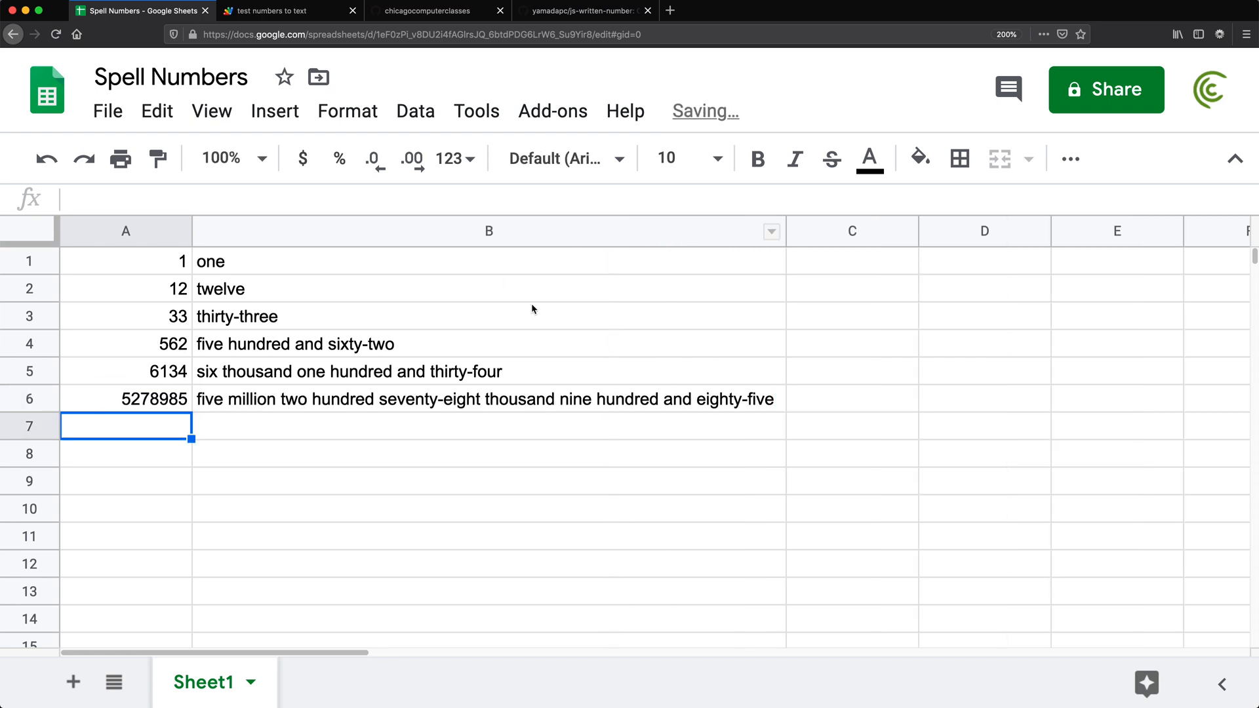
click(125, 399)
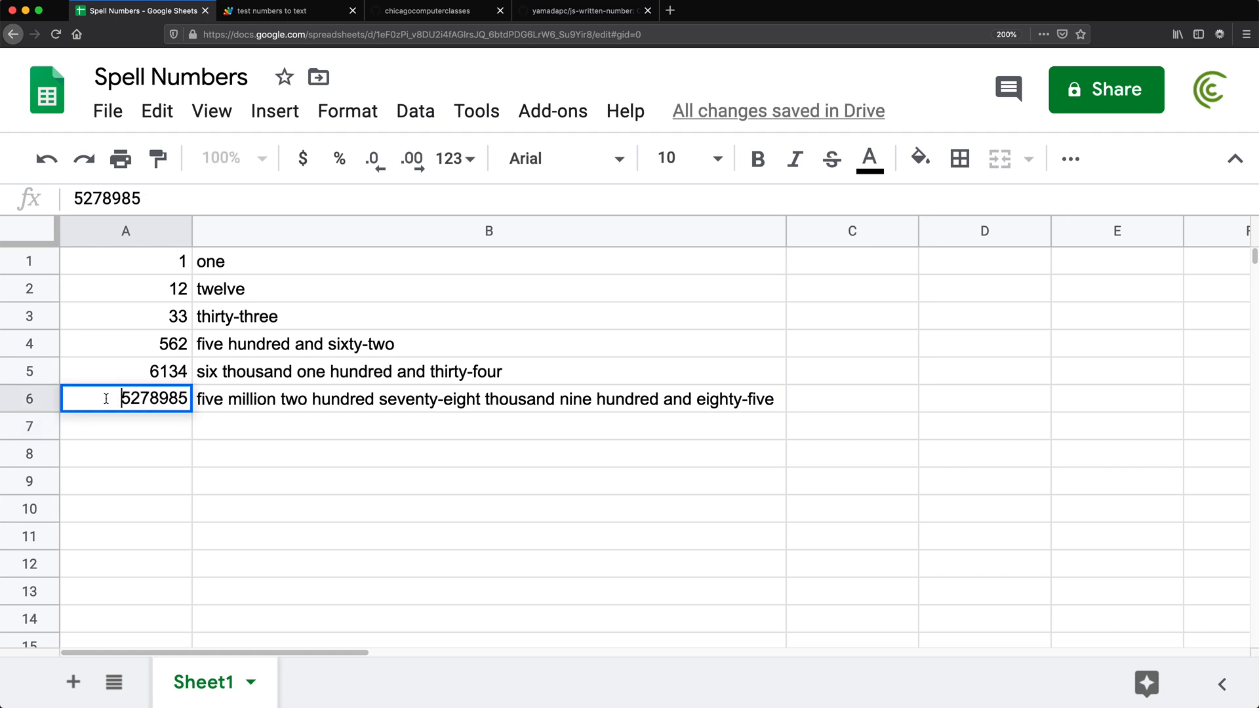
text(6665278985)
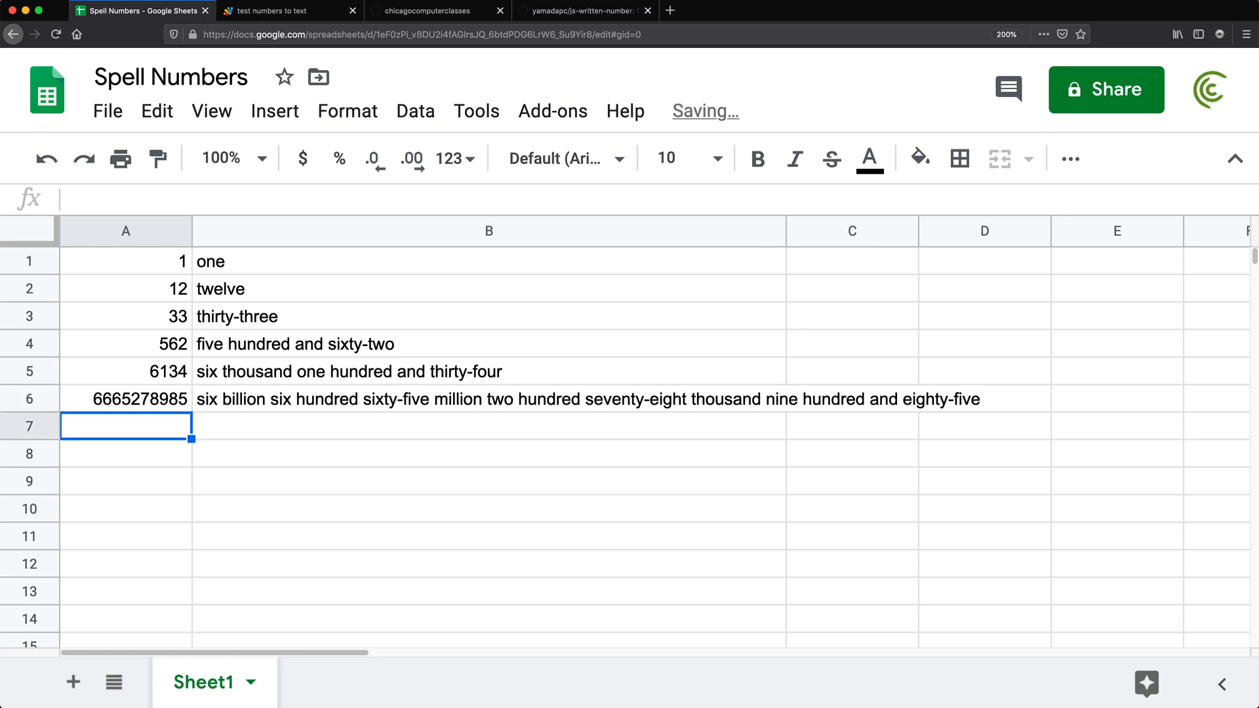
click(129, 399)
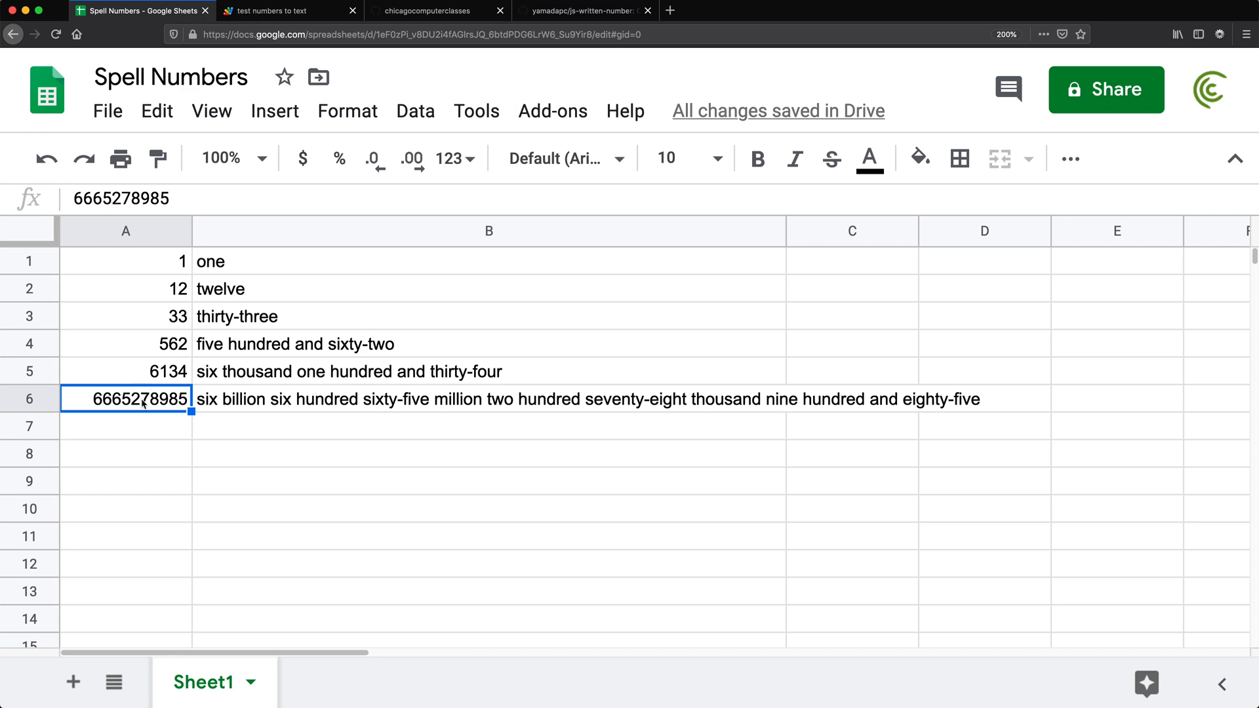
double_click(140, 398)
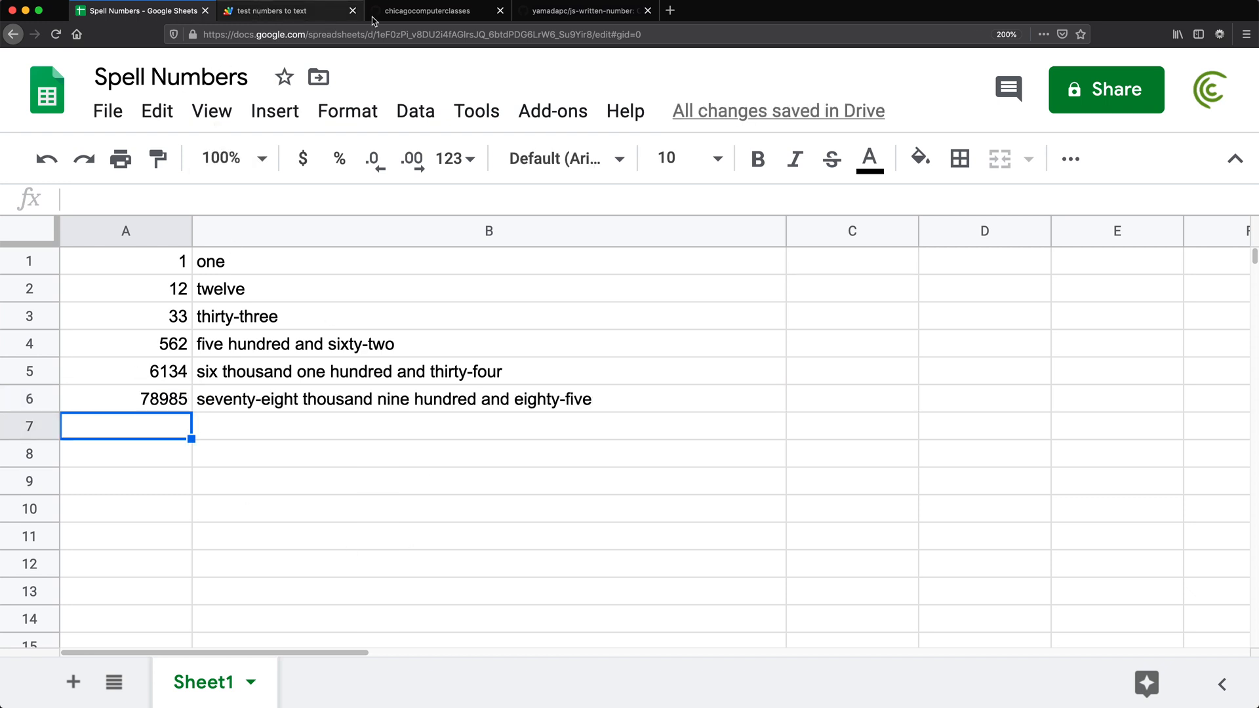
Compare the README's lang option examples with the NUMBERTOTEXT code, ending in the Apps Script project.
click(585, 10)
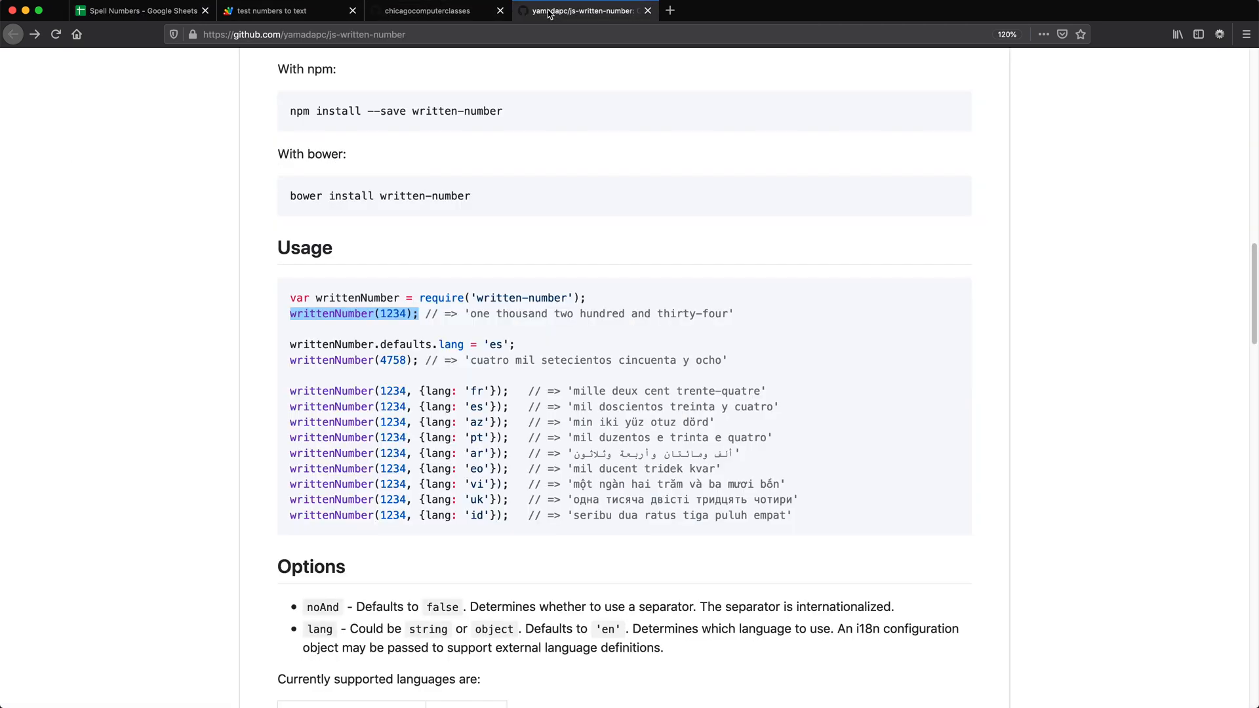
mouse_move(394, 391)
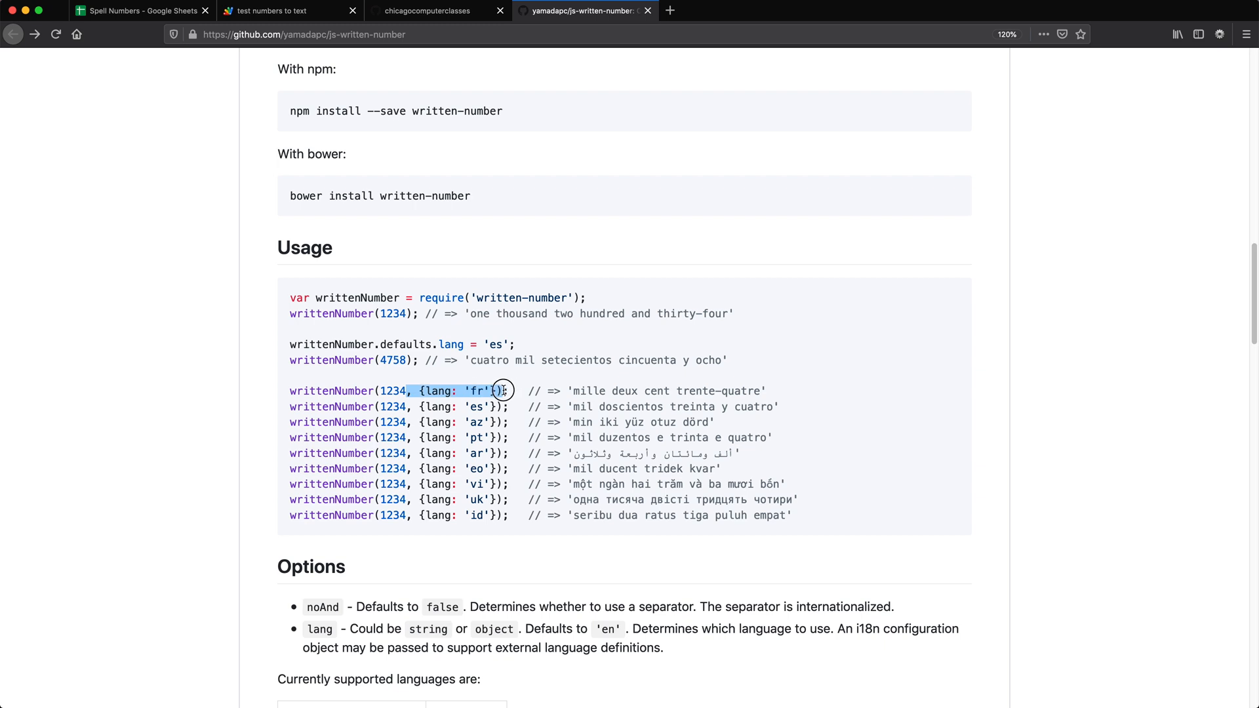
scroll(down, 3)
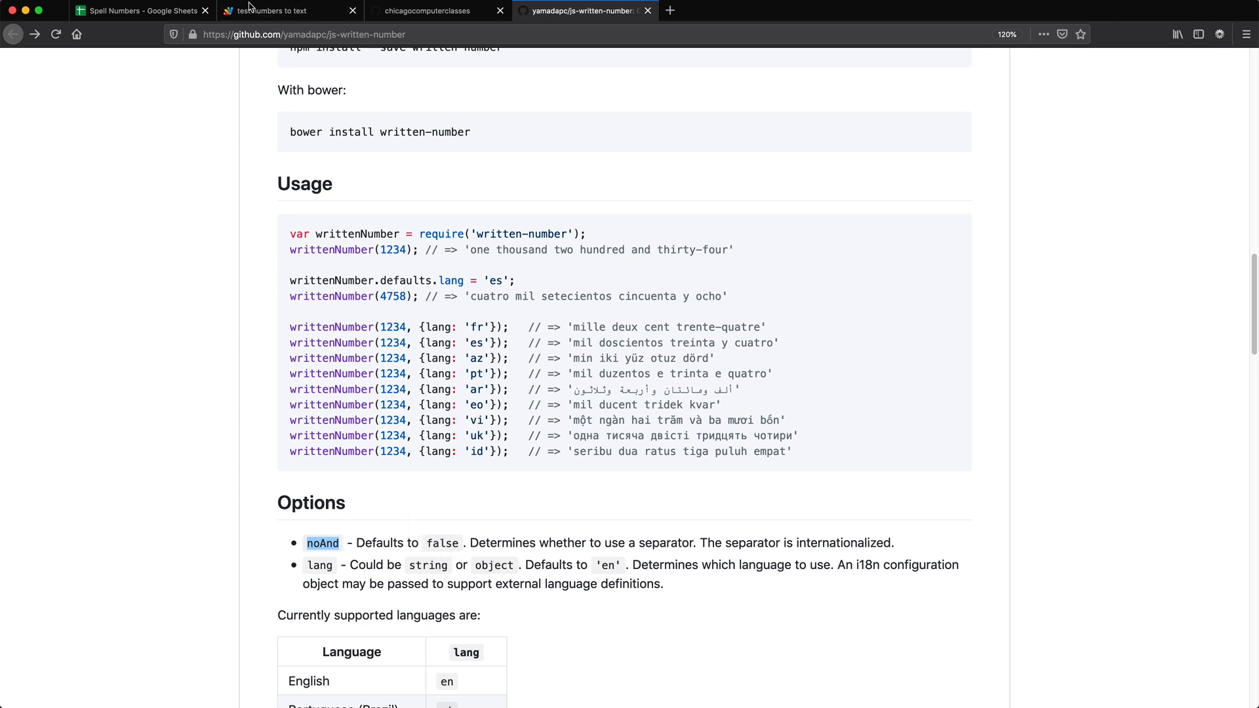
click(138, 10)
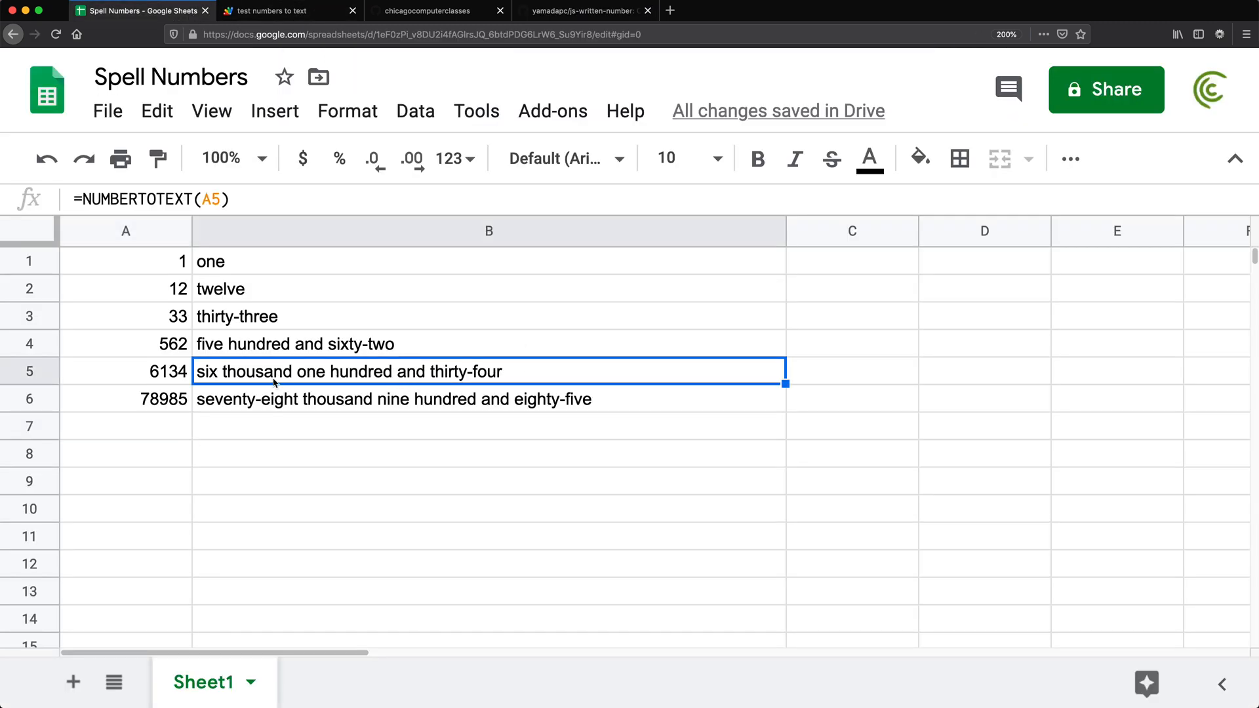
mouse_move(448, 386)
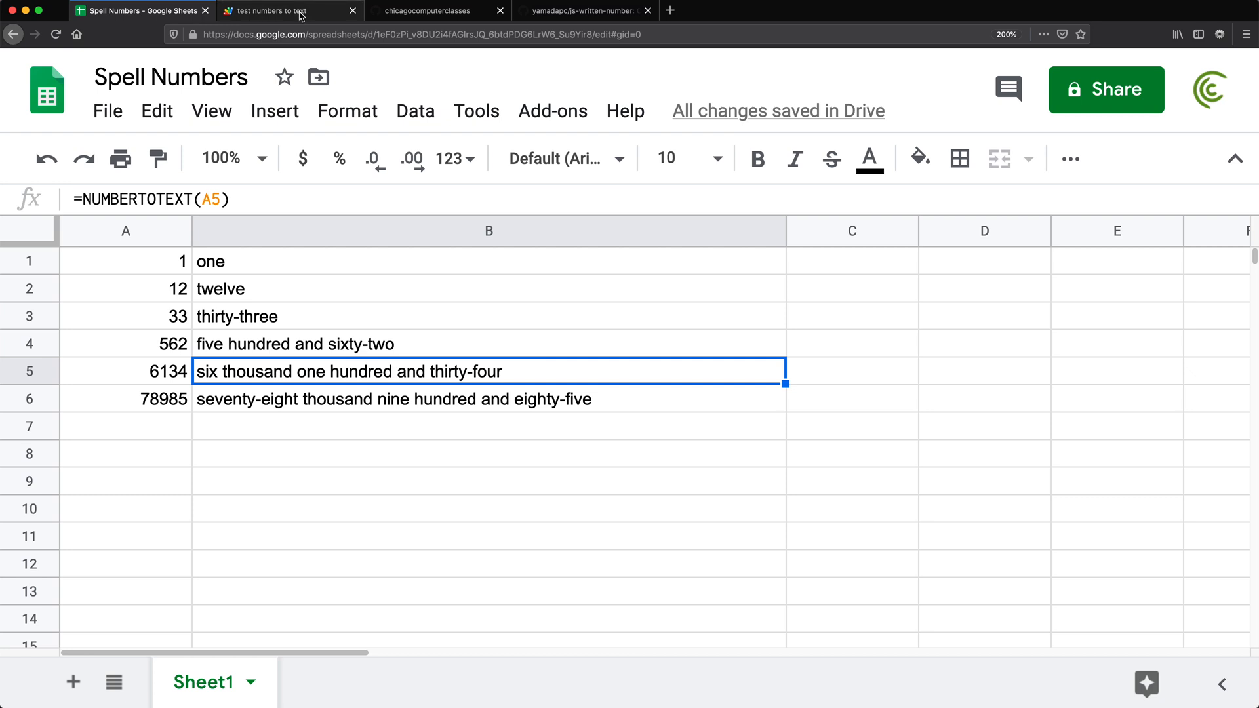
click(581, 11)
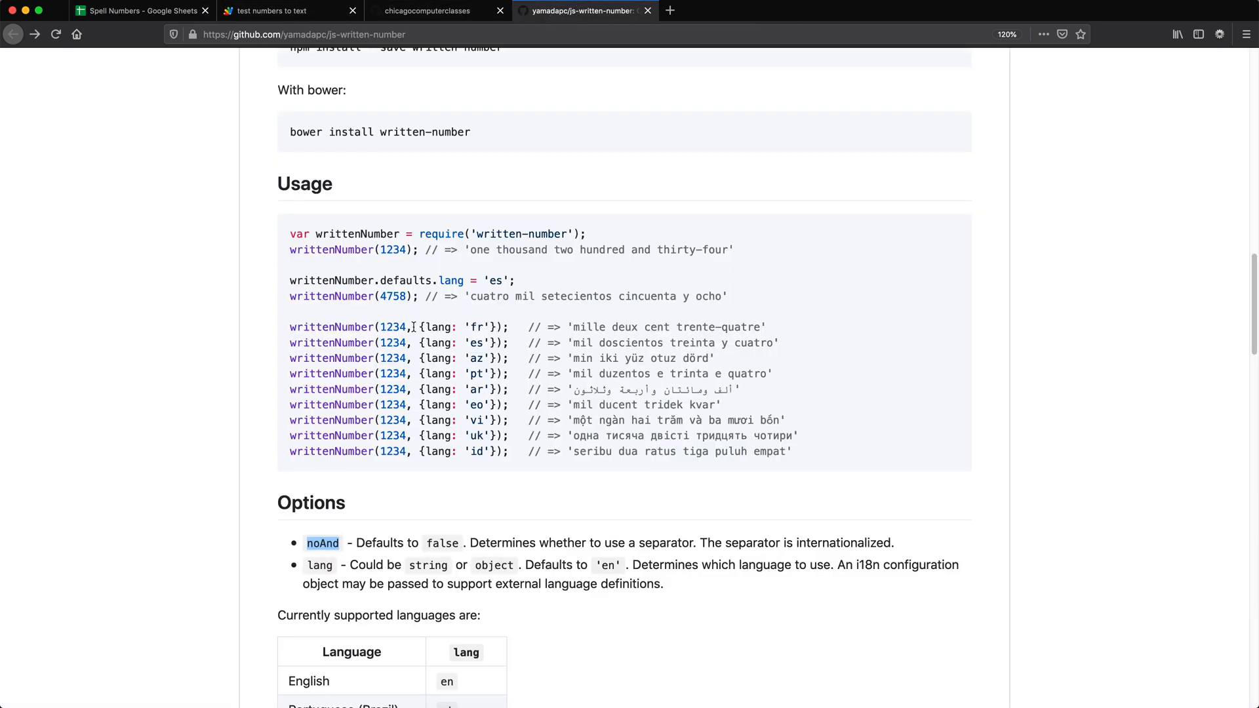
mouse_move(417, 324)
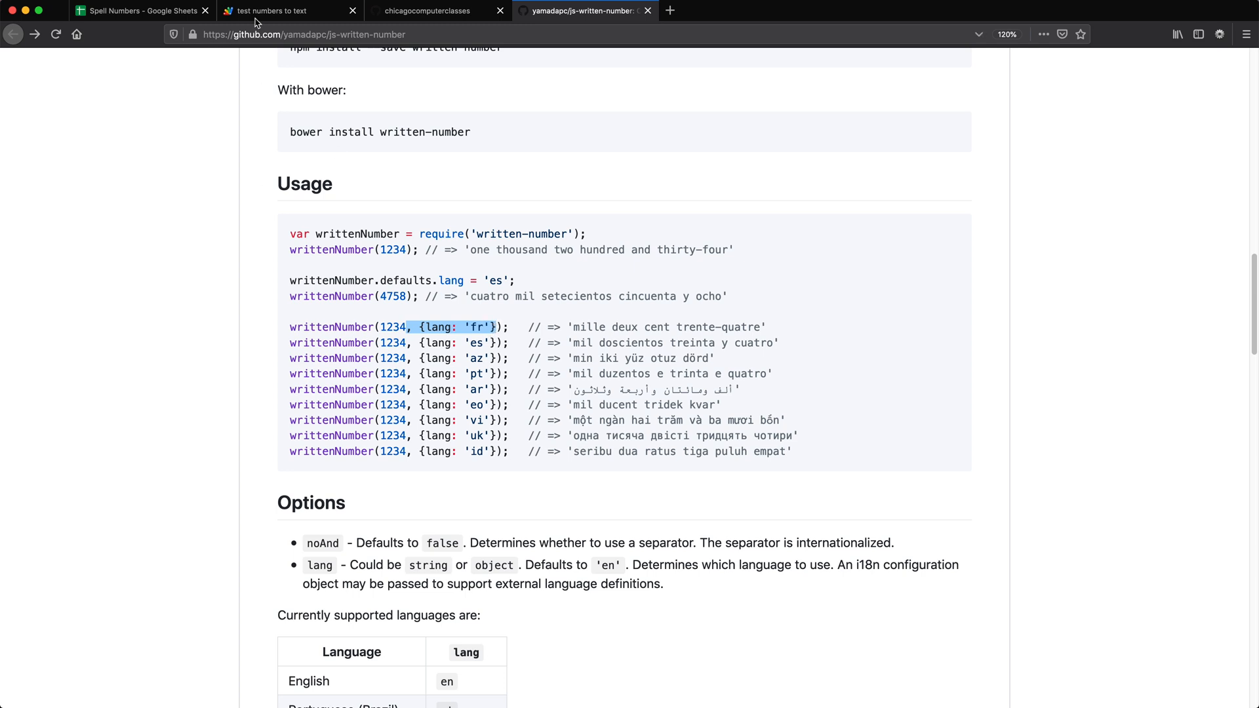
click(281, 11)
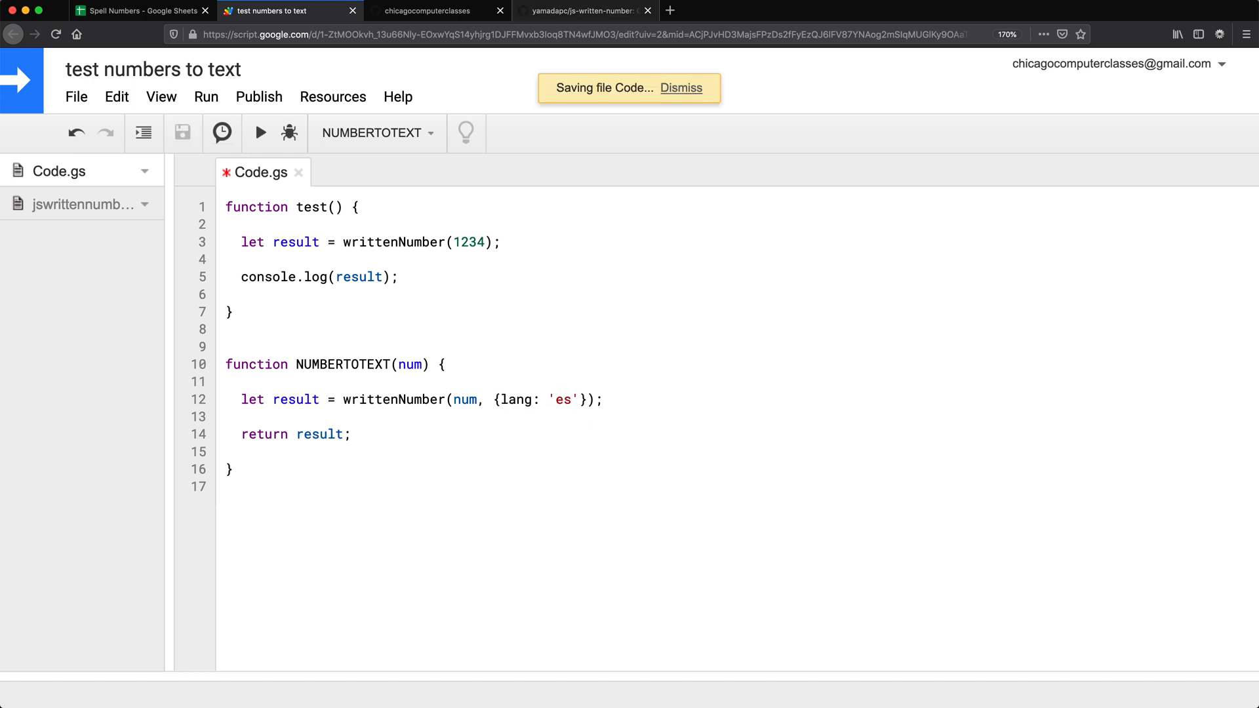
Check the README's supported languages table confirming Spanish is the es code.
click(588, 11)
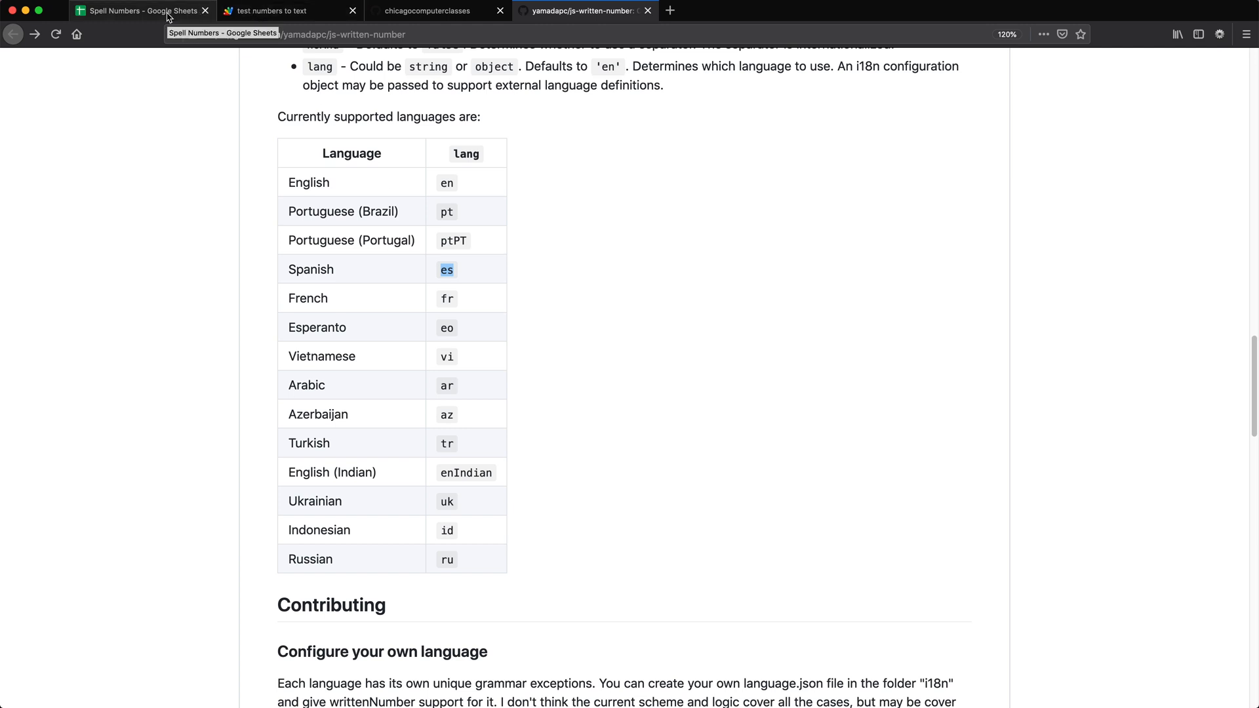
After checking the Spanish results in the sheet, add a lang parameter after num in NUMBERTOTEXT.
click(281, 10)
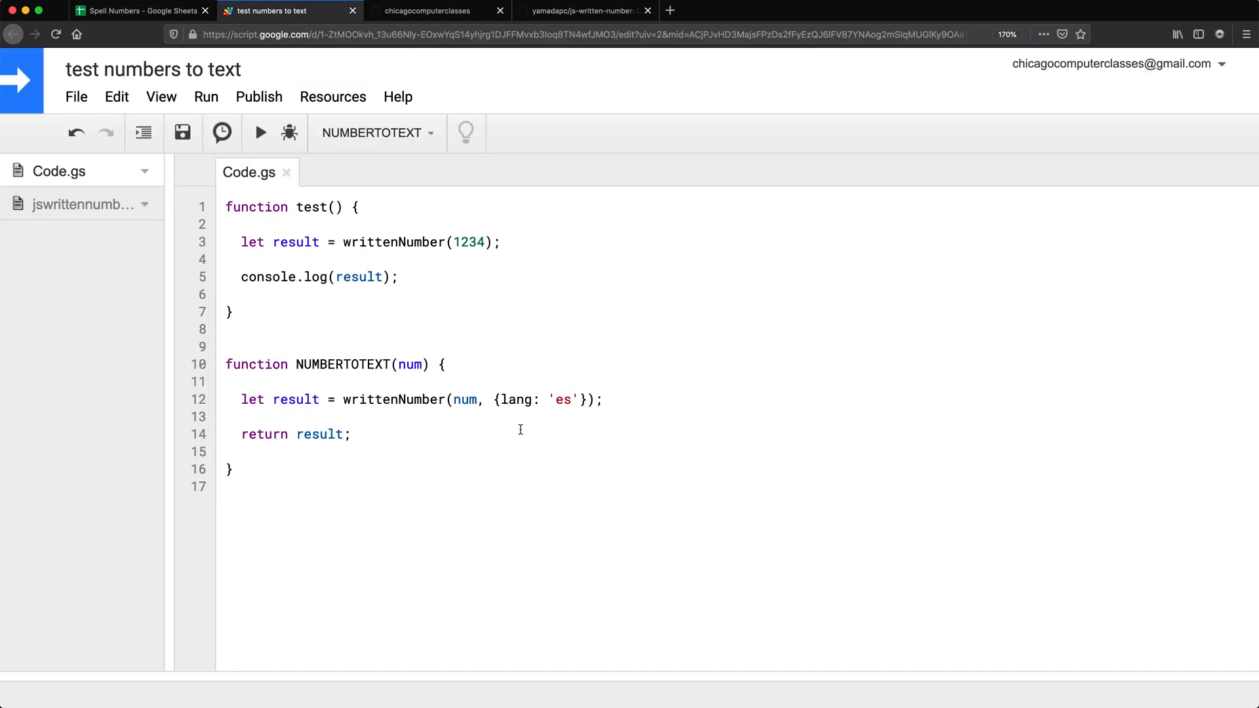
click(138, 11)
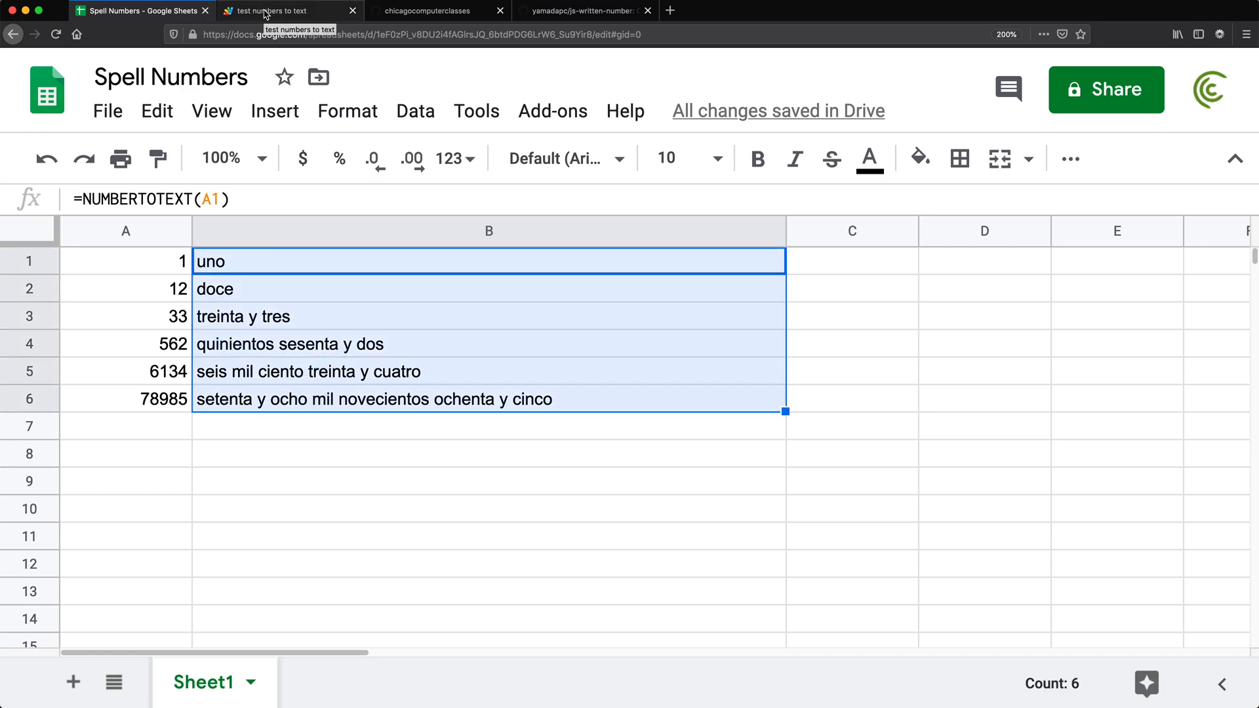
click(273, 11)
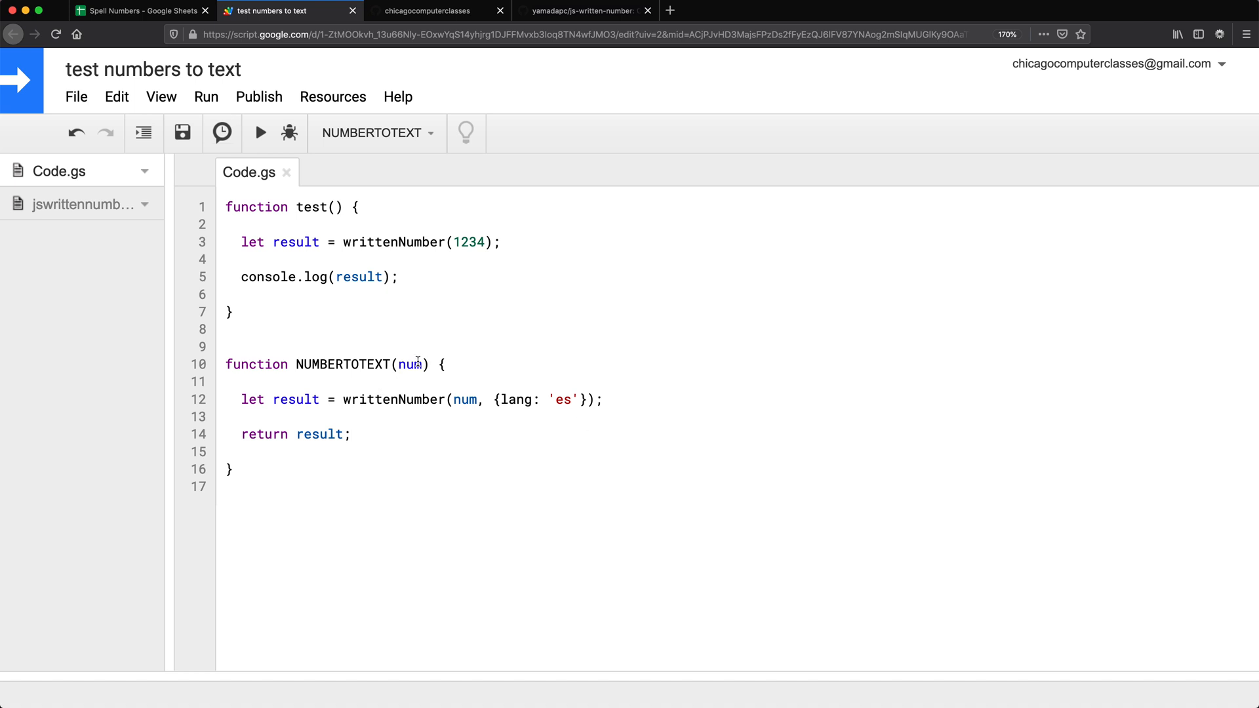
click(352, 434)
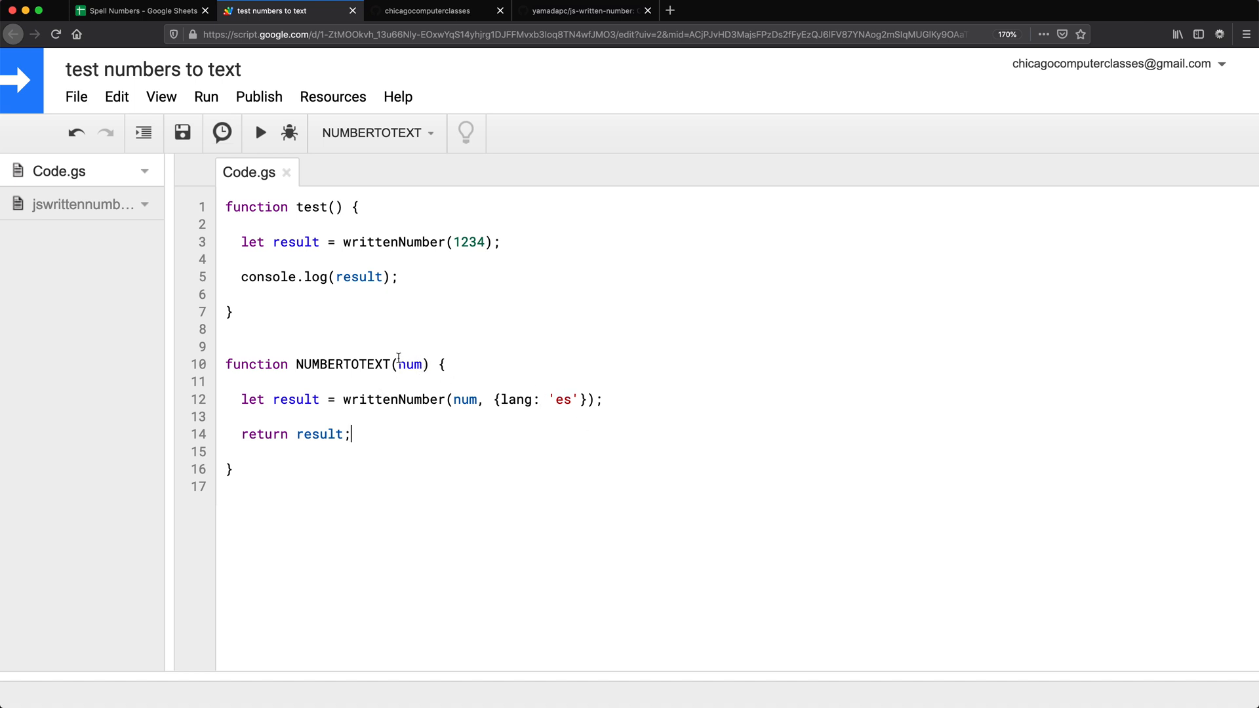
double_click(344, 365)
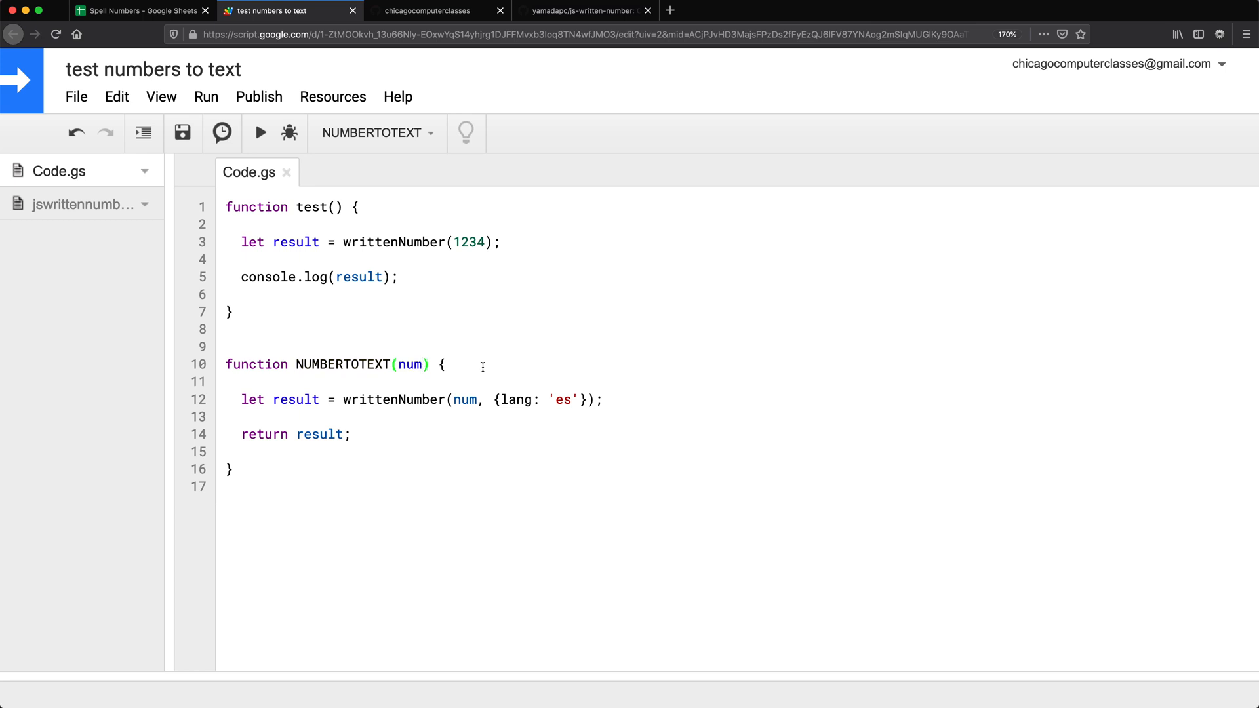
text(,lang)
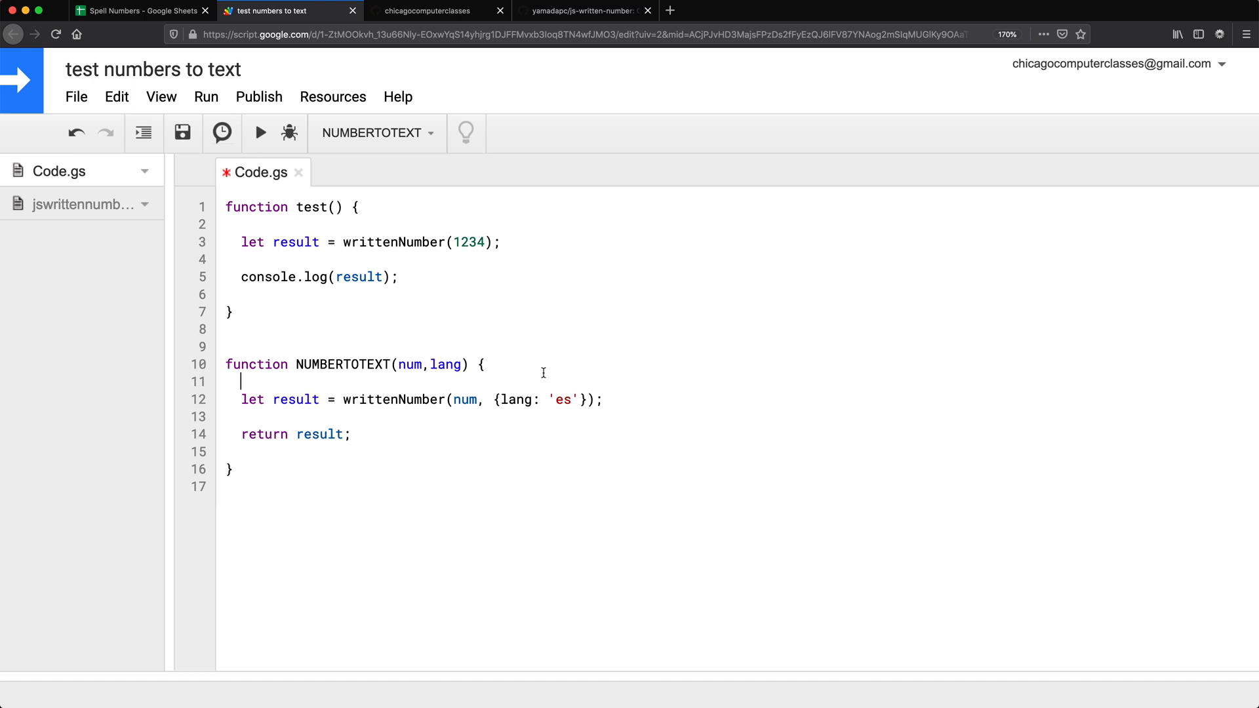
Replace the hard-coded 'es' with lang and default lang to "en" in the signature.
double_click(562, 398)
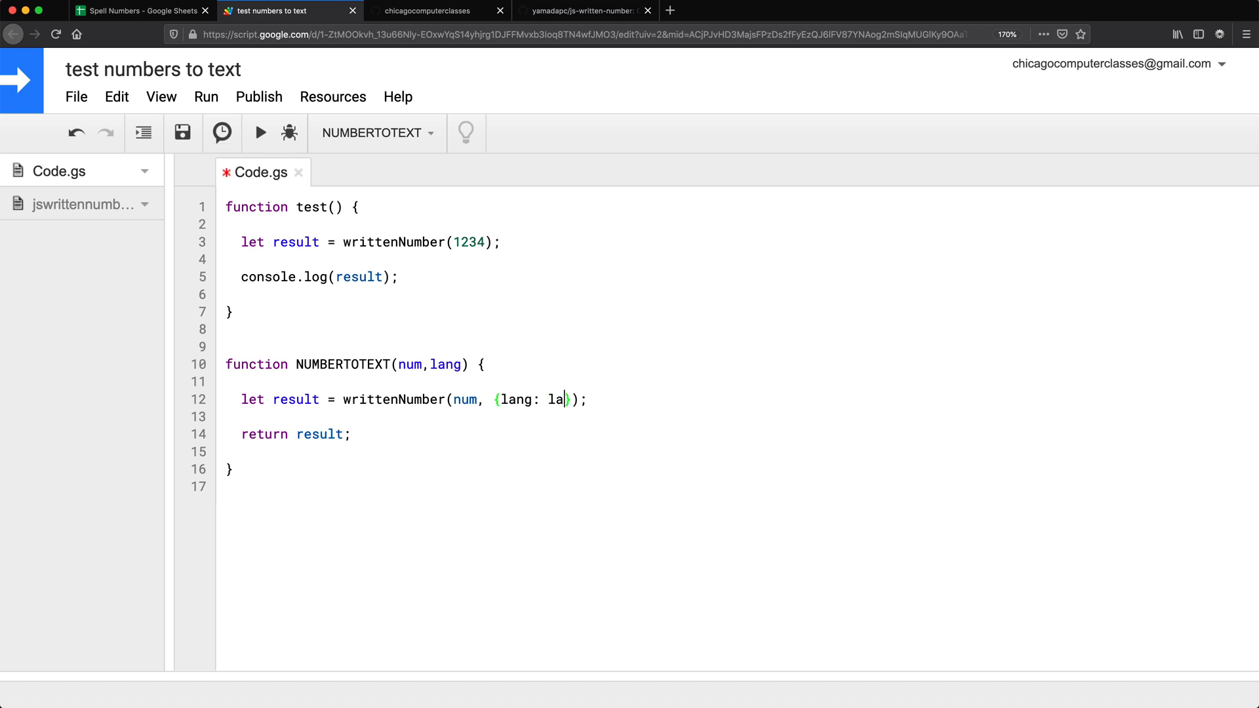
text(ng)
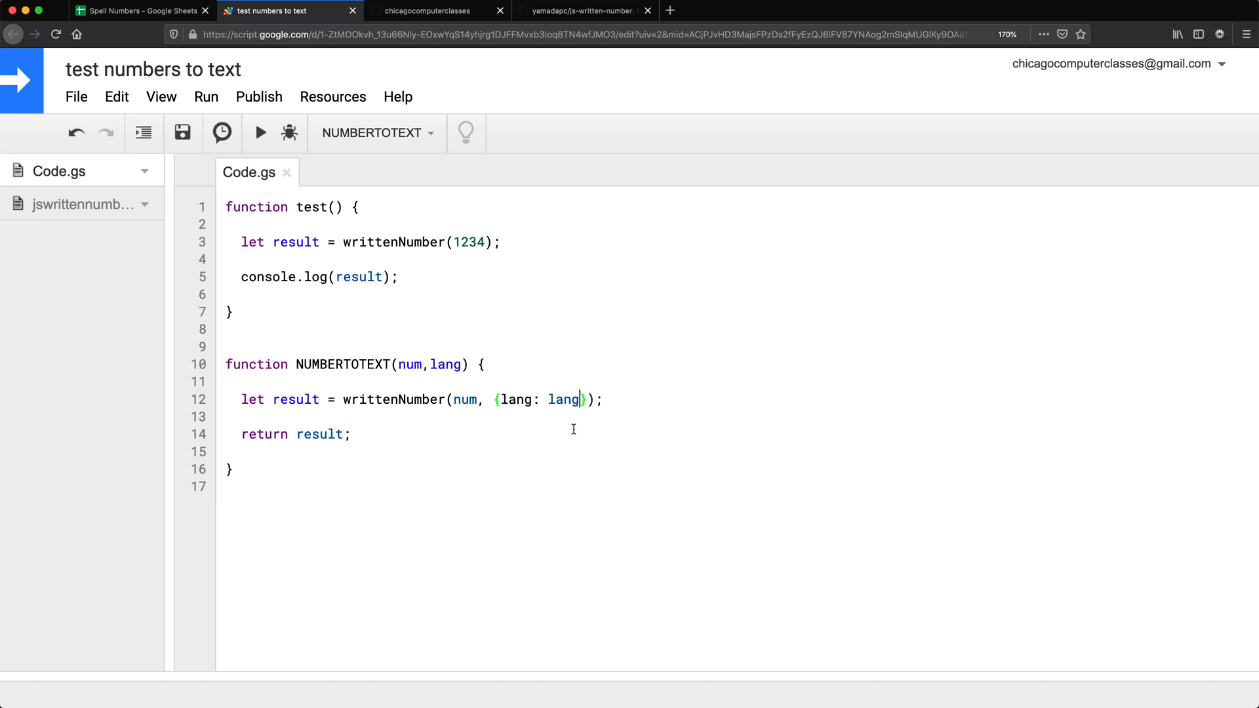
double_click(444, 365)
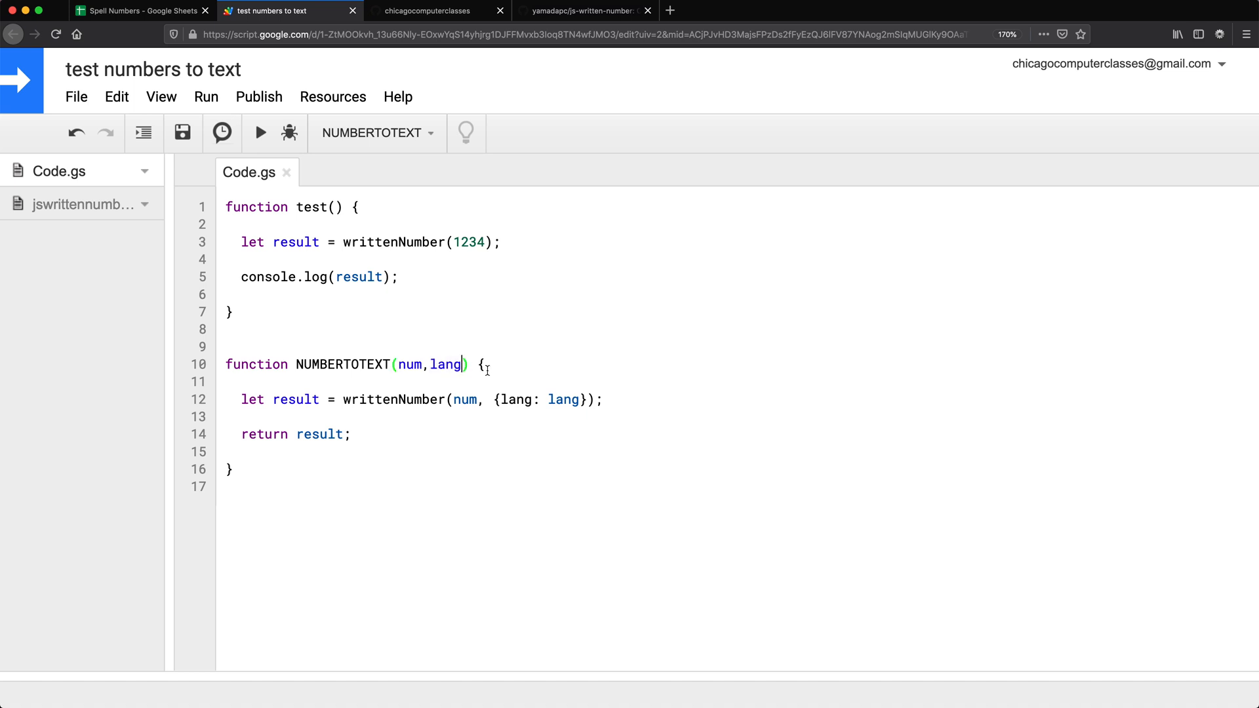
text(= "")
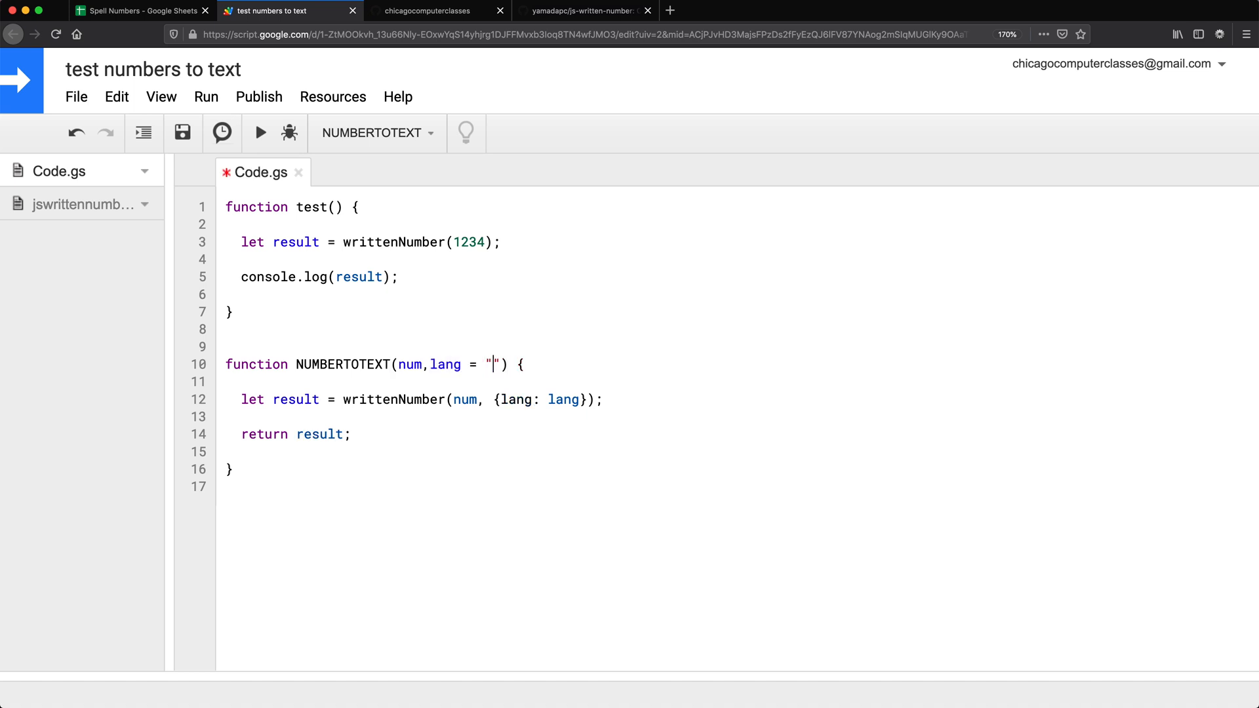
text(en)
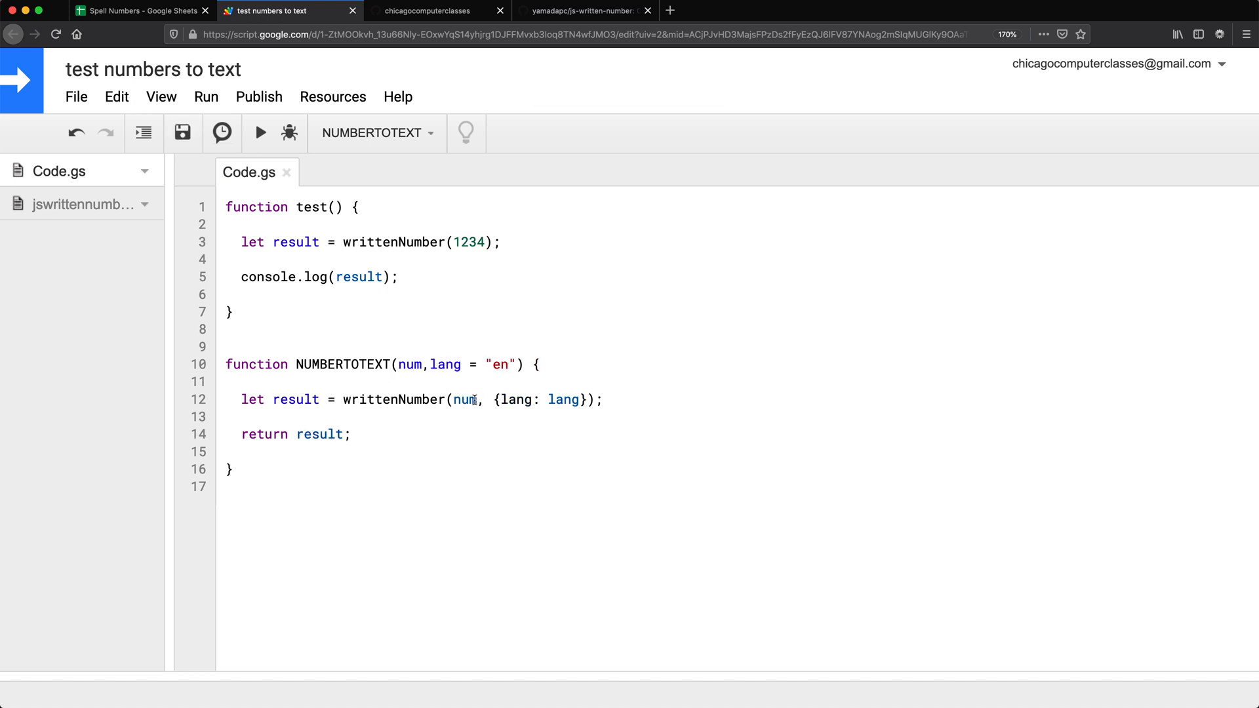
Change B1 to =NUMBERTOTEXT(A1,"ru") so it spells the number in Russian as "один".
click(131, 11)
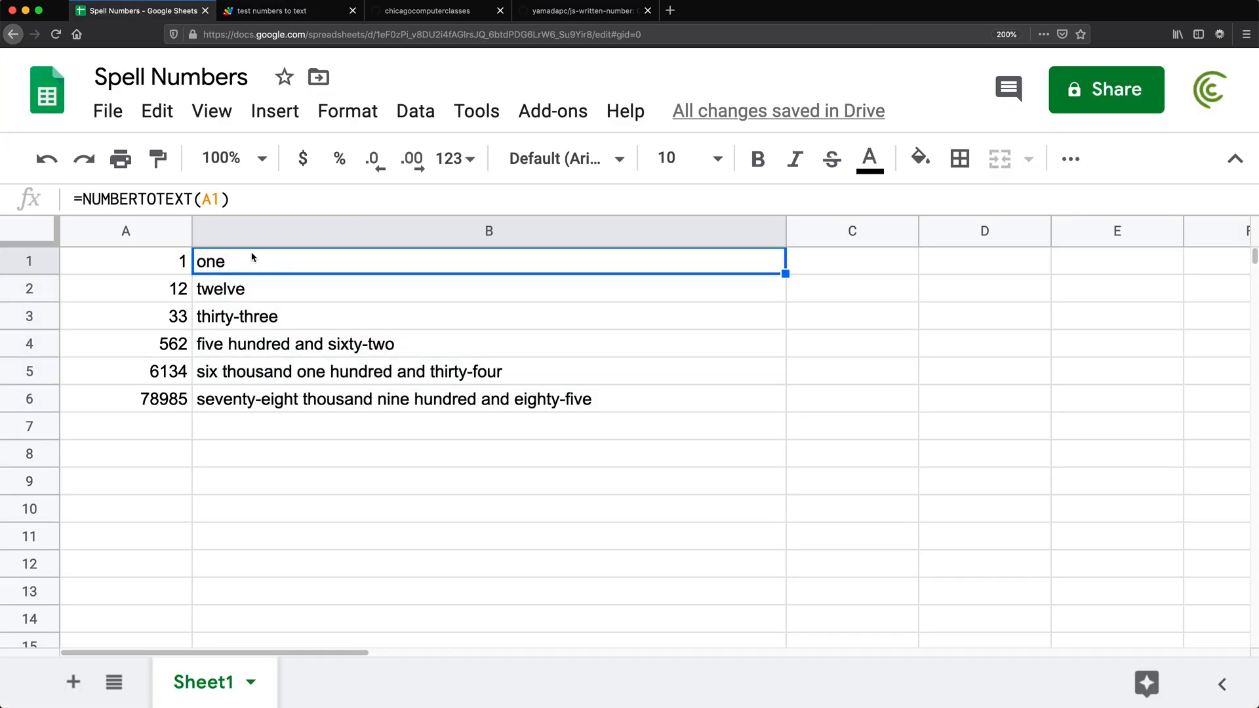
click(488, 294)
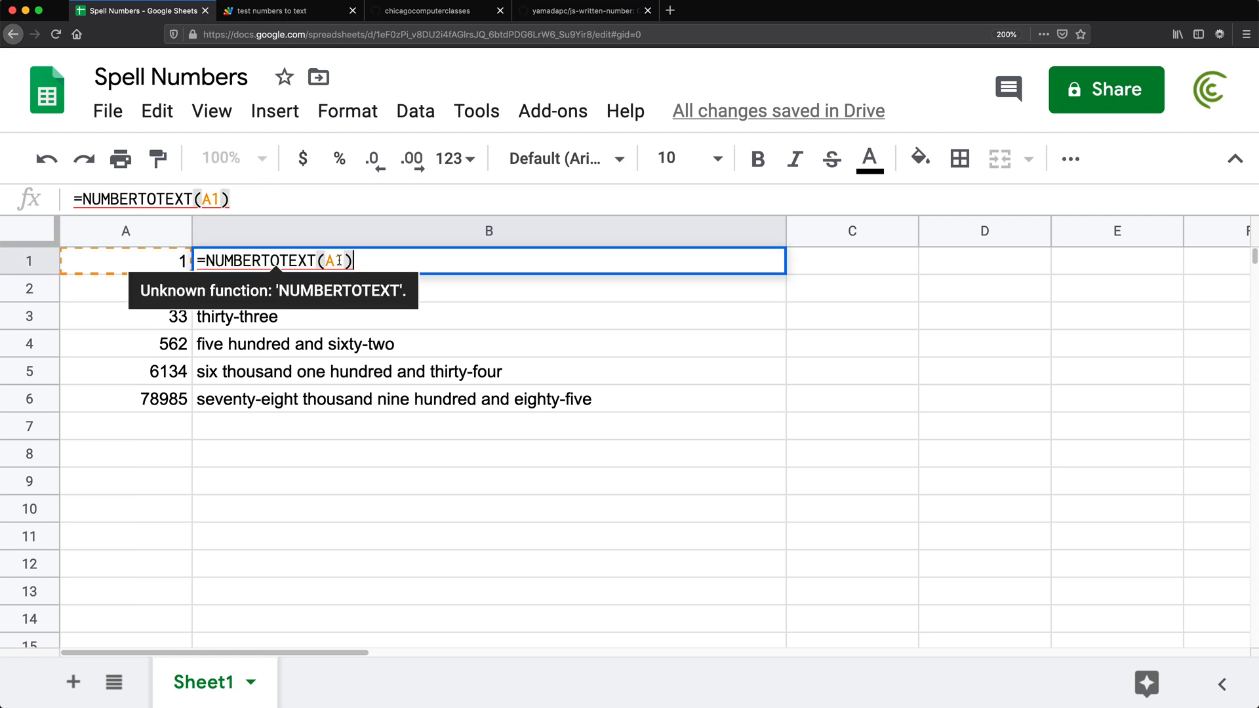
text(.)
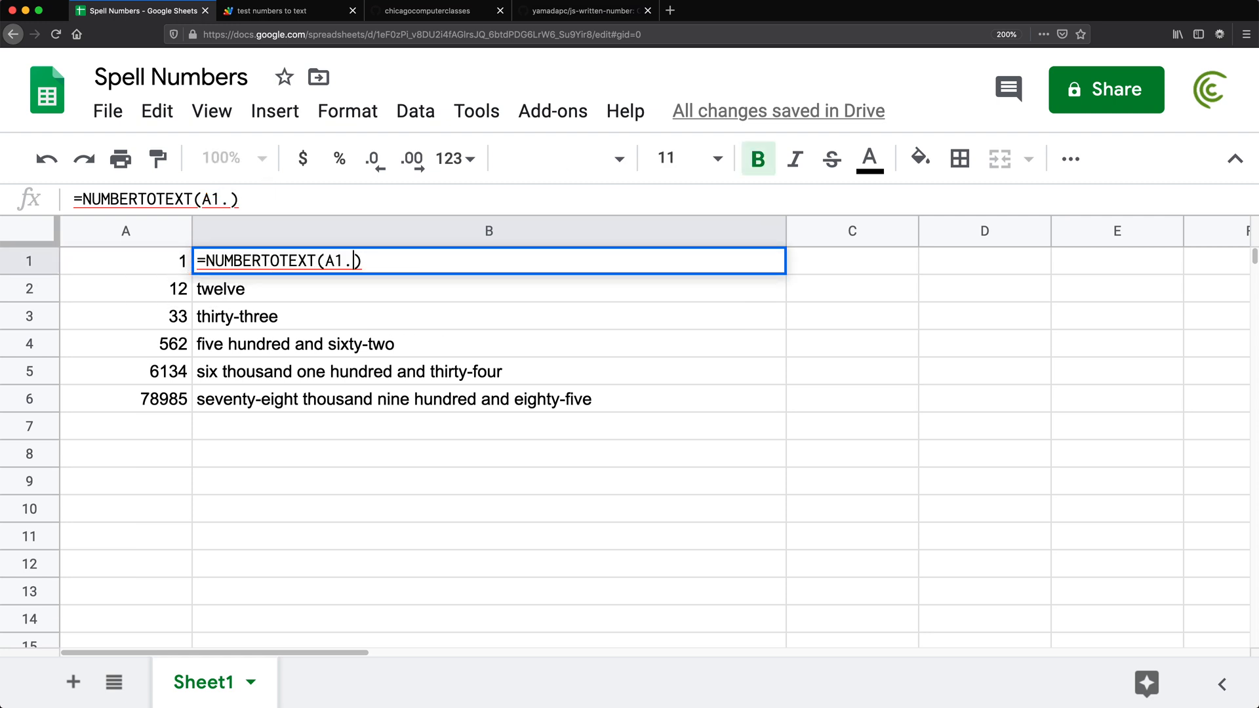
text(,")
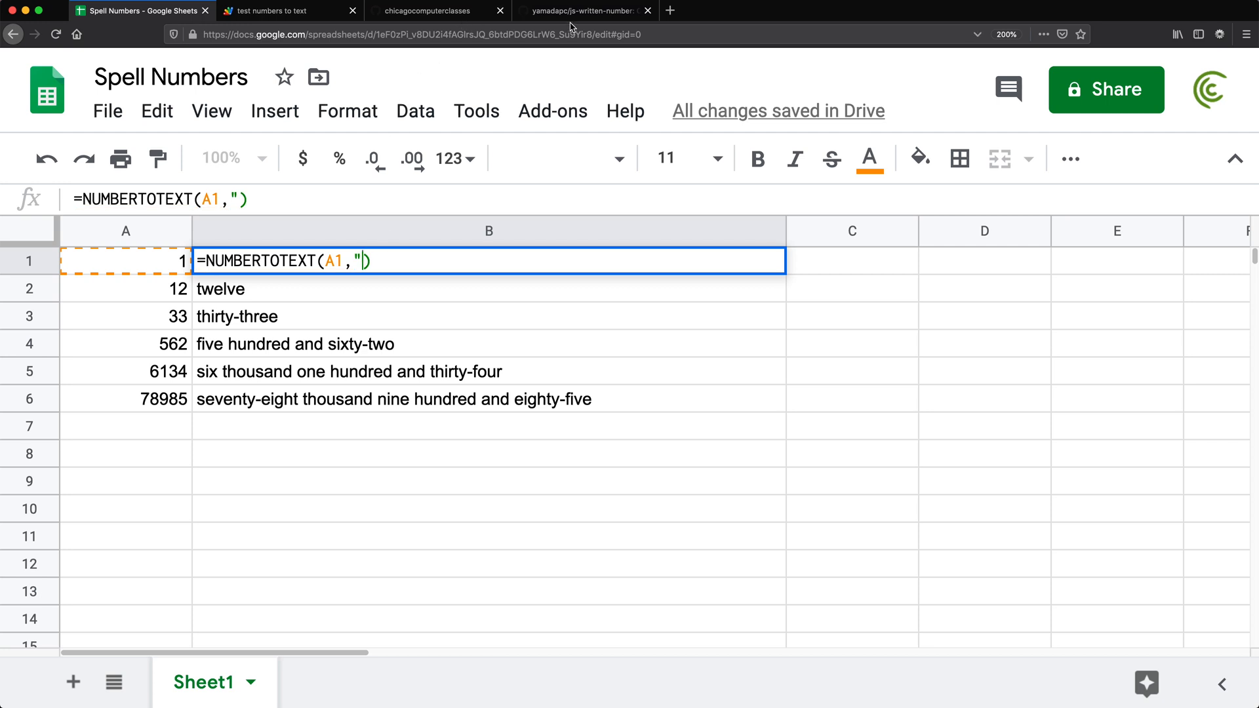
click(585, 11)
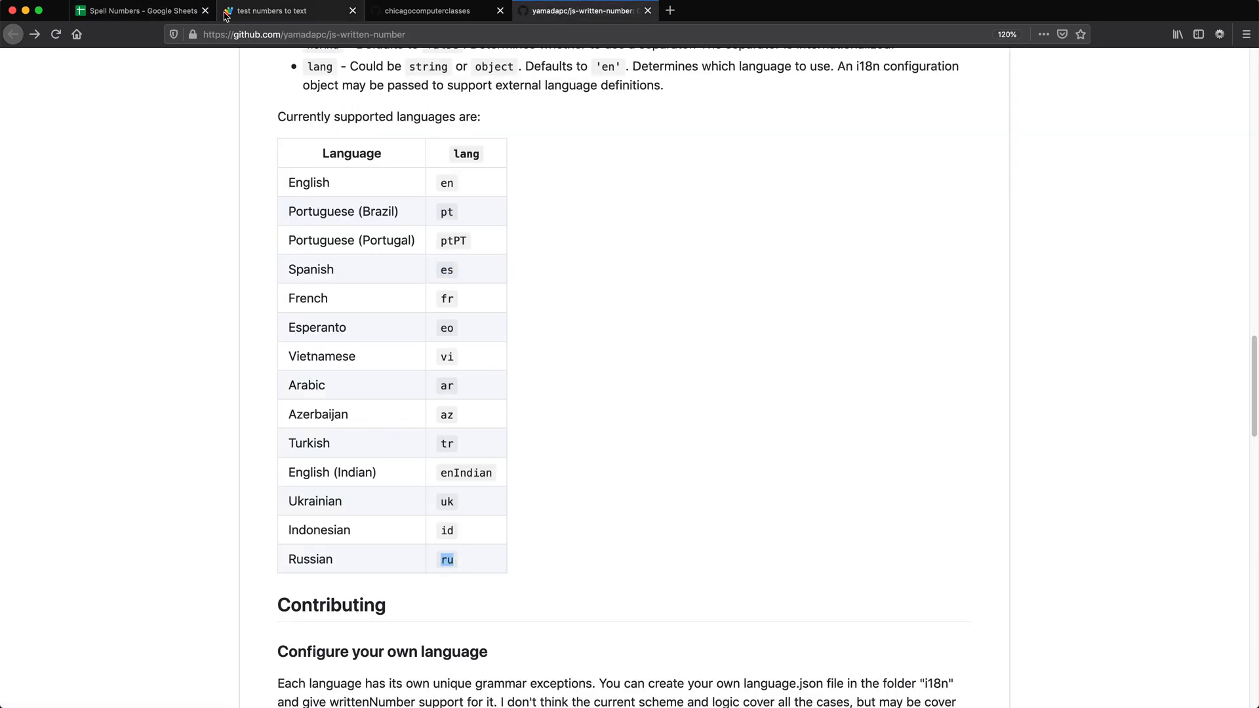
click(138, 10)
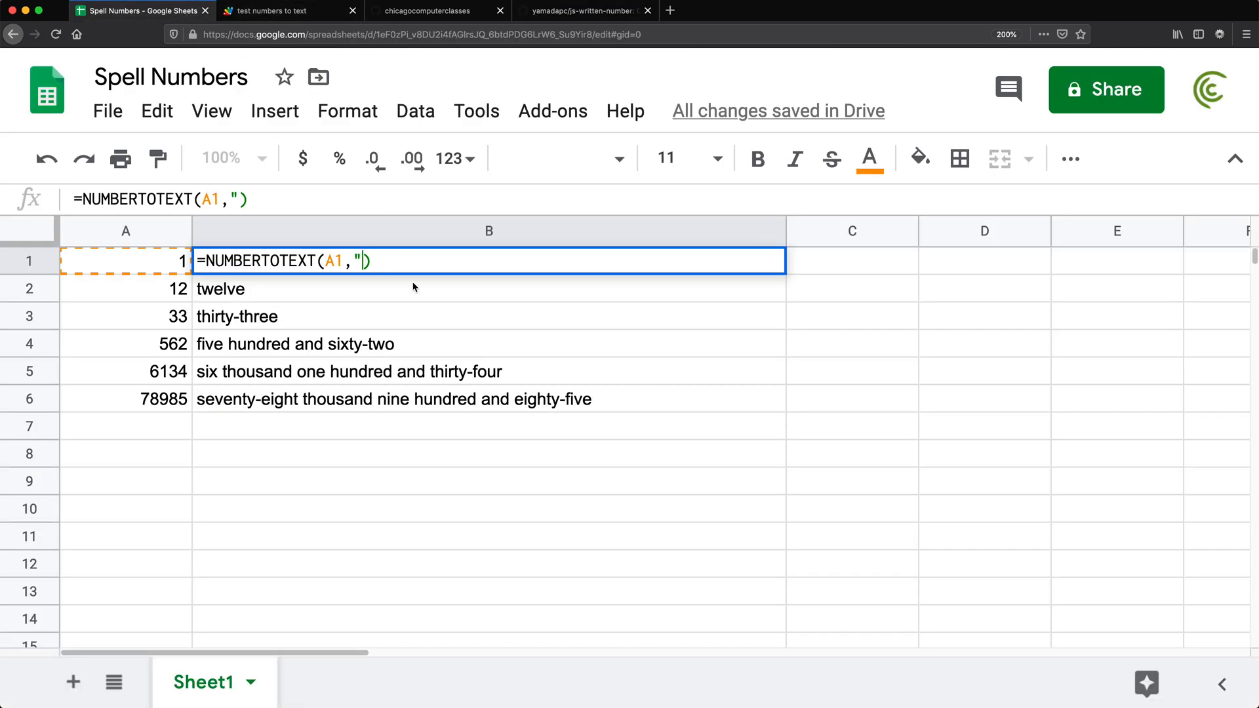
text(ru")
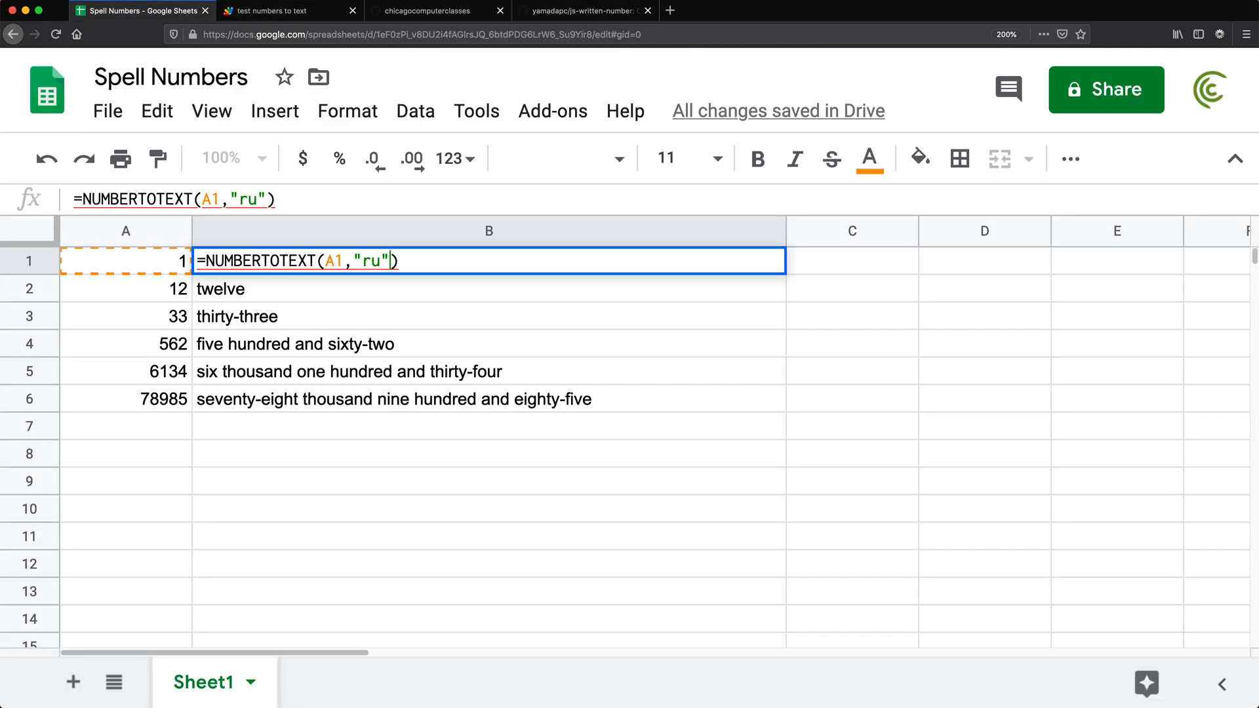
key(Enter)
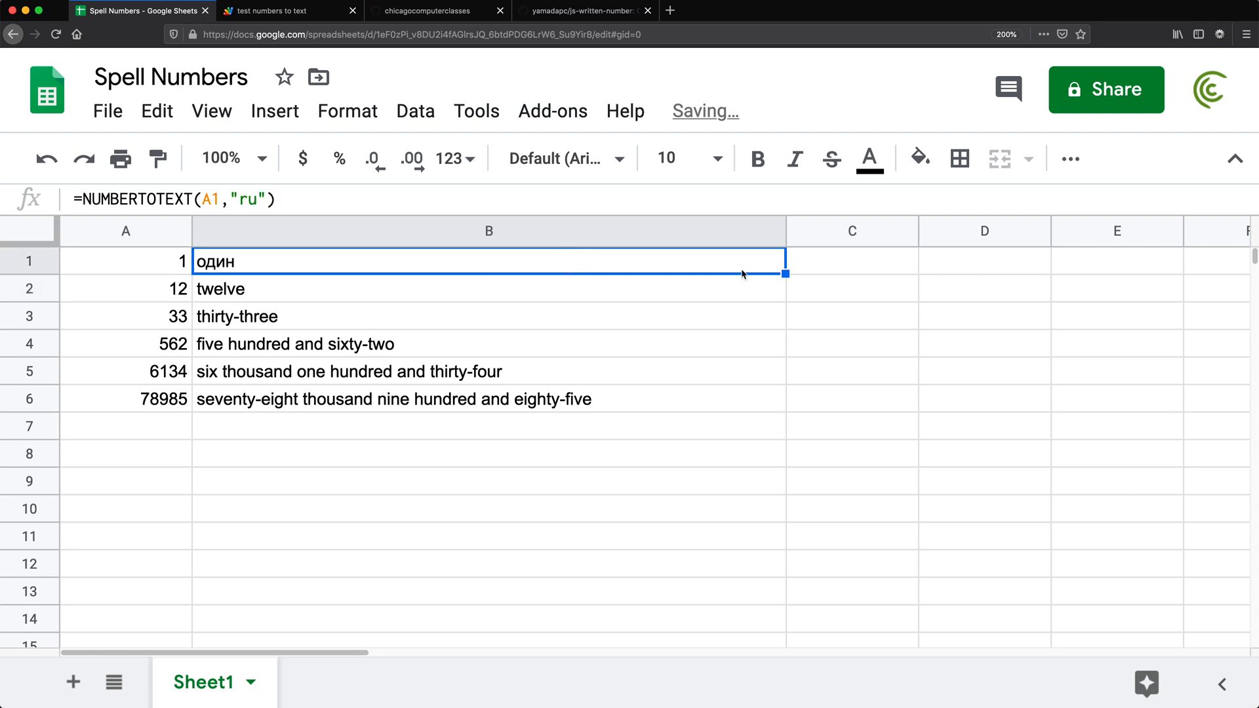
Fill the Russian formula down to row 6 and fix its closing bracket.
drag(784, 273, 784, 412)
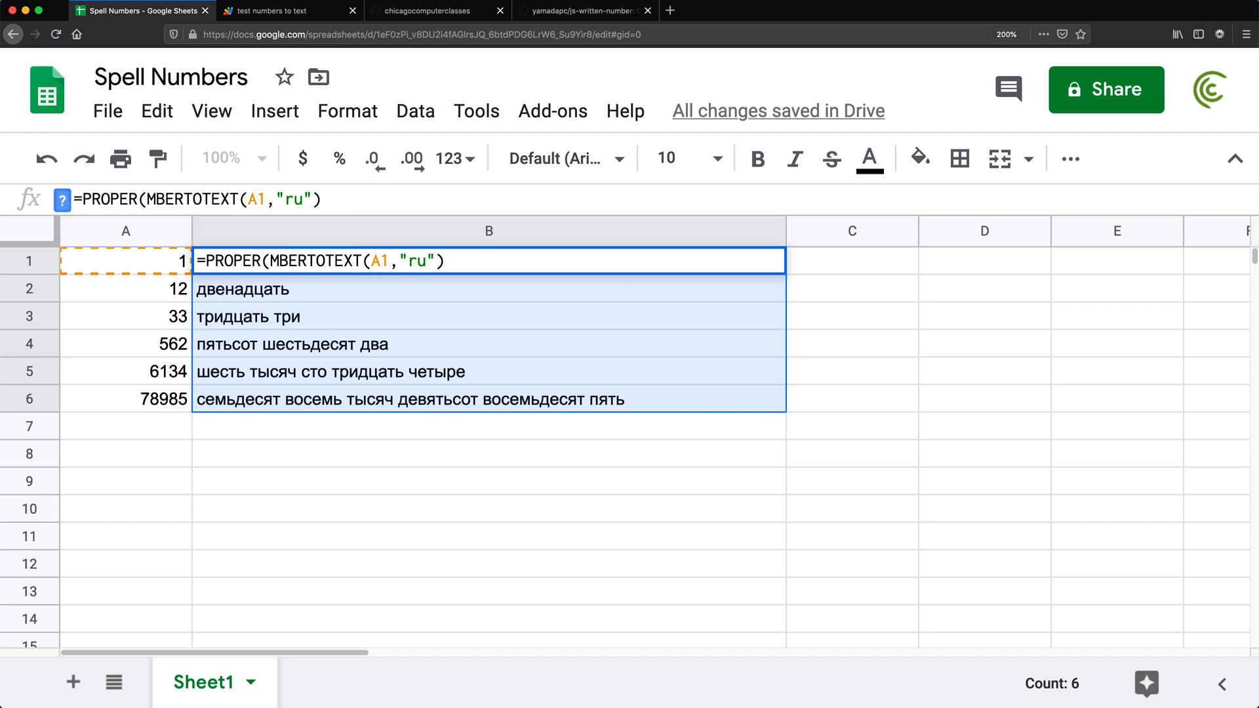
click(337, 200)
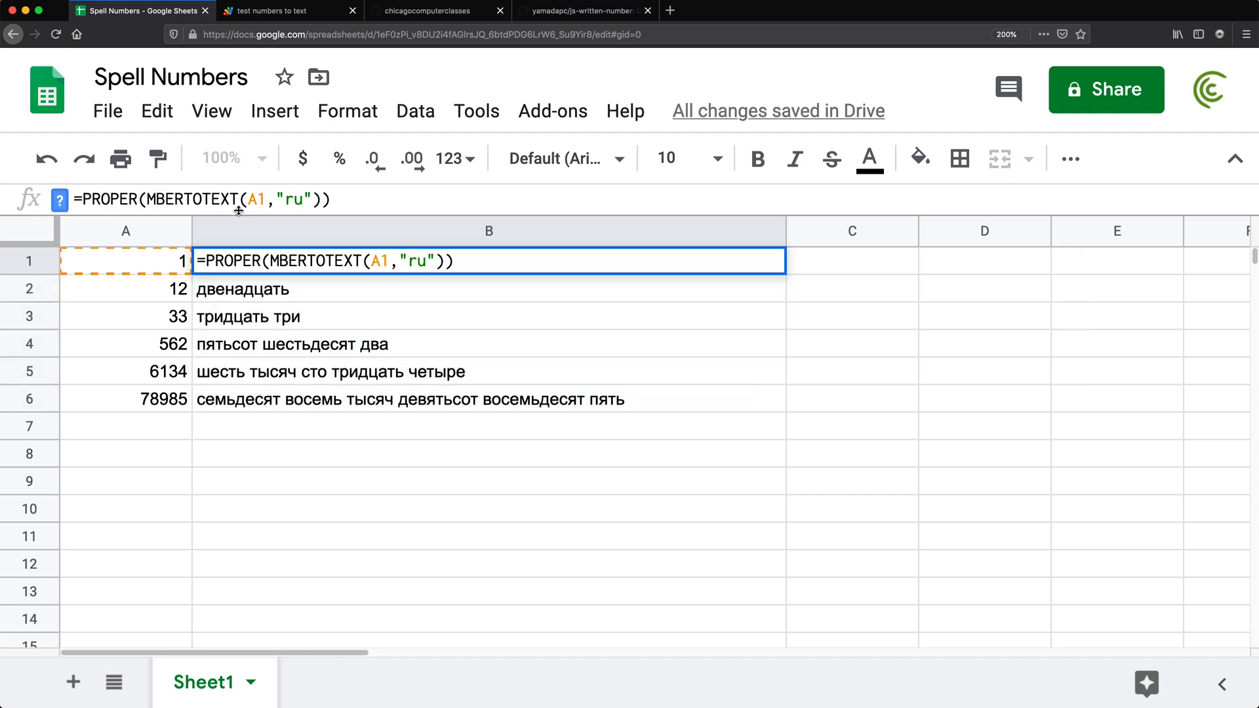
key(Enter)
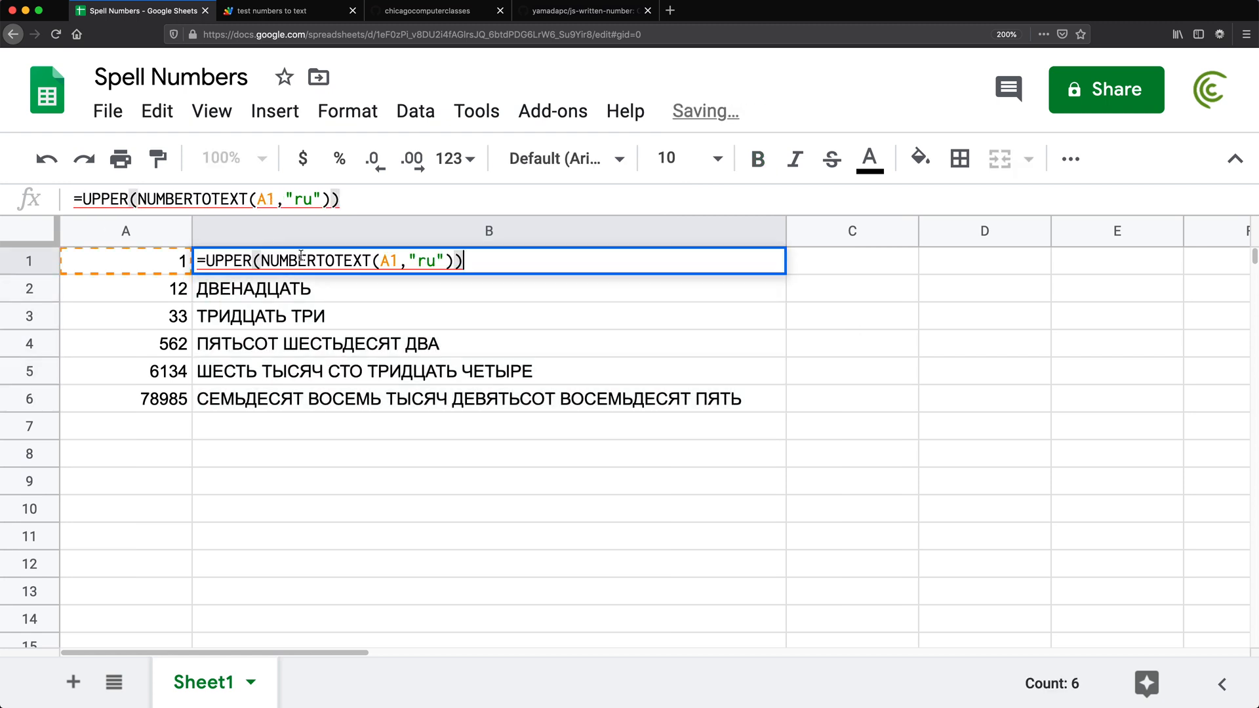
Revert B1 to plain =NUMBERTOTEXT(A1) so column B spells numbers in lowercase English.
double_click(444, 260)
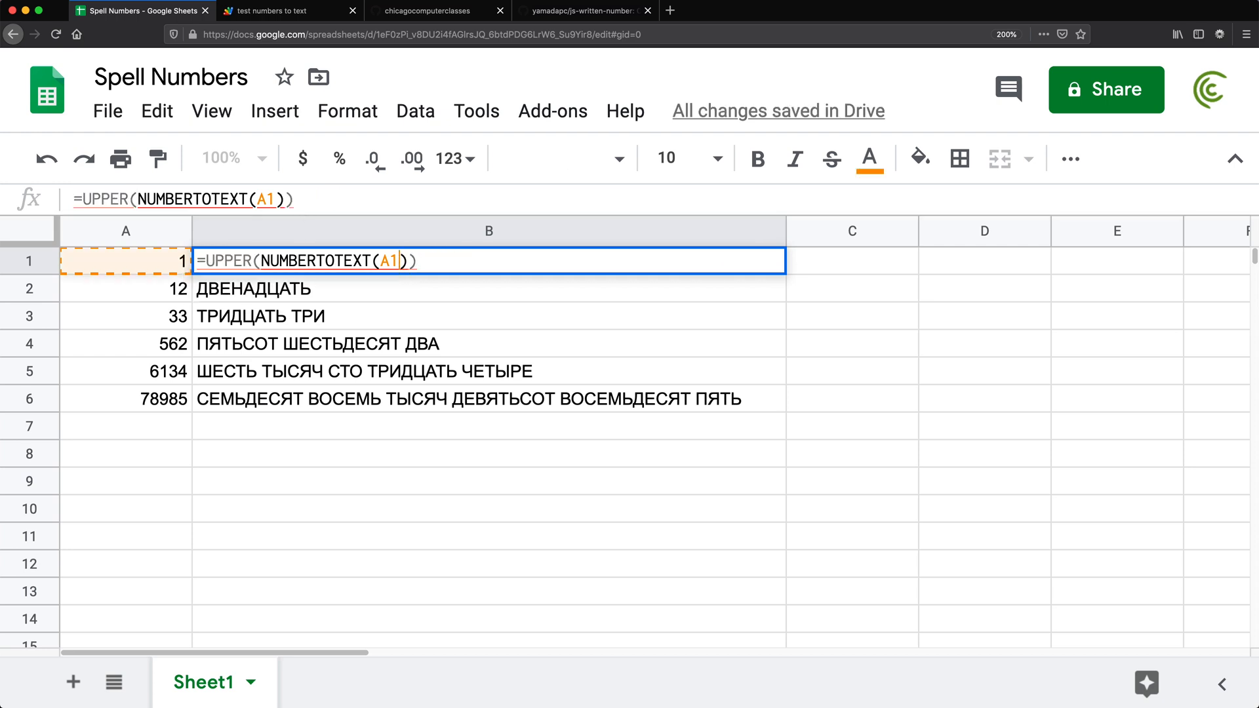
key(Enter)
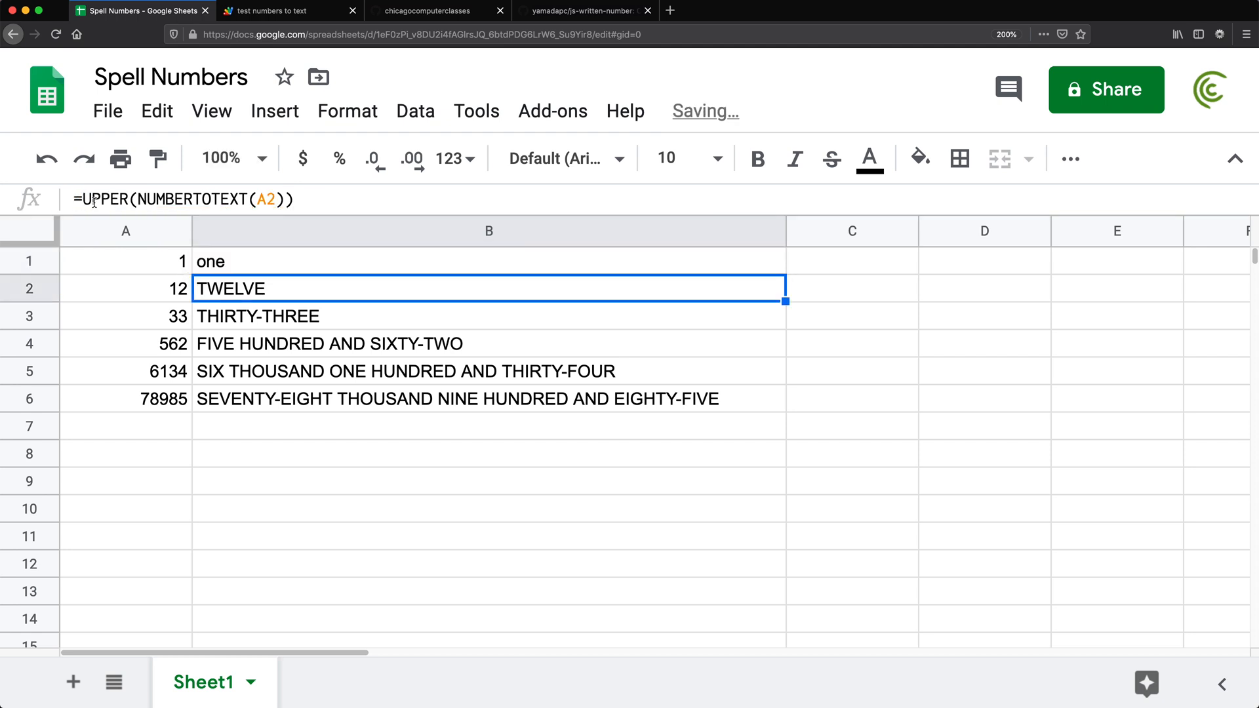
click(488, 241)
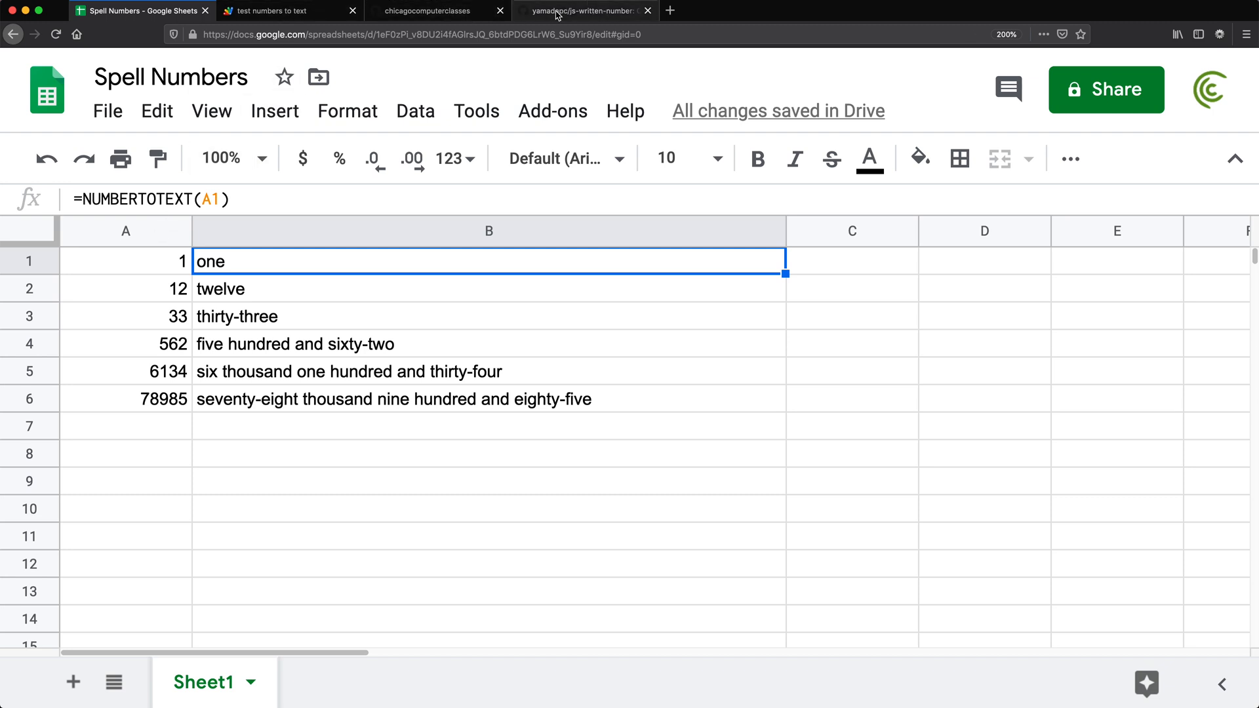
Highlight the noAnd option description in the js-written-number README on GitHub.
click(585, 11)
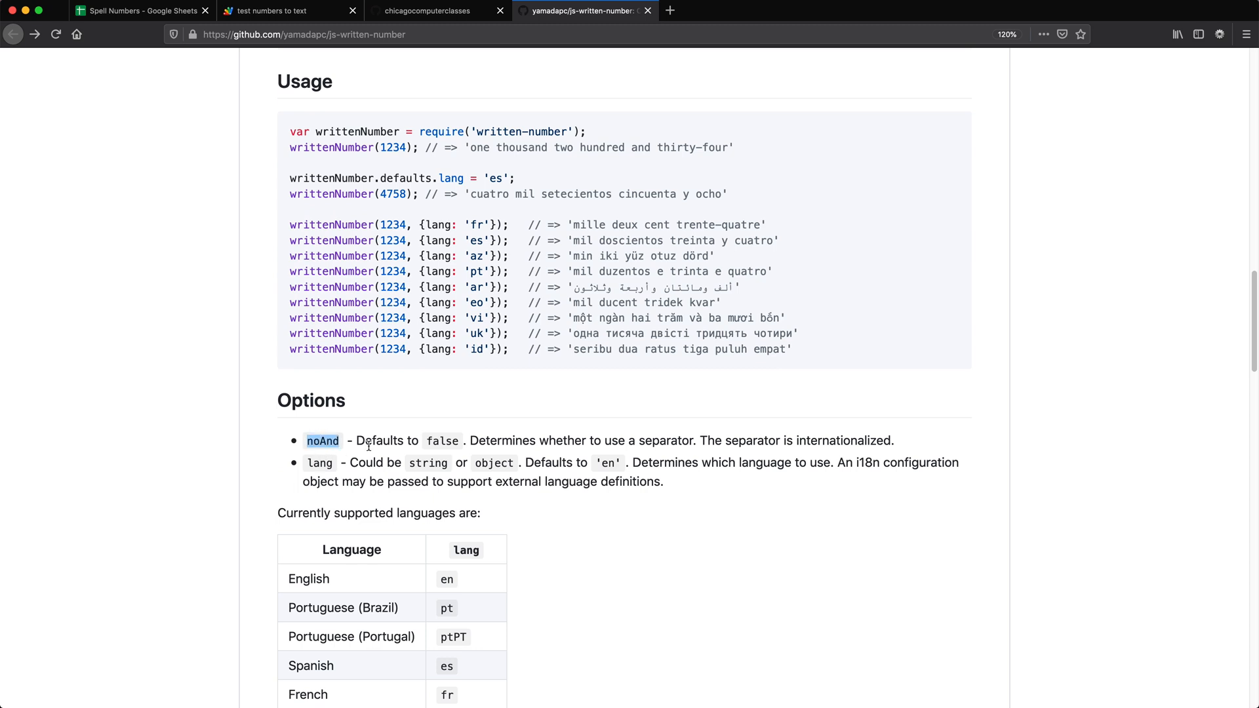
drag(368, 441, 598, 441)
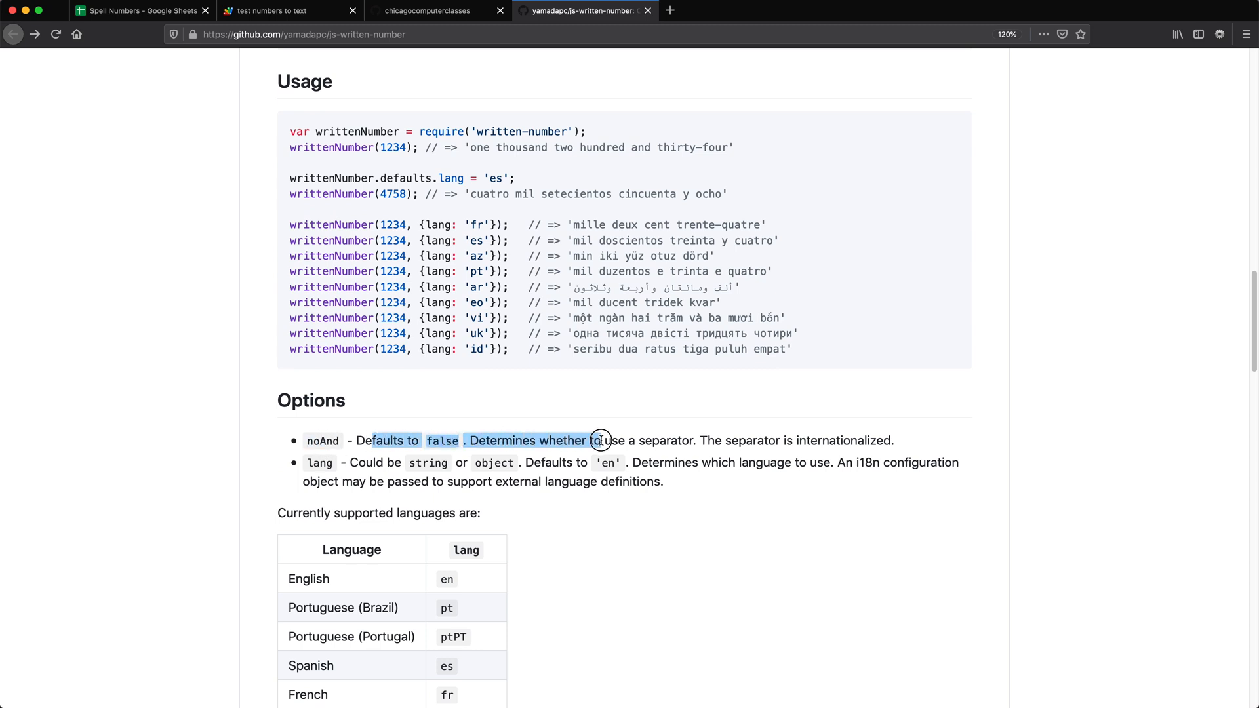
double_click(322, 441)
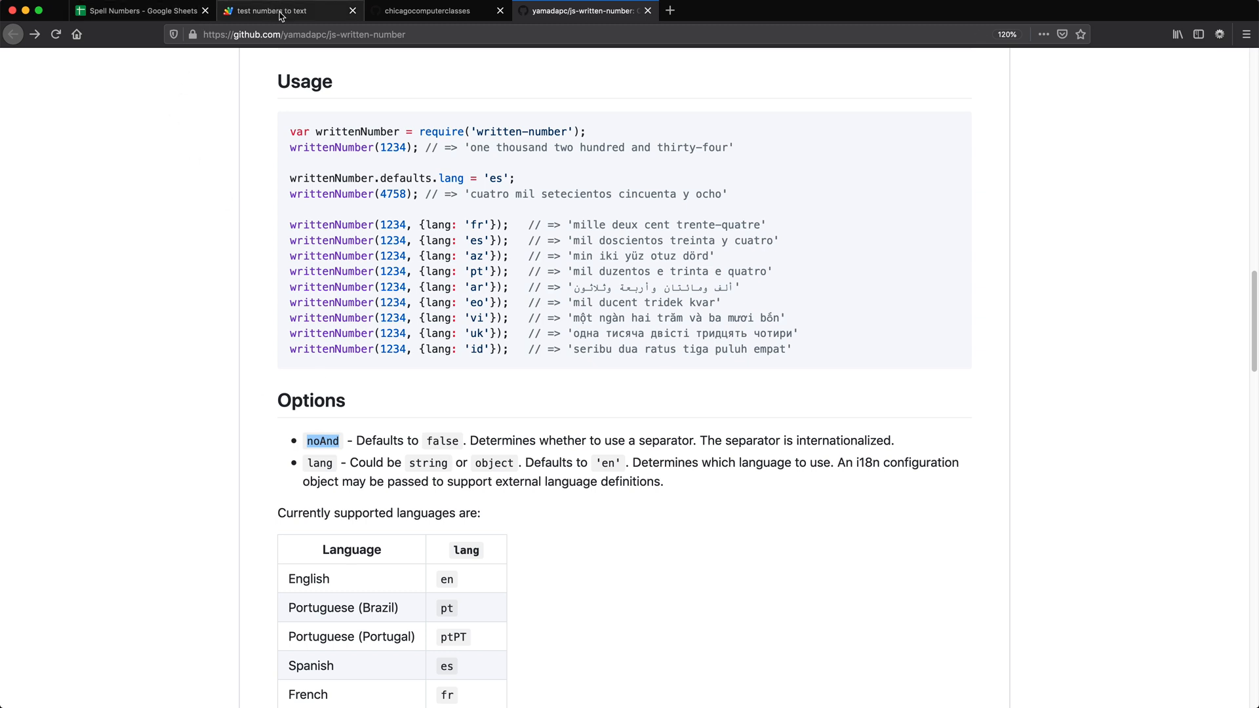
Add removeAnd = false to NUMBERTOTEXT's signature and pass noAnd: removeAnd to writtenNumber, then return to the sheet.
click(283, 11)
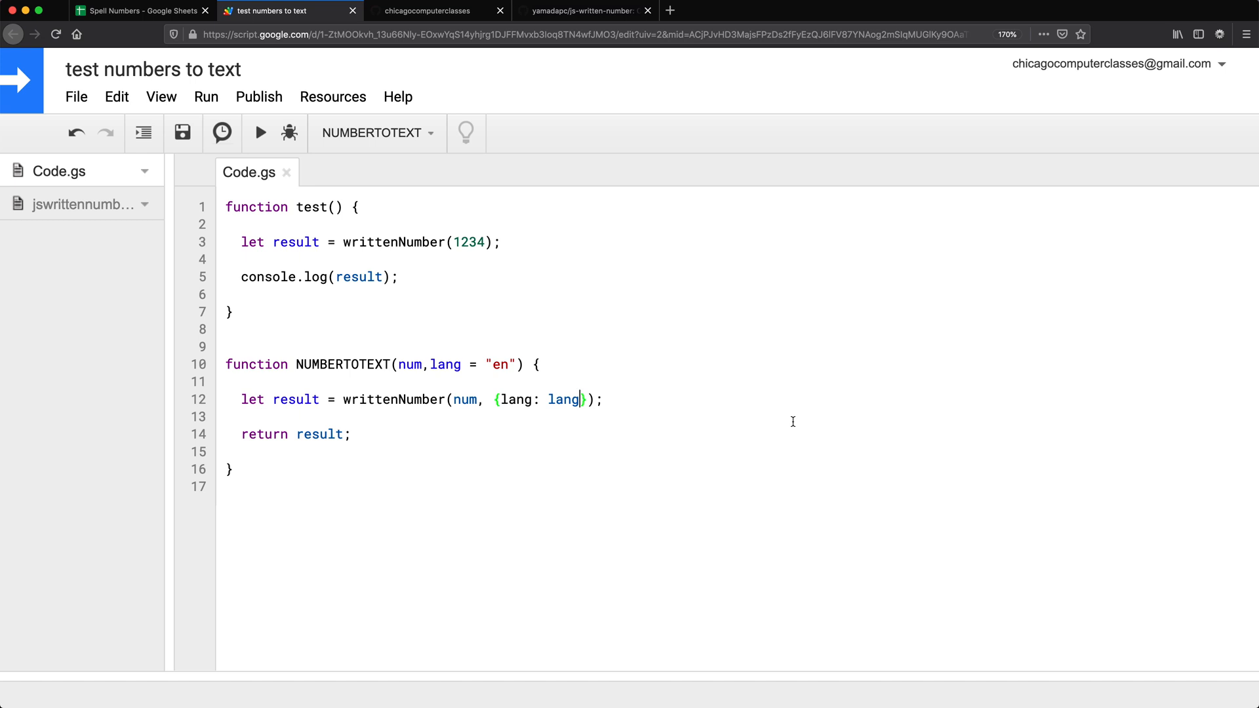
text(, noAnd)
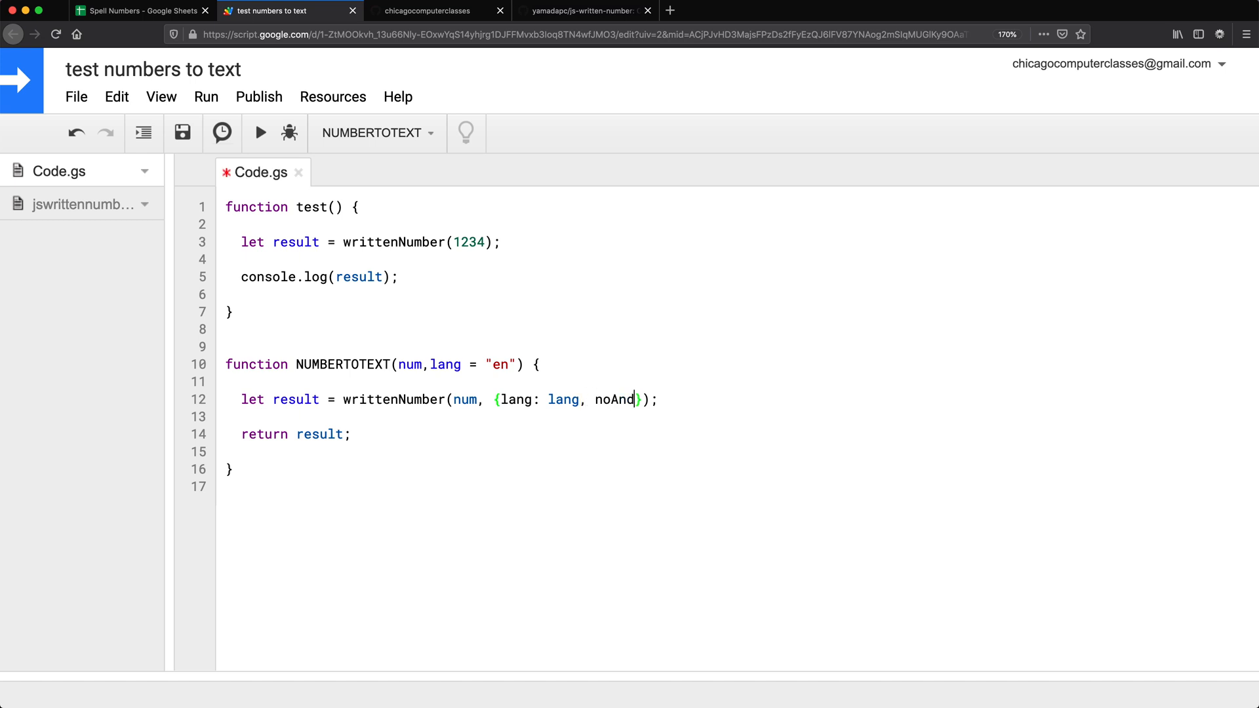
text(: noAnd)
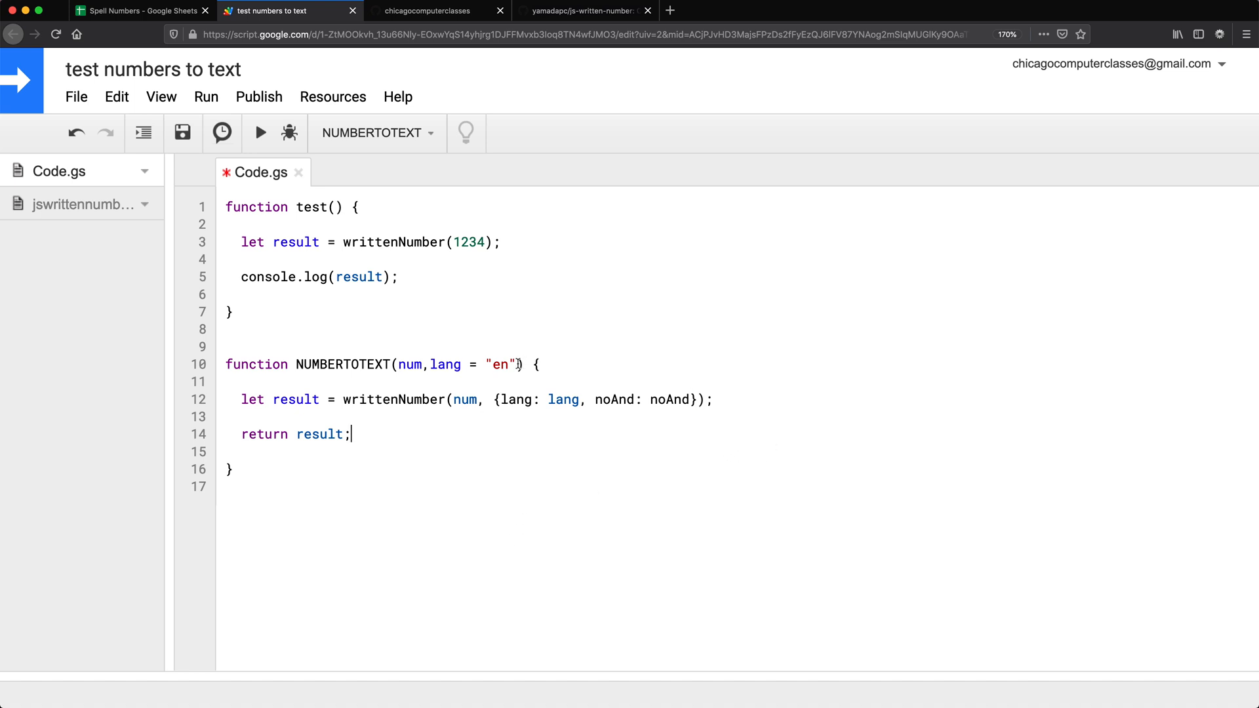
text(,noAnd =)
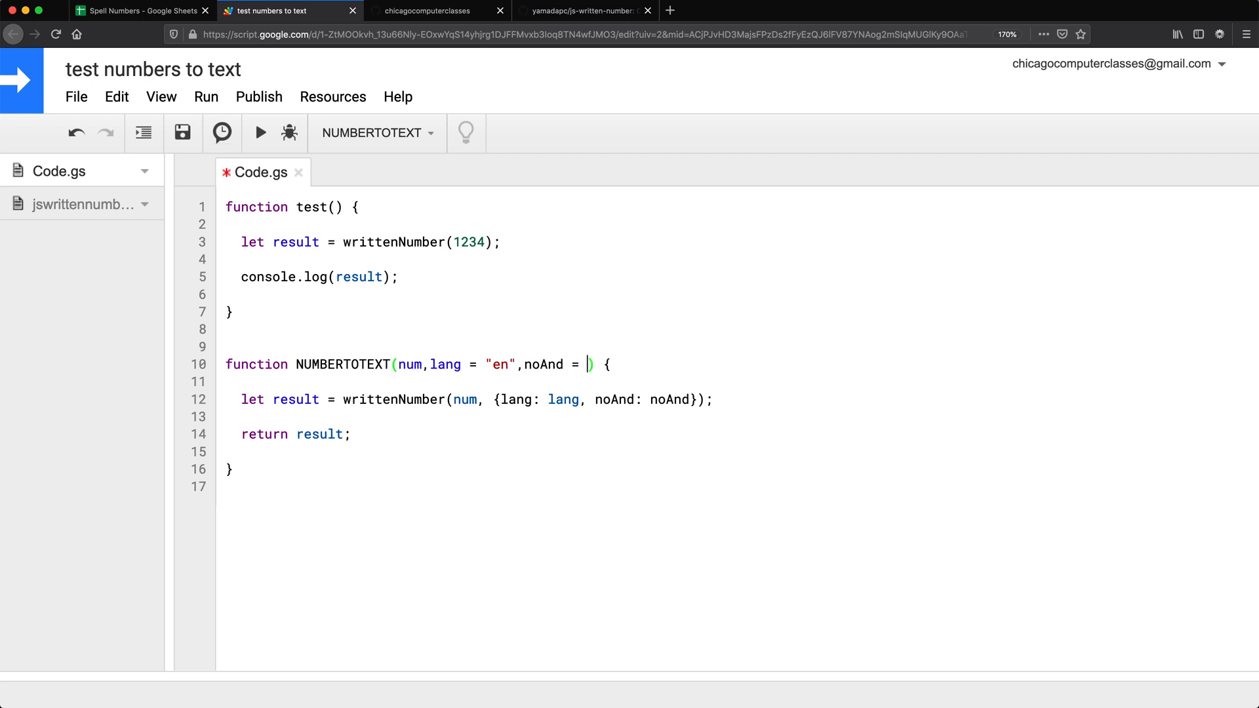
text(false)
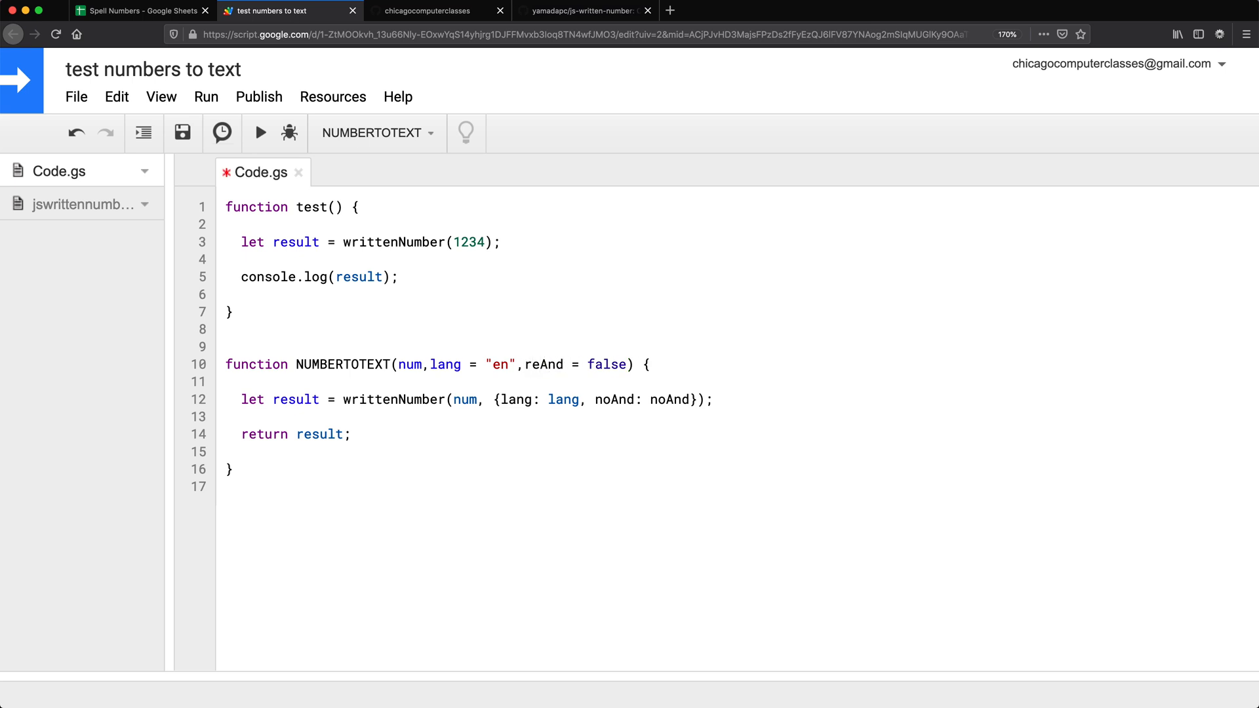
text(removeAnd)
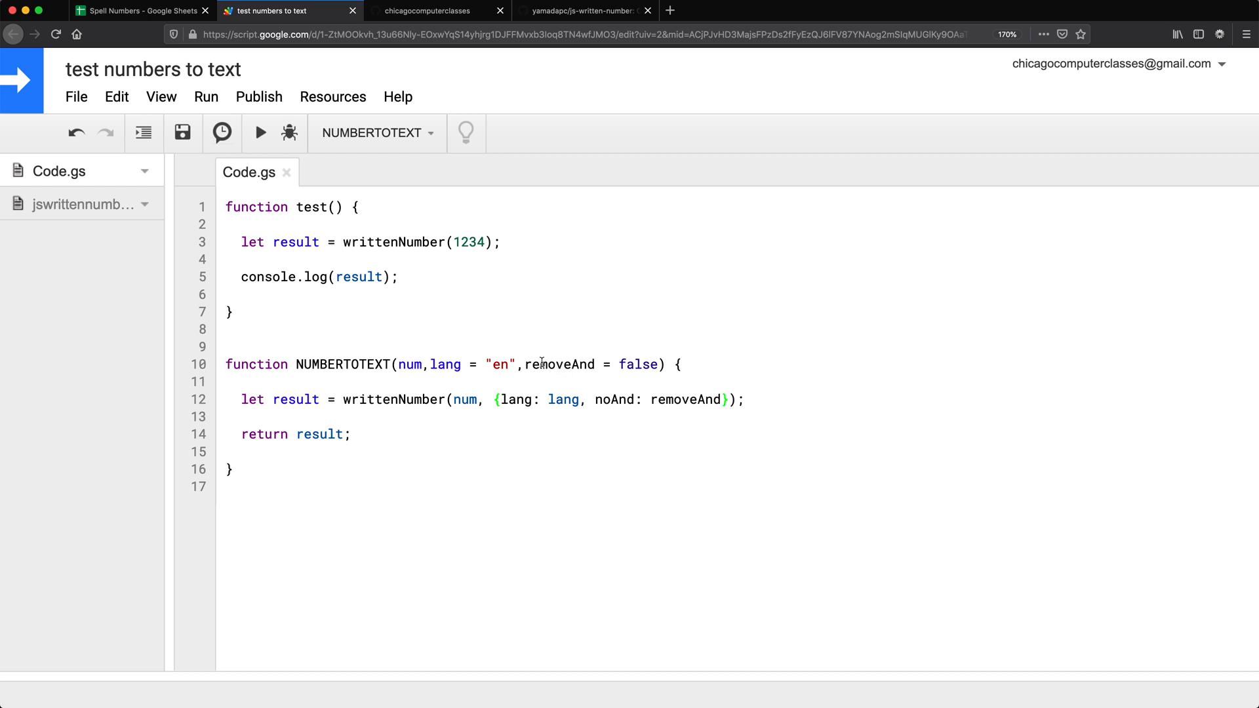
click(118, 11)
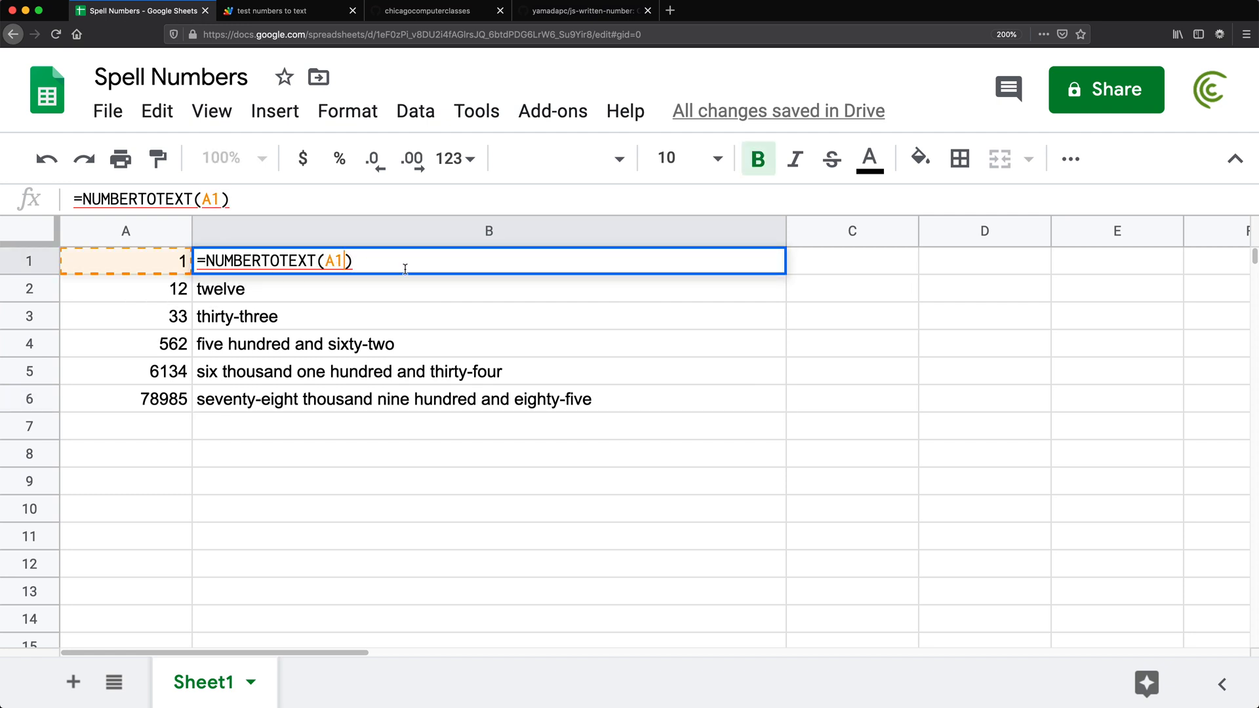
Enter =NUMBERTOTEXT(A1,"en",TRUE) in B1 and fill it down to row 6, dropping "and".
text(,")
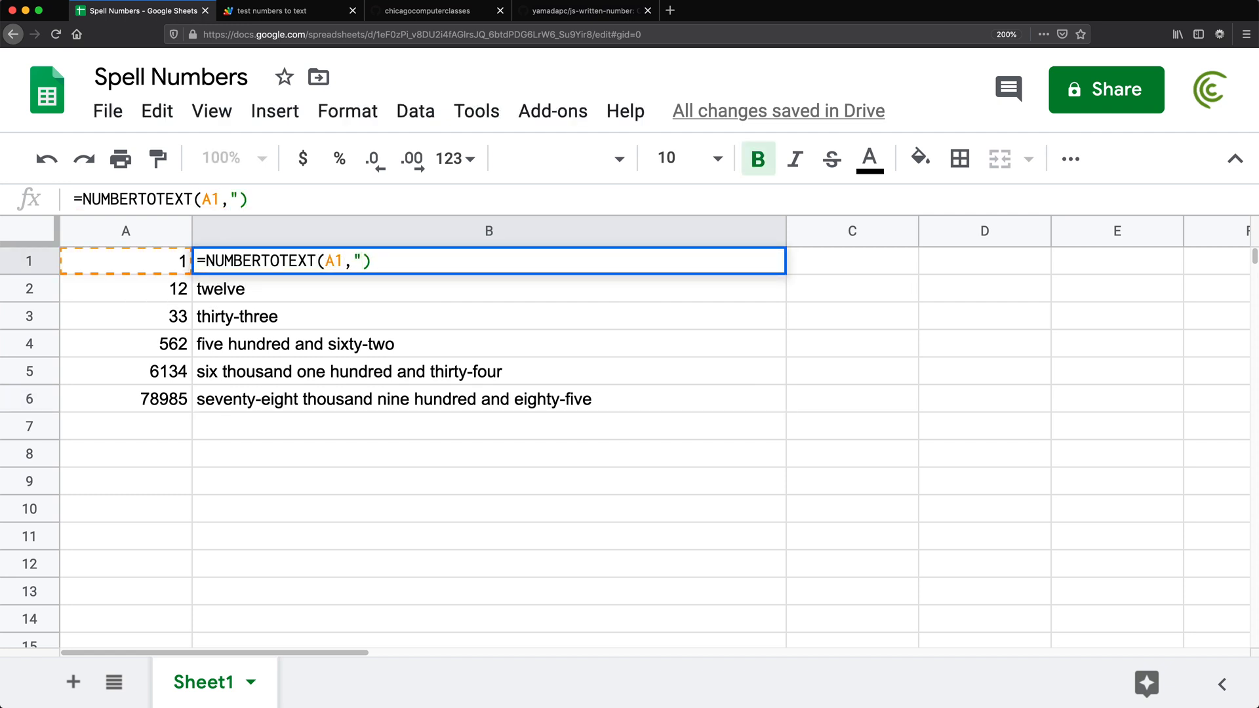
text(en)
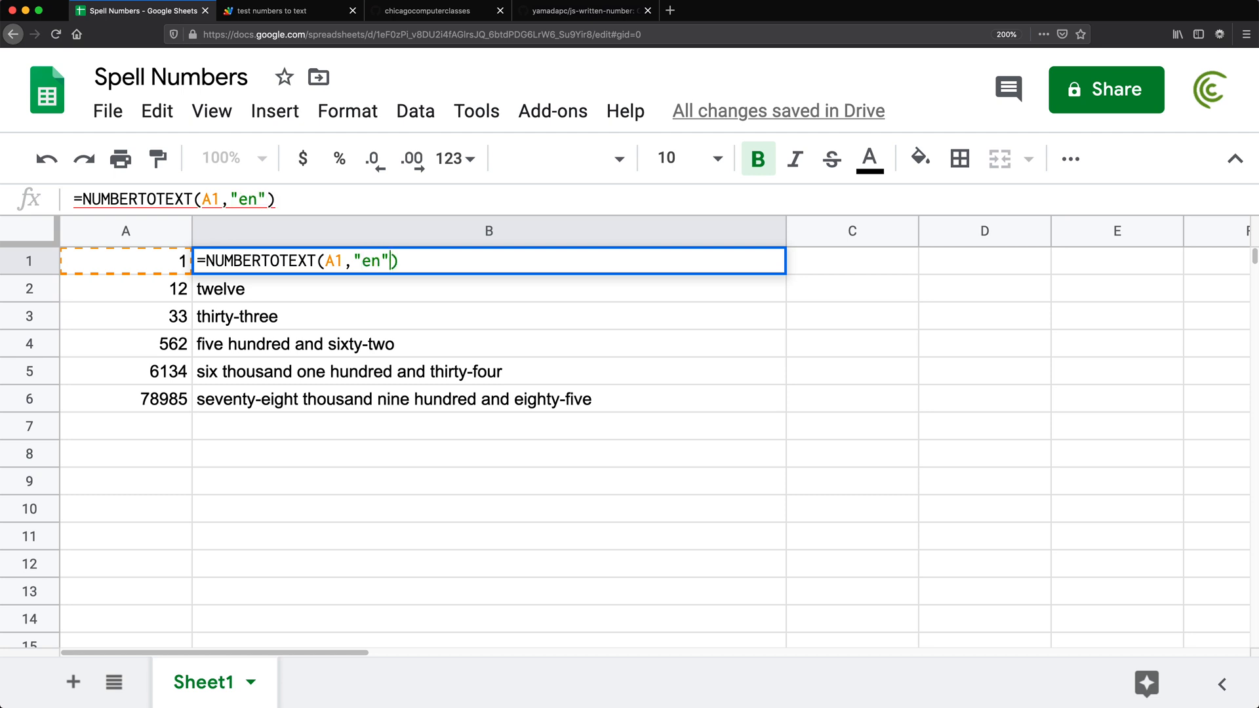
text(,)
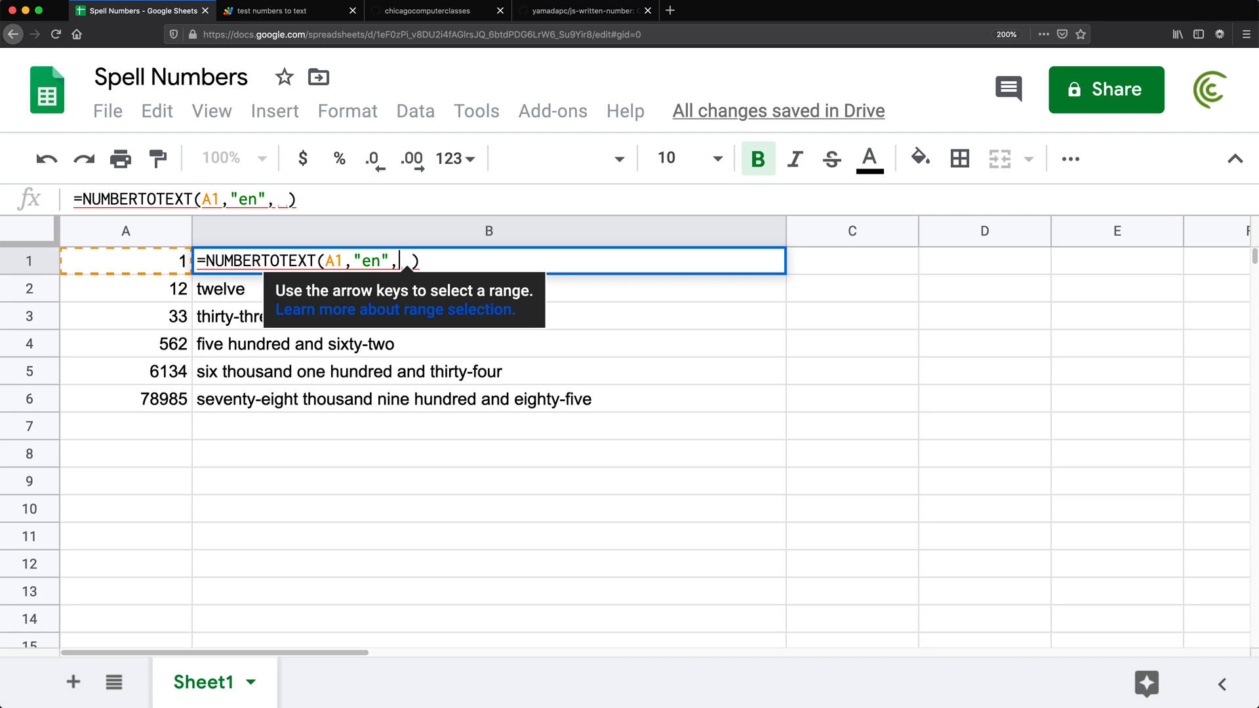
text(TRUE)
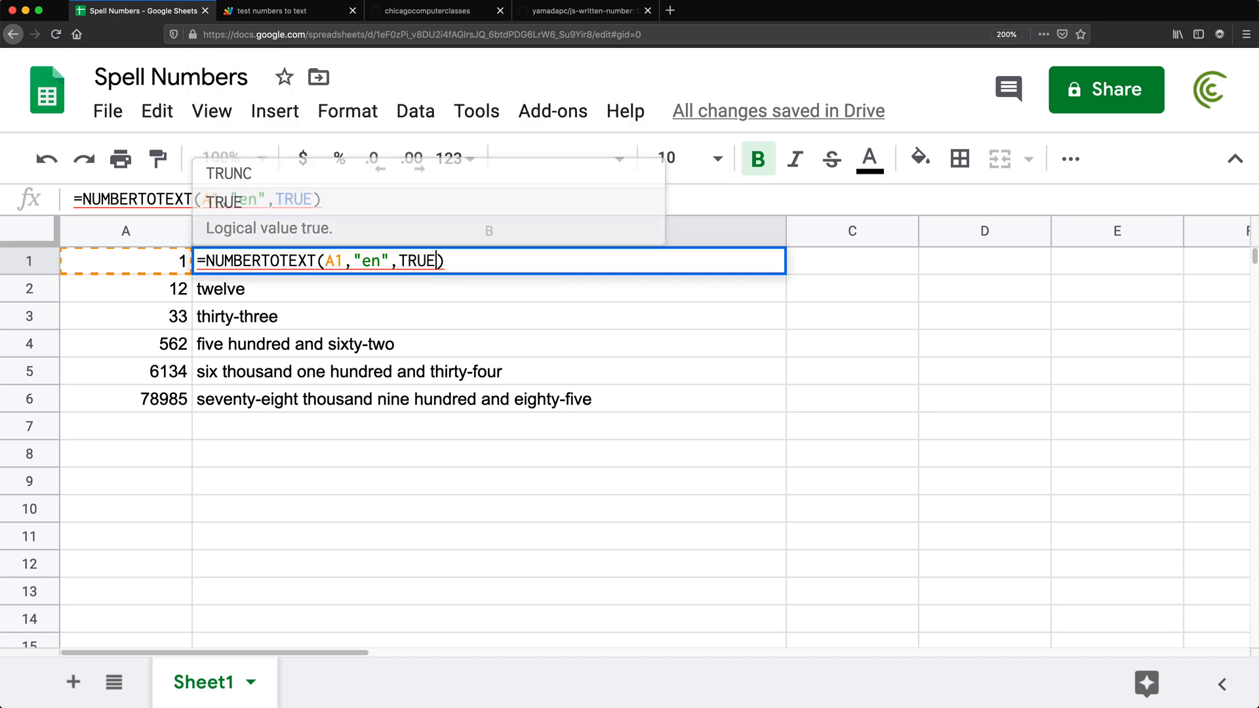
key(Enter)
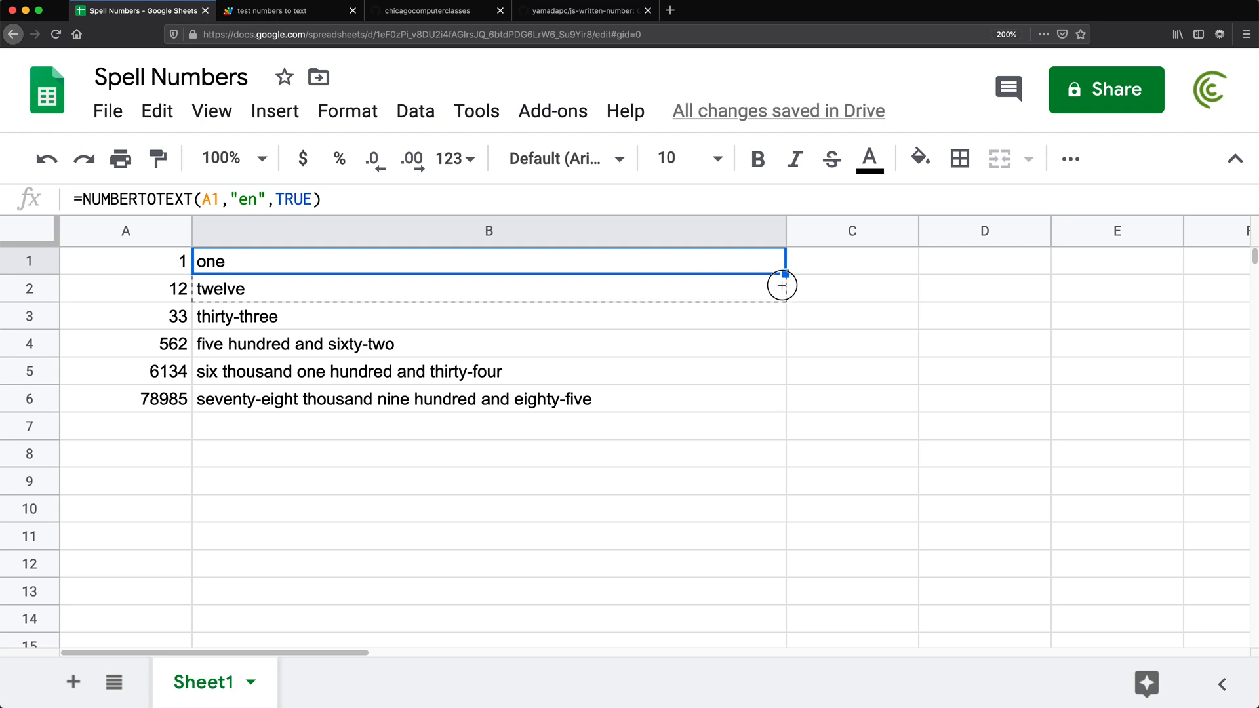
drag(781, 277, 786, 411)
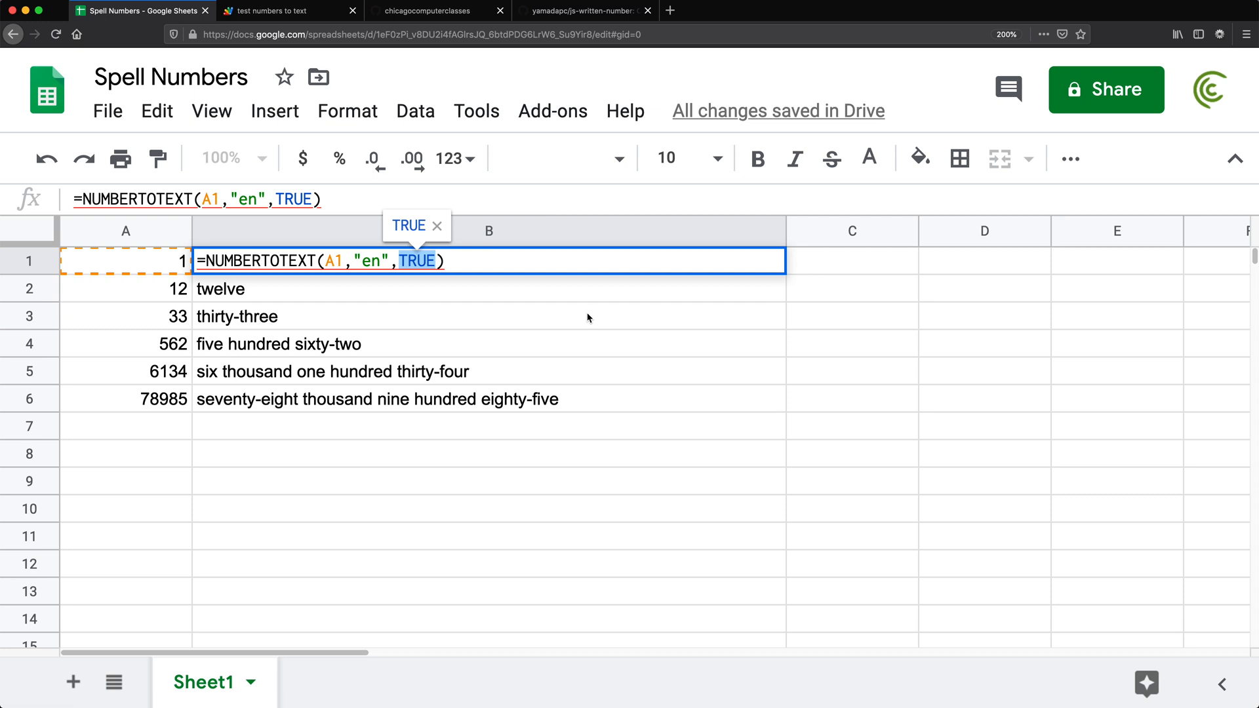
Try FALSE, then settle on =NUMBERTOTEXT(A1,"en") filled down to B6 with "and" kept.
text(FALS)
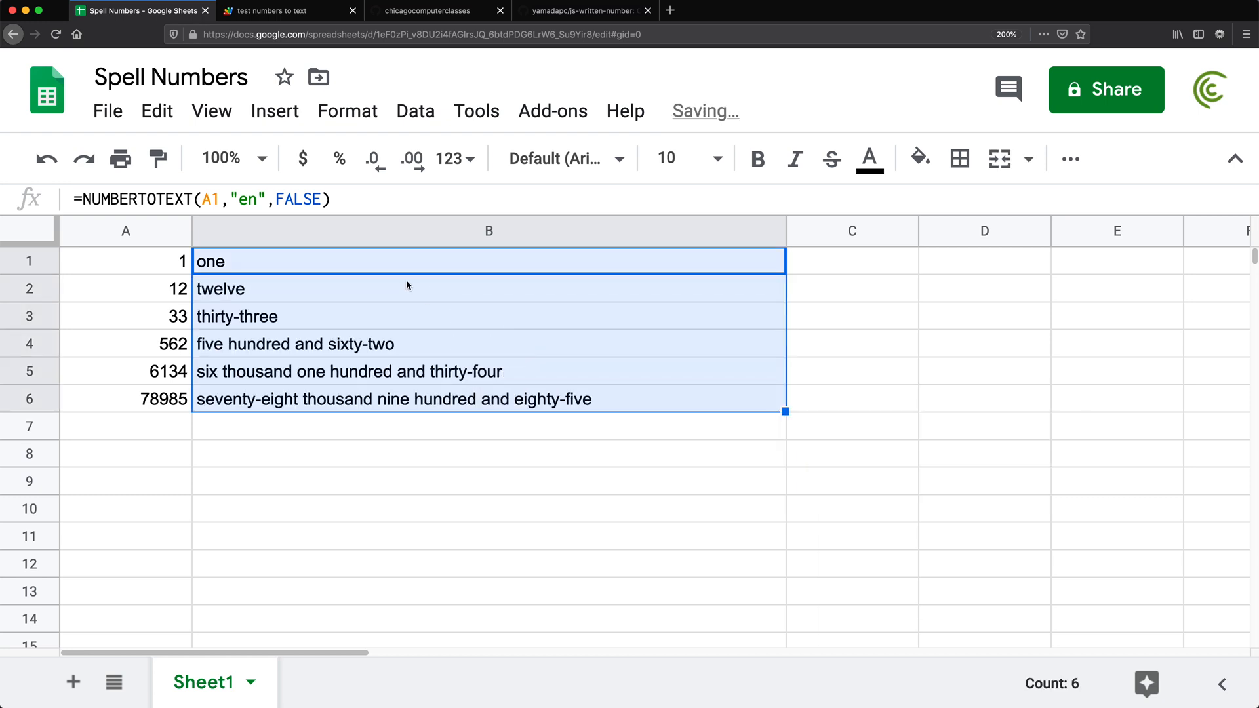
double_click(249, 261)
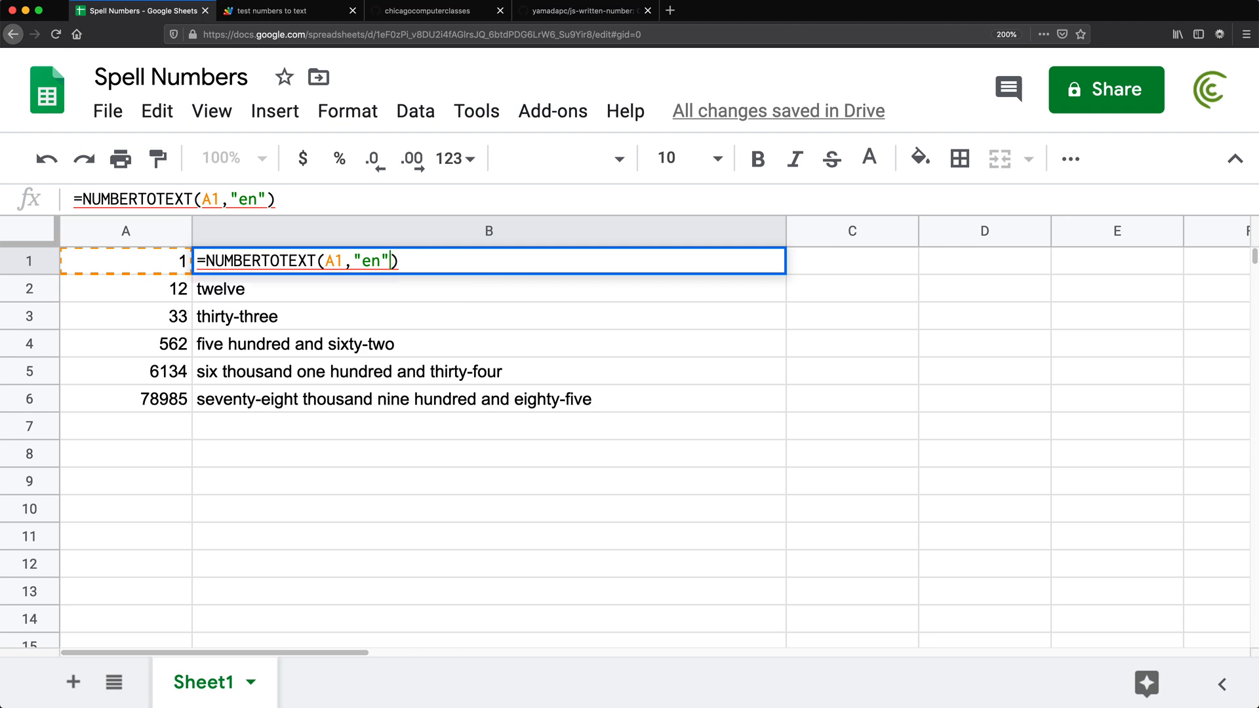
key(Enter)
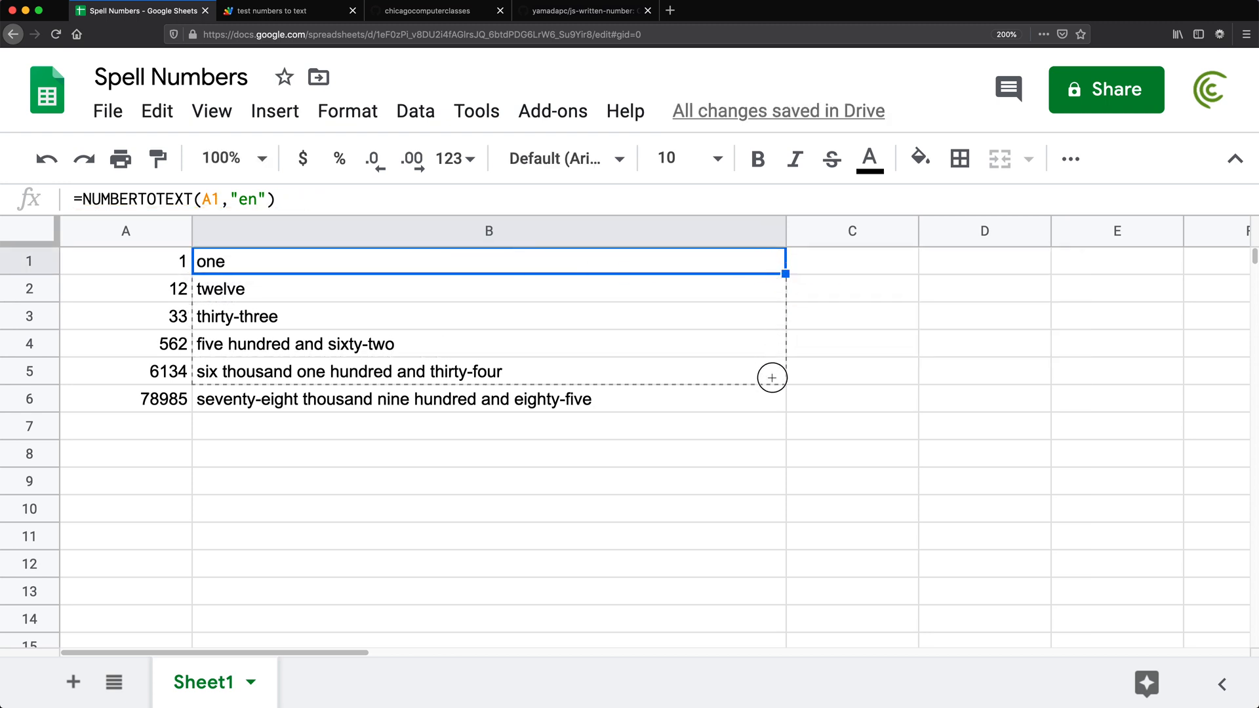
drag(771, 273, 772, 399)
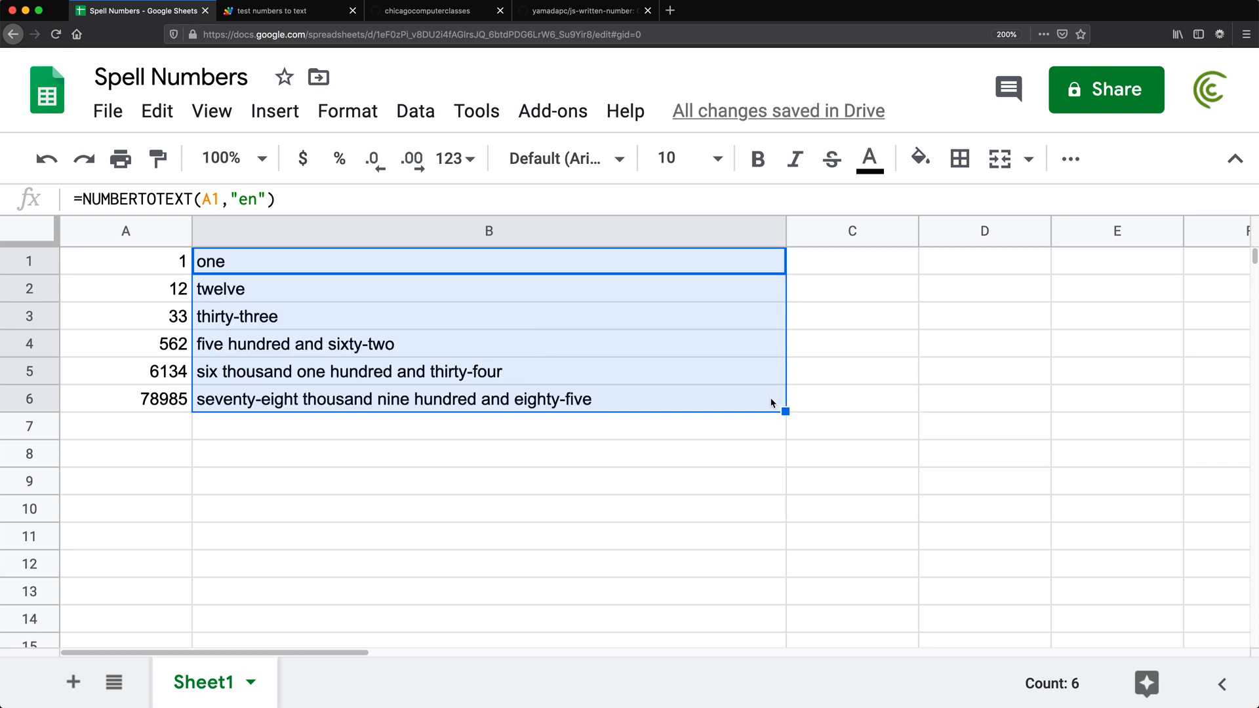
mouse_move(57, 147)
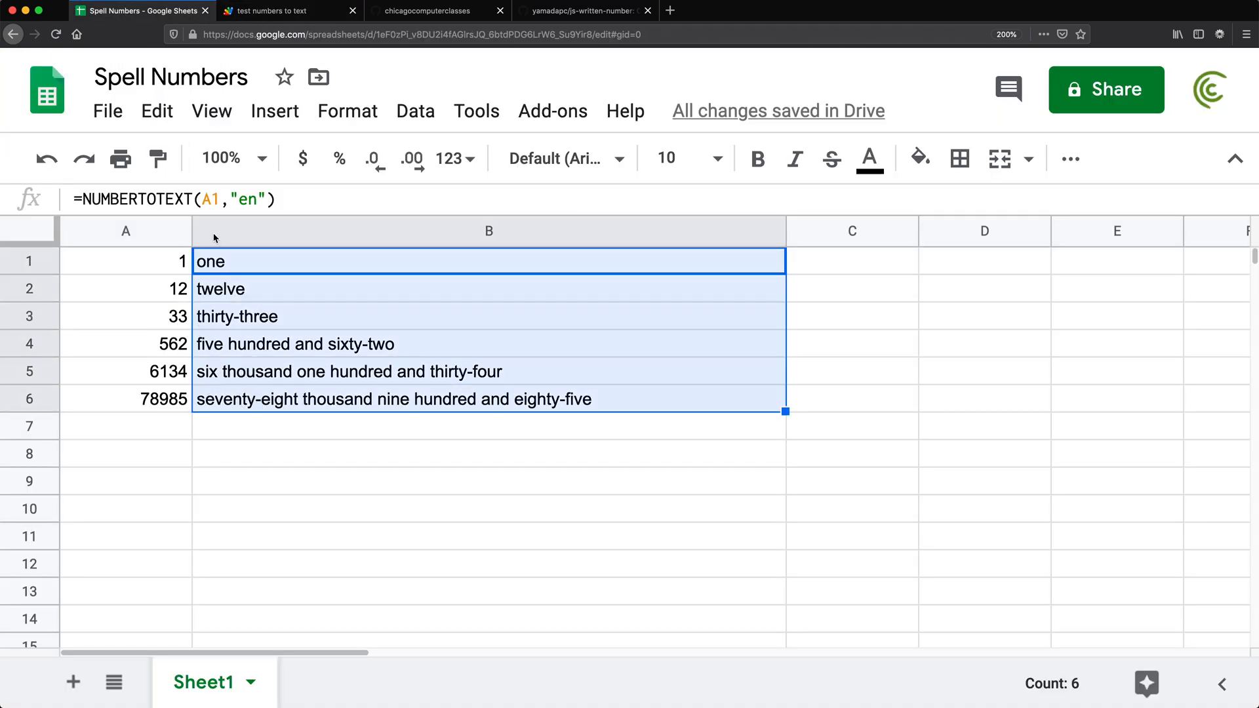
Extend the selection to column A, then return to the Apps Script project code.
click(126, 261)
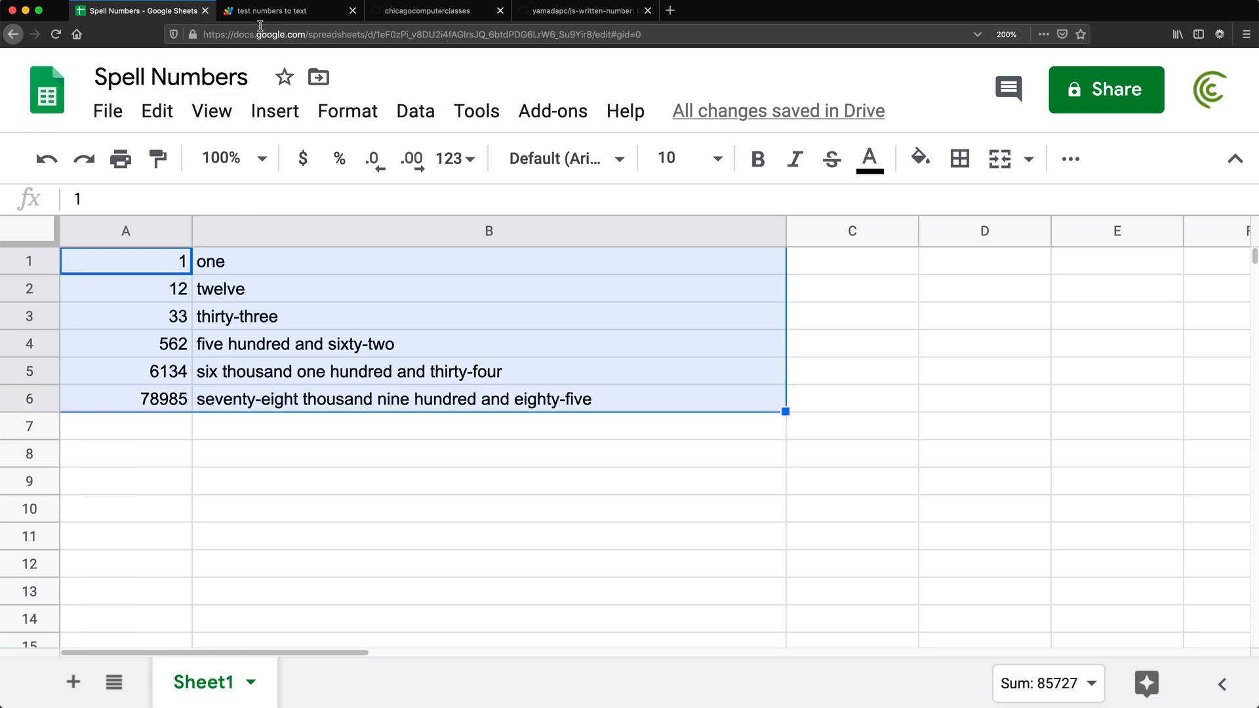
click(277, 11)
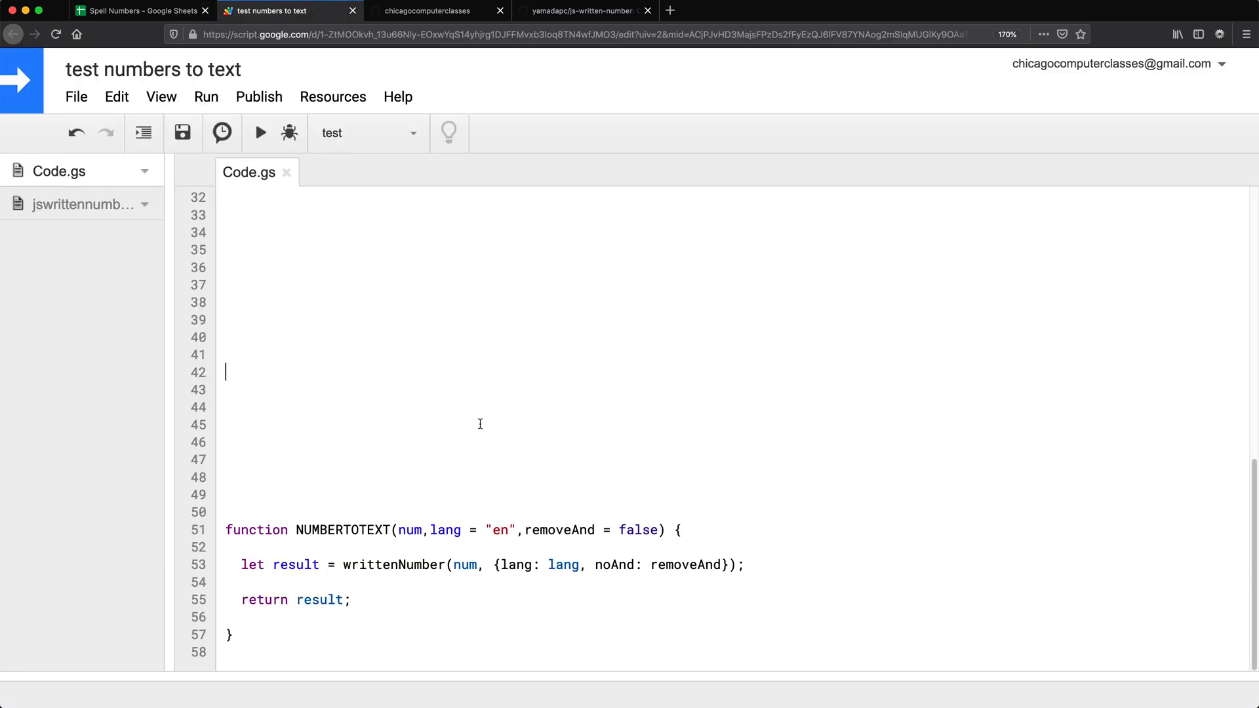
mouse_move(528, 597)
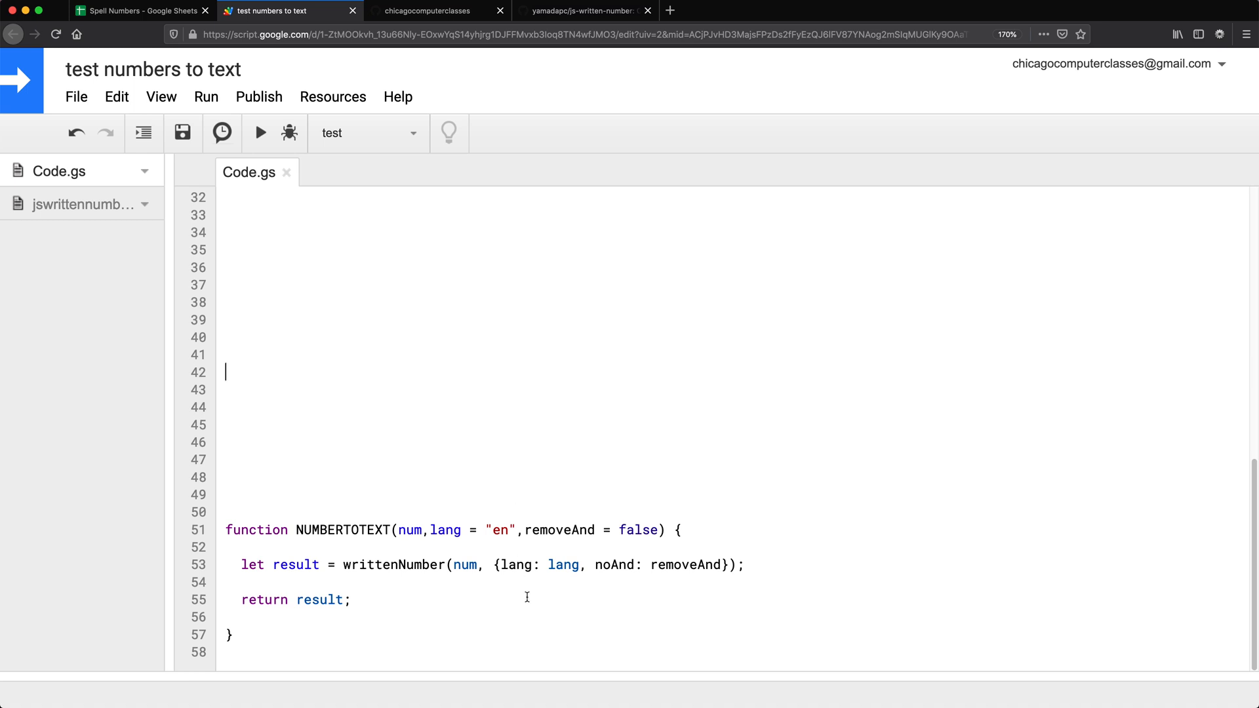